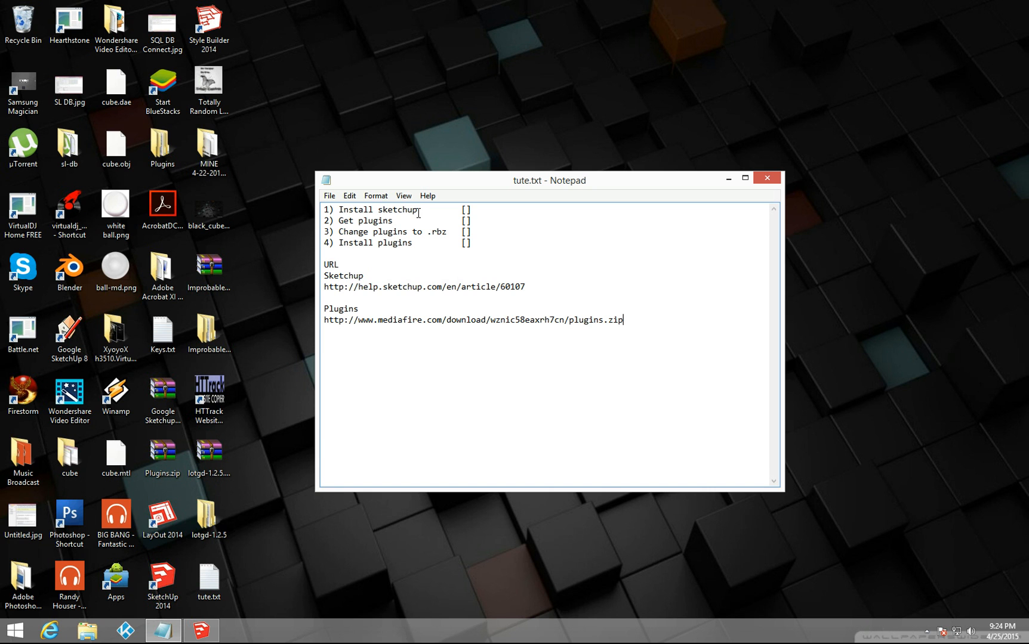
mouse_move(524, 258)
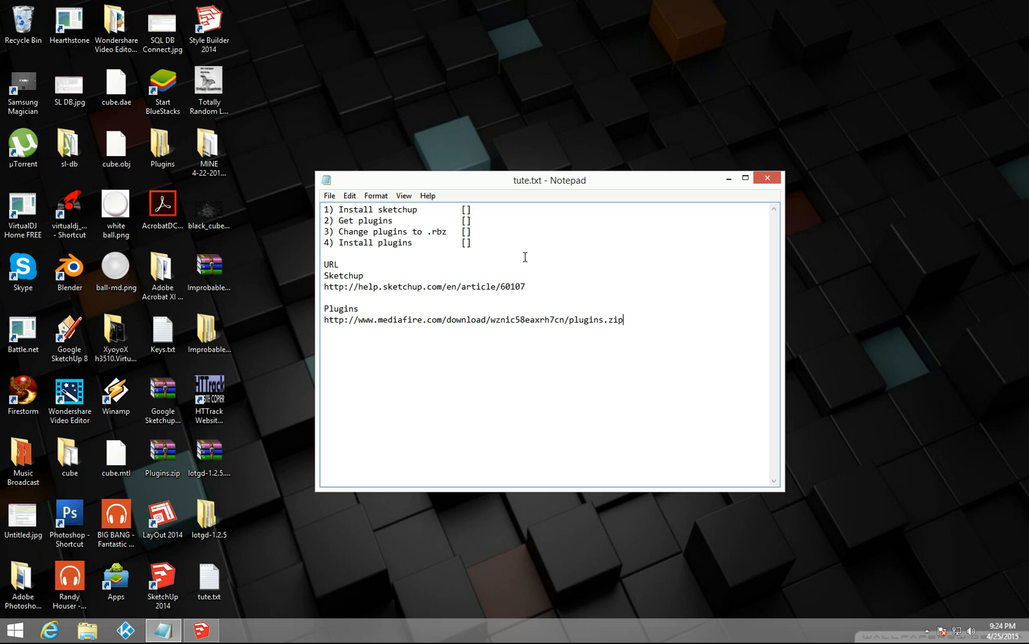
mouse_move(608, 222)
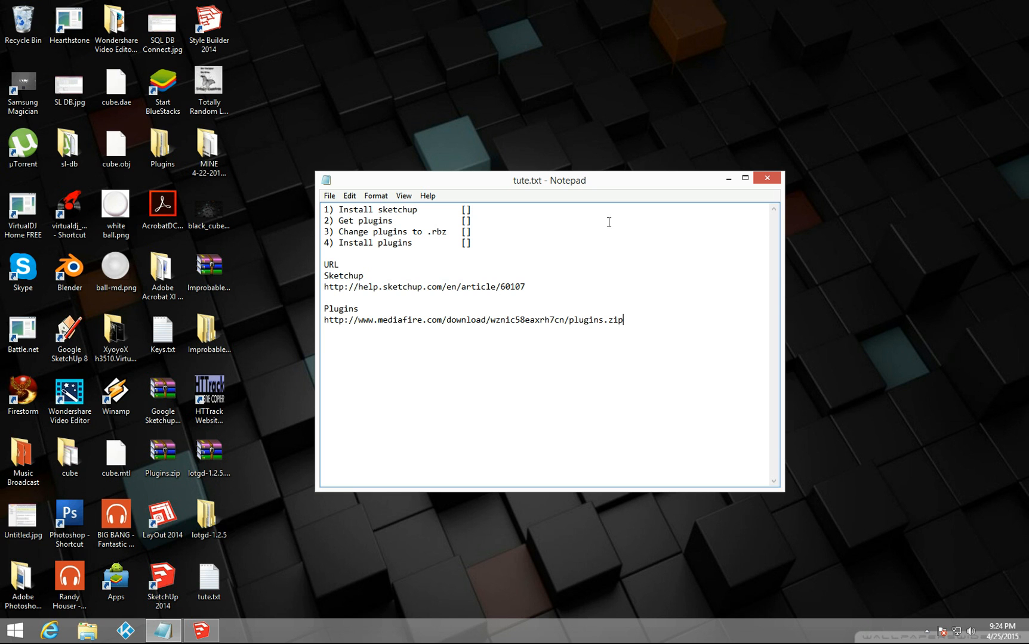
mouse_move(552, 252)
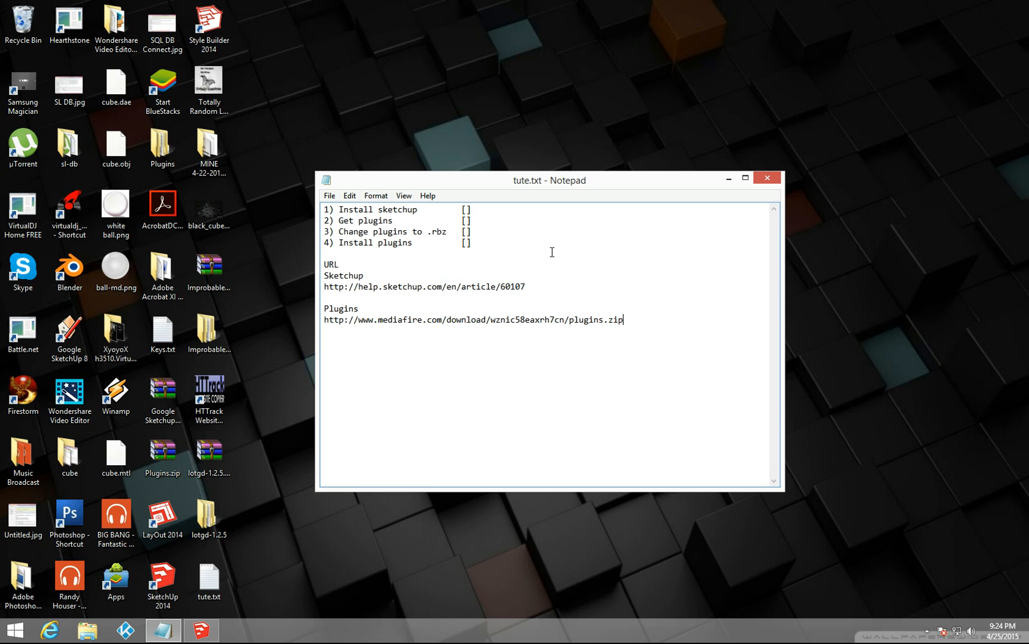
mouse_move(334, 289)
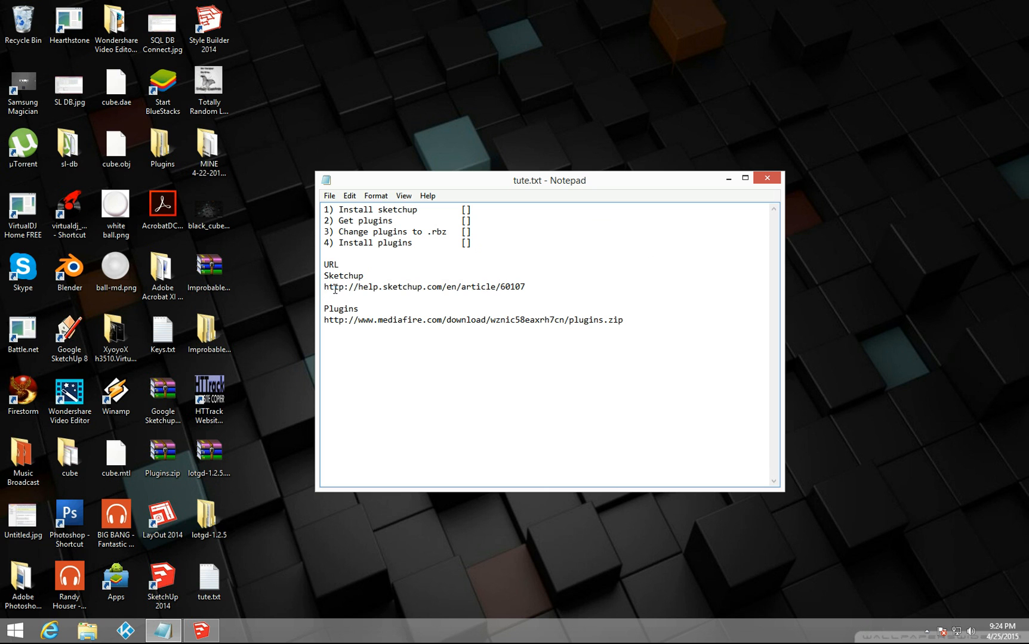
mouse_move(333, 279)
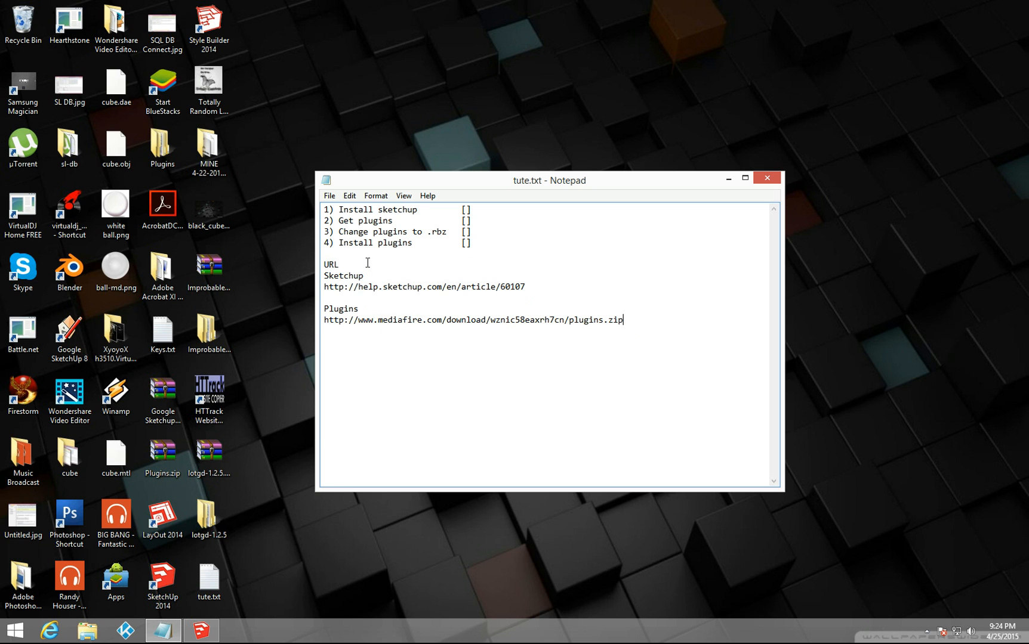
mouse_move(517, 250)
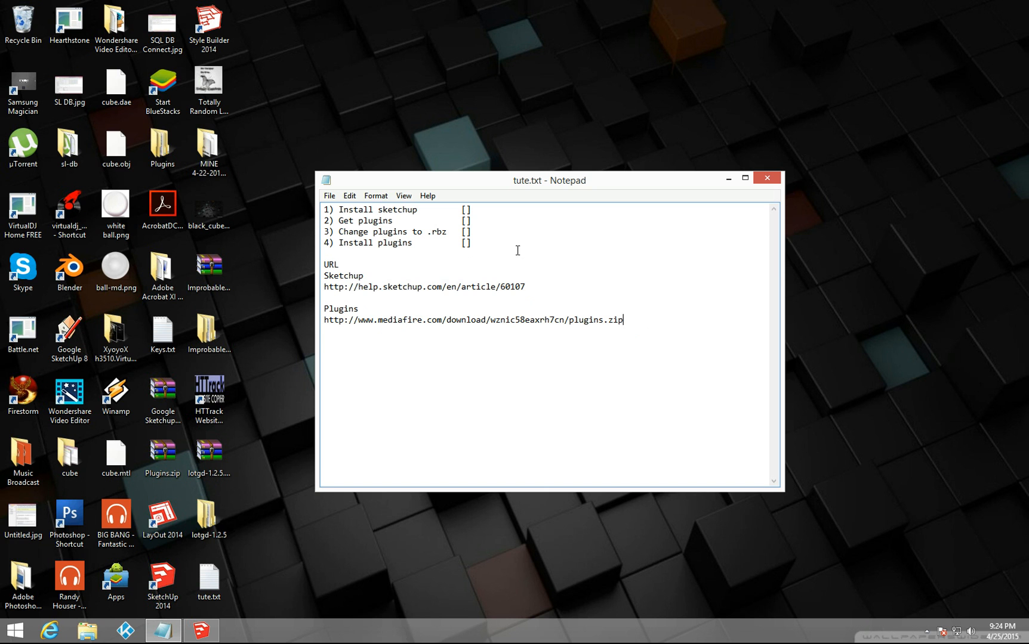
mouse_move(531, 289)
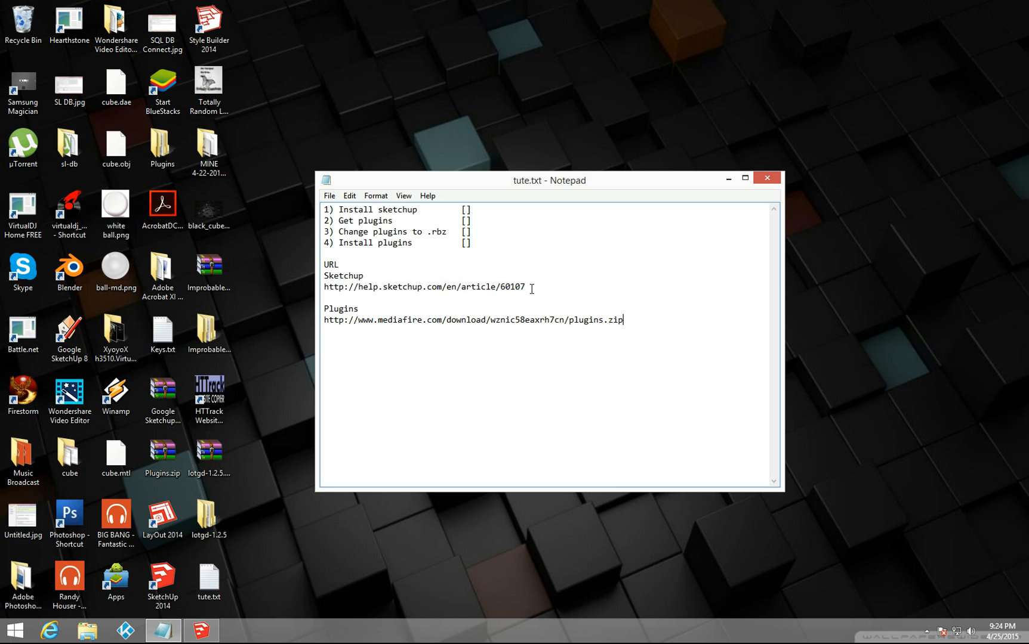
triple_click(425, 287)
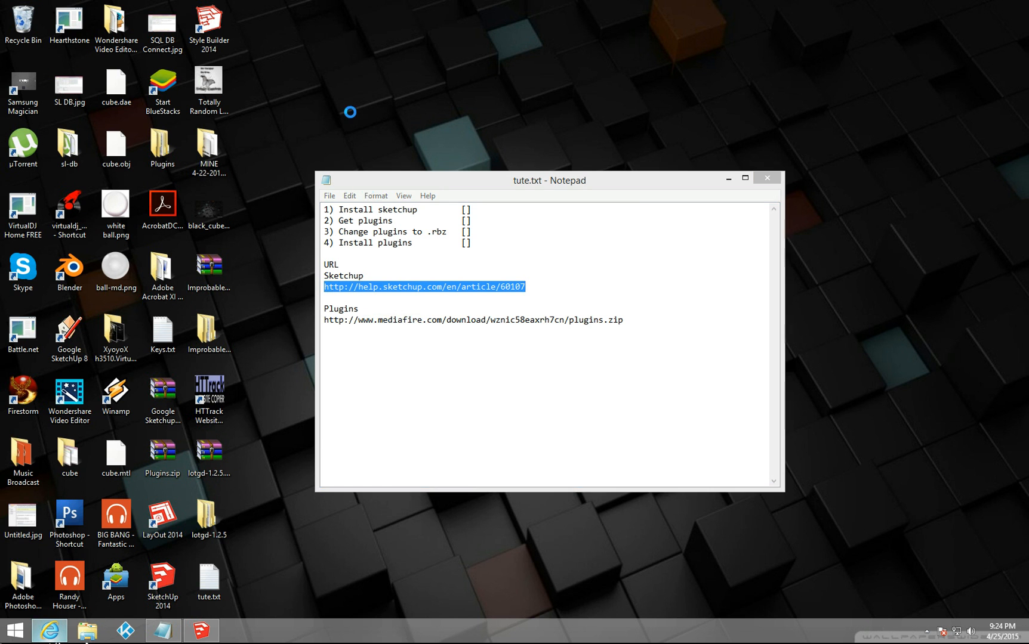
Load the pasted SketchUp help article in Internet Explorer, view the older-version downloads, then close the browser
click(49, 630)
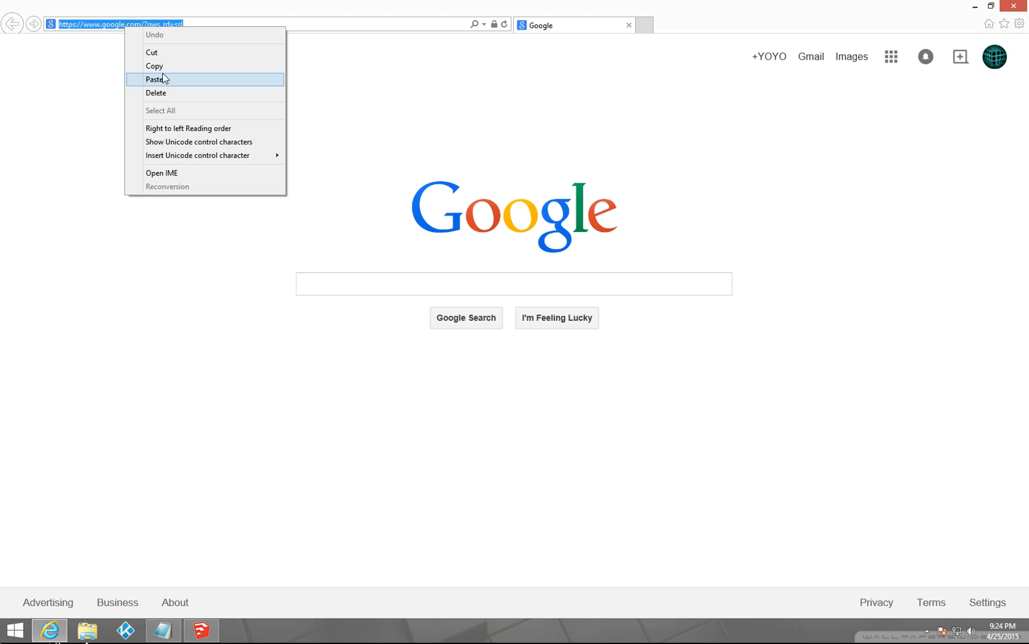
click(155, 79)
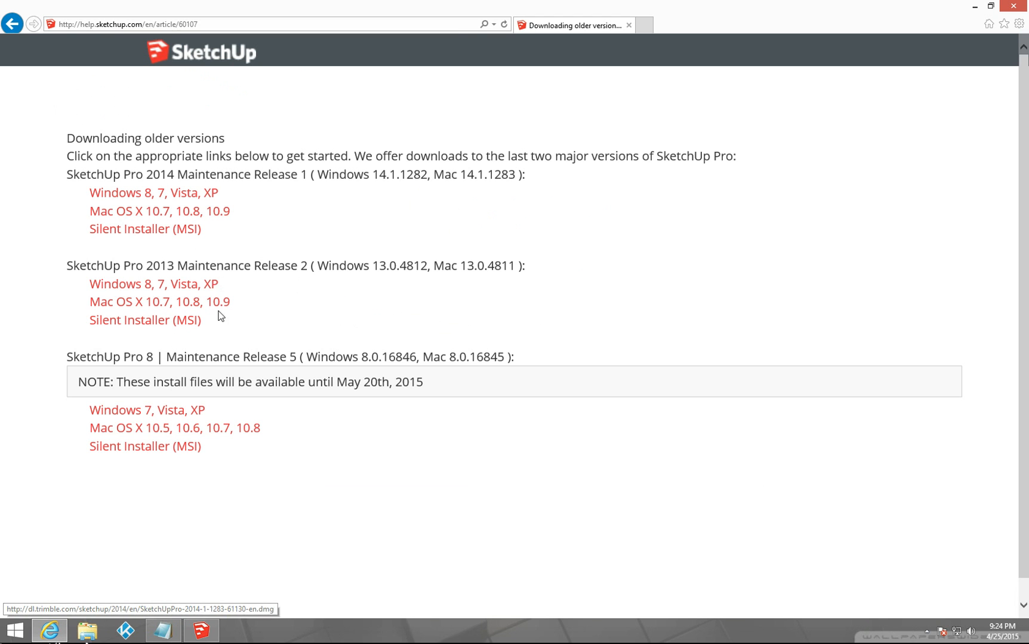
mouse_move(111, 359)
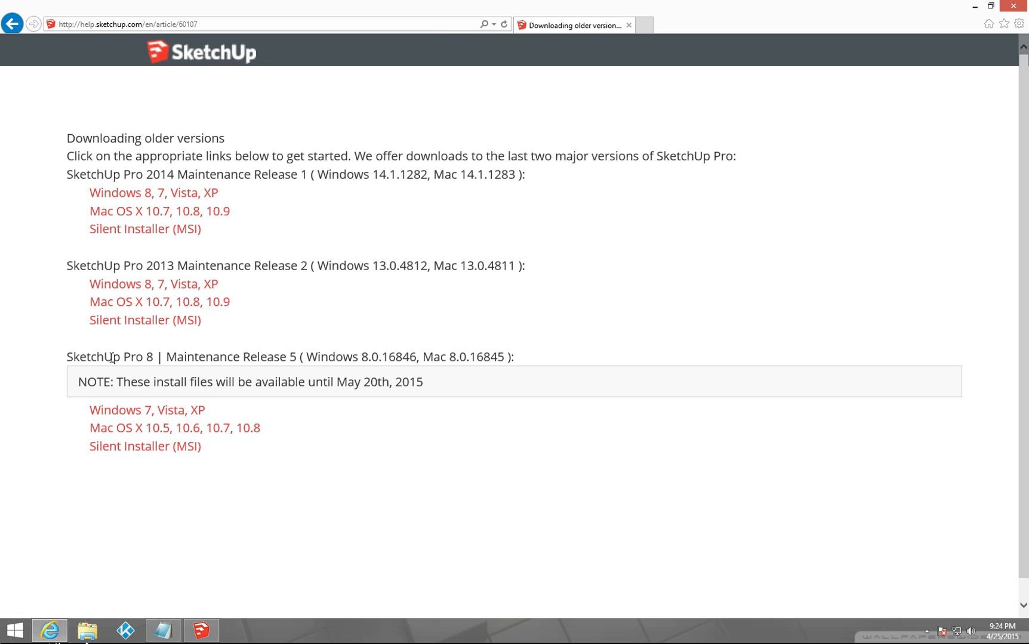
mouse_move(144, 446)
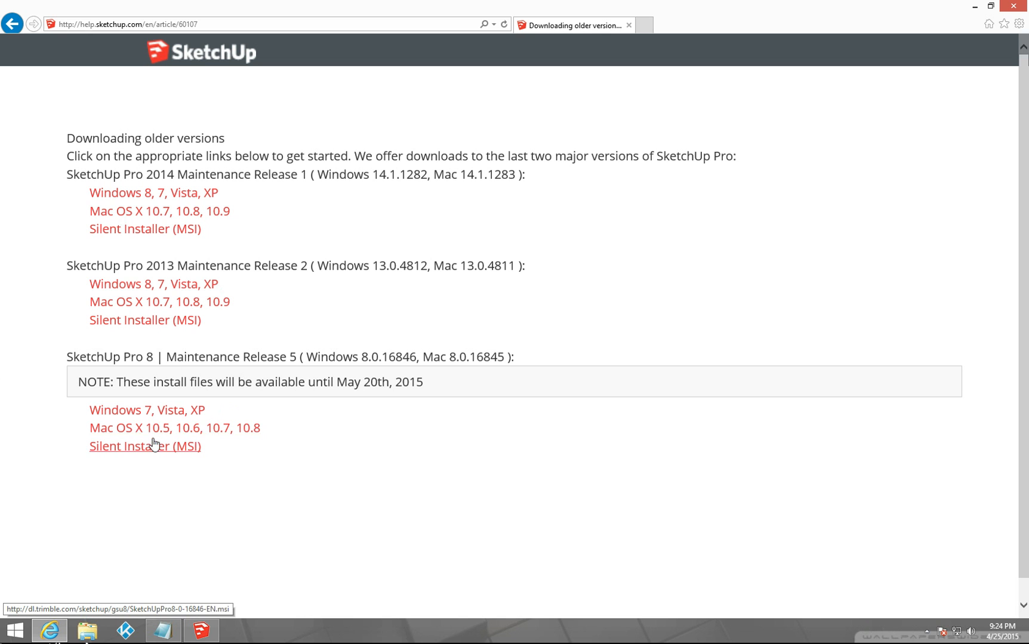
mouse_move(159, 211)
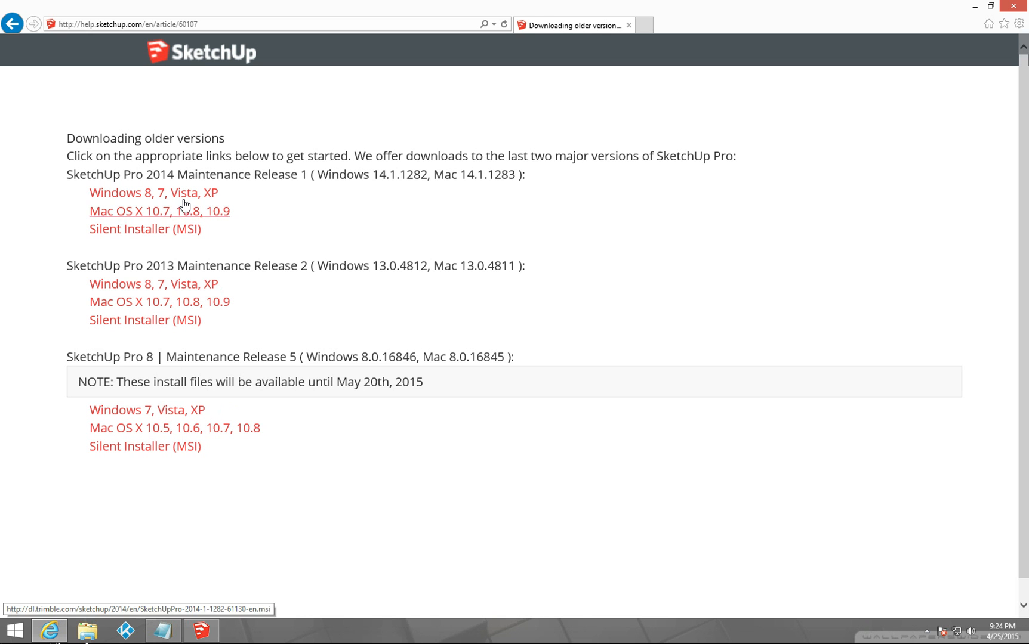
mouse_move(294, 181)
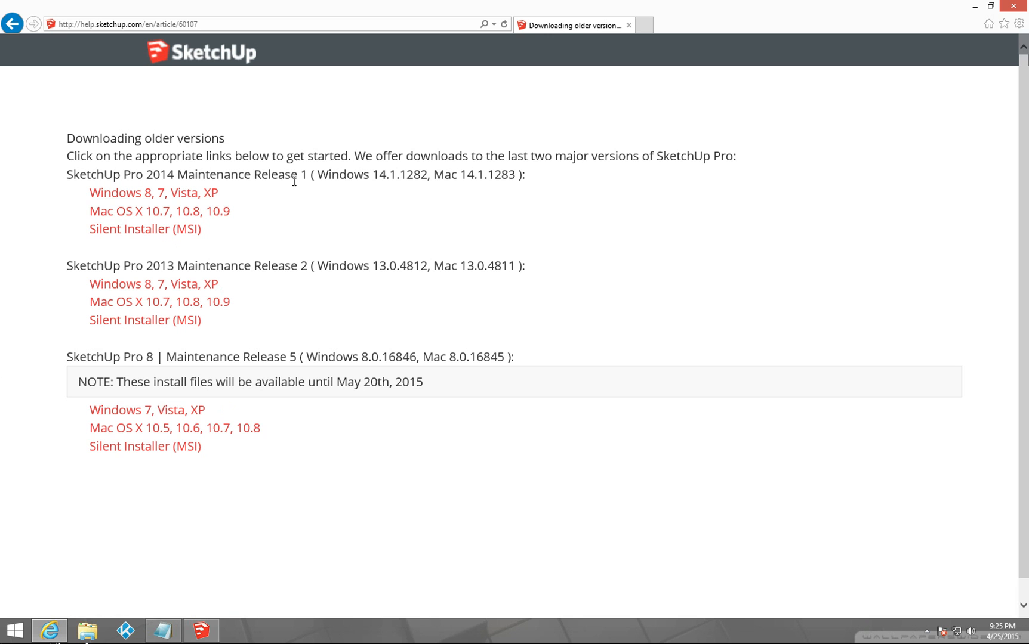
mouse_move(585, 16)
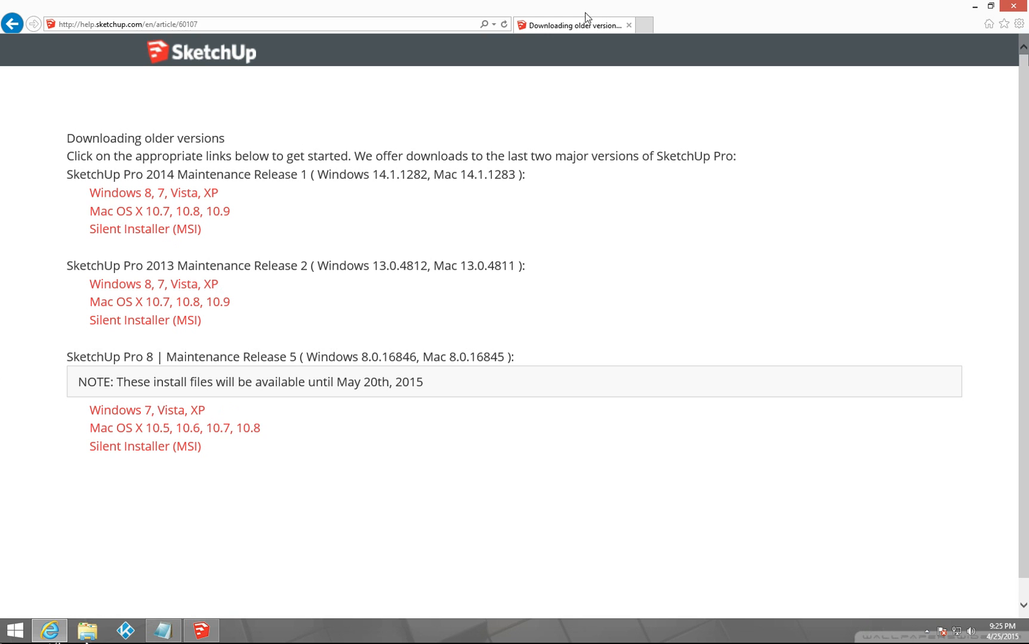
mouse_move(164, 145)
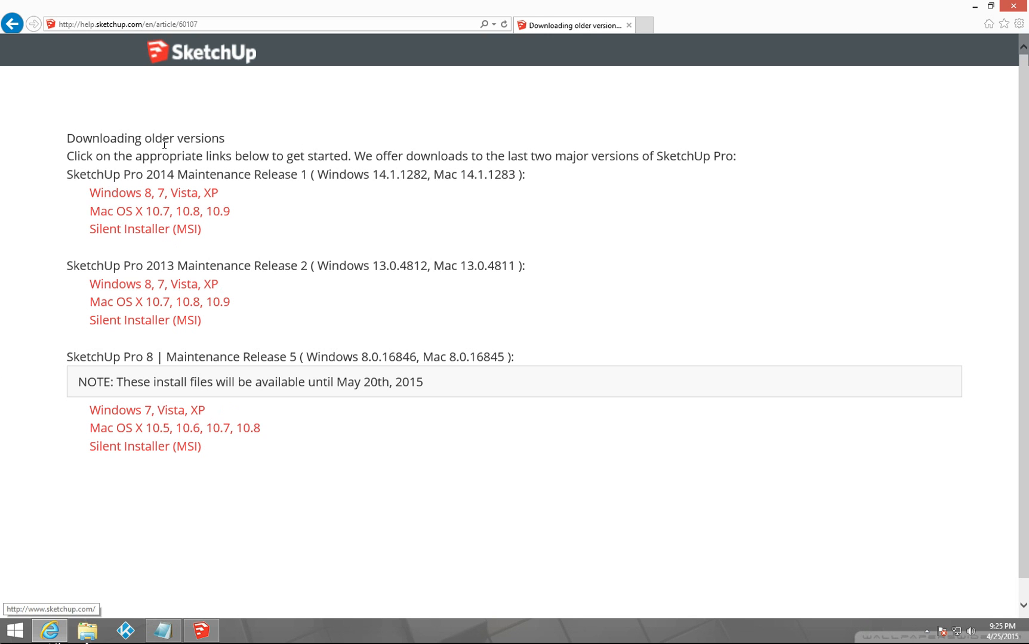
mouse_move(893, 6)
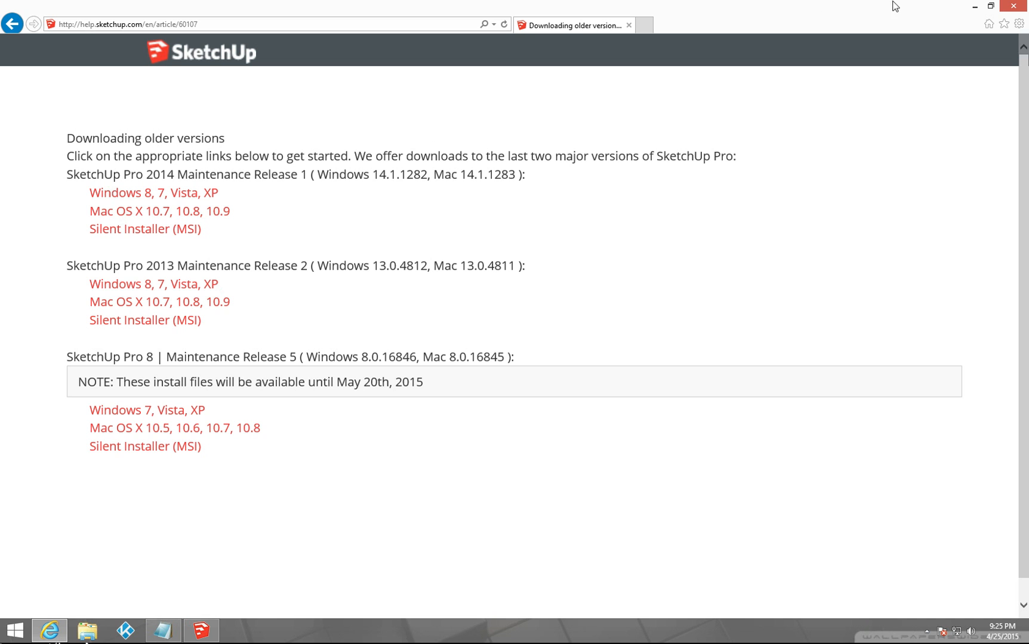
mouse_move(1019, 6)
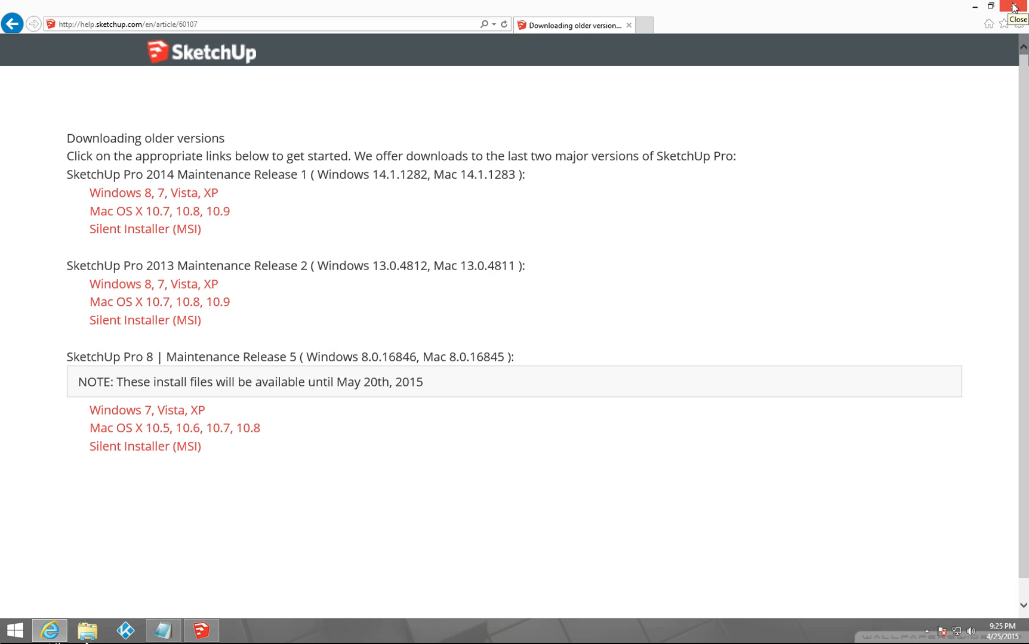
click(1019, 6)
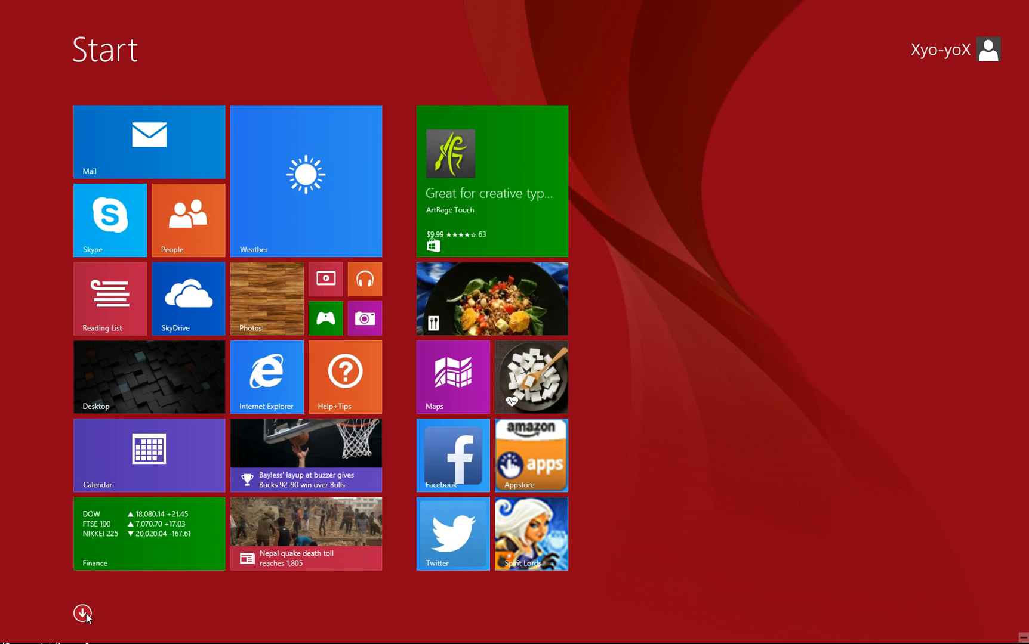
Launch SketchUp from the All apps list and look at the Window menu
click(82, 614)
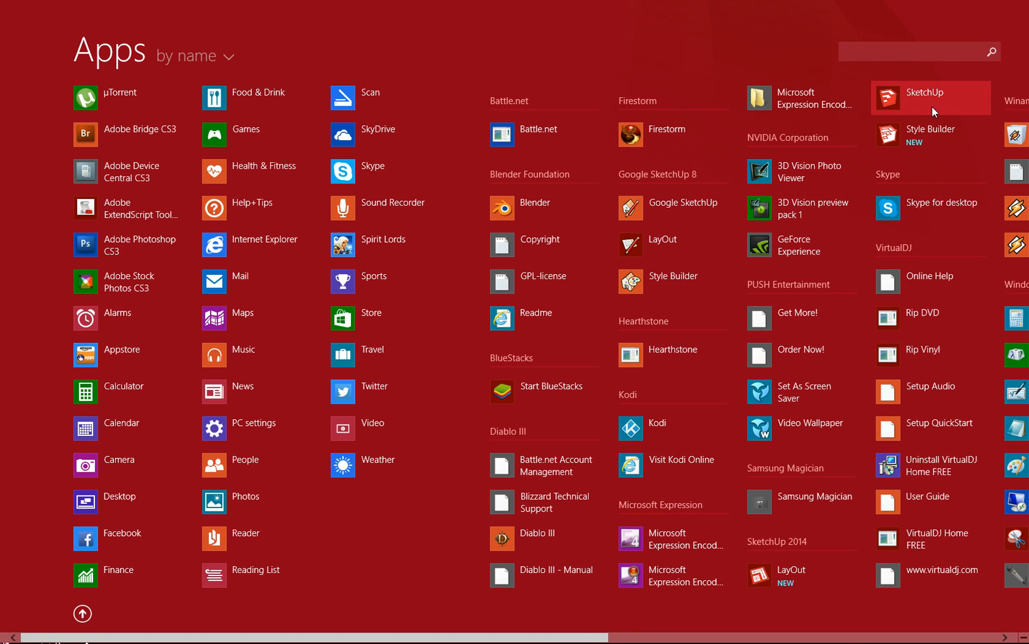
click(928, 97)
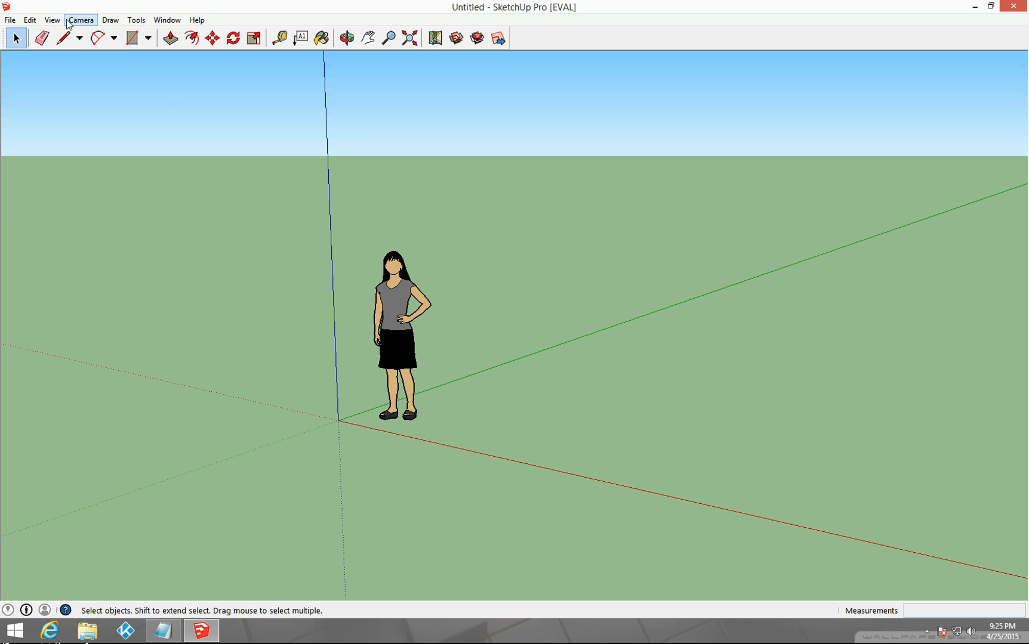
mouse_move(72, 108)
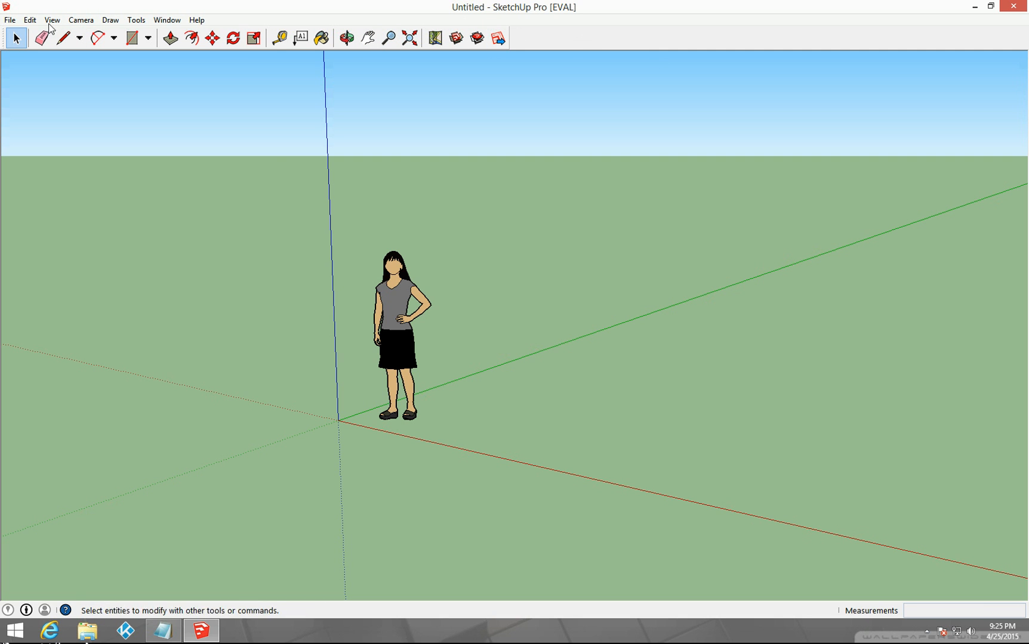
click(166, 19)
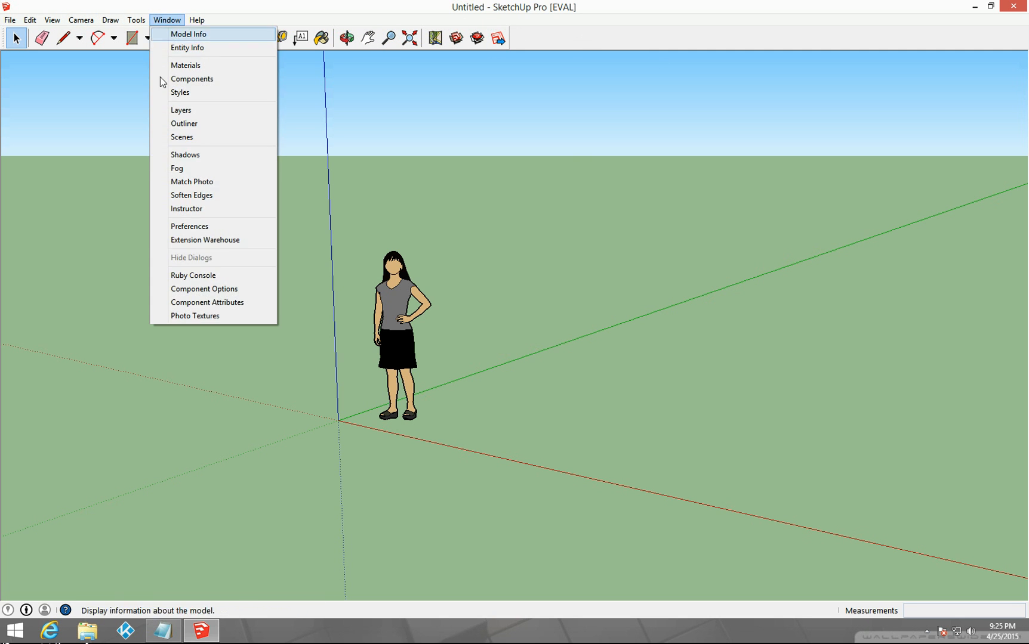
mouse_move(228, 240)
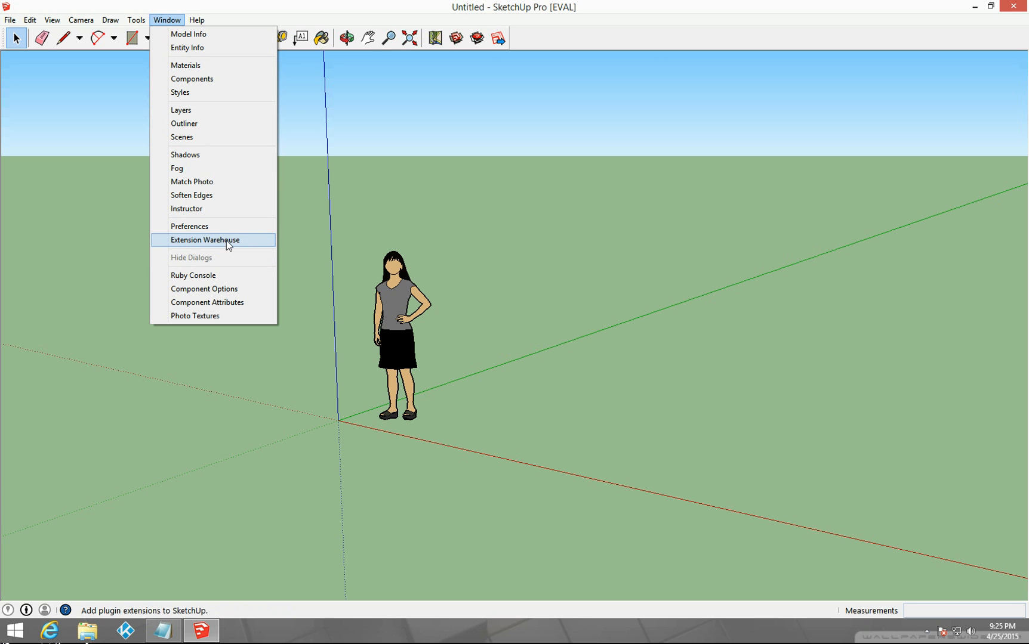
mouse_move(609, 491)
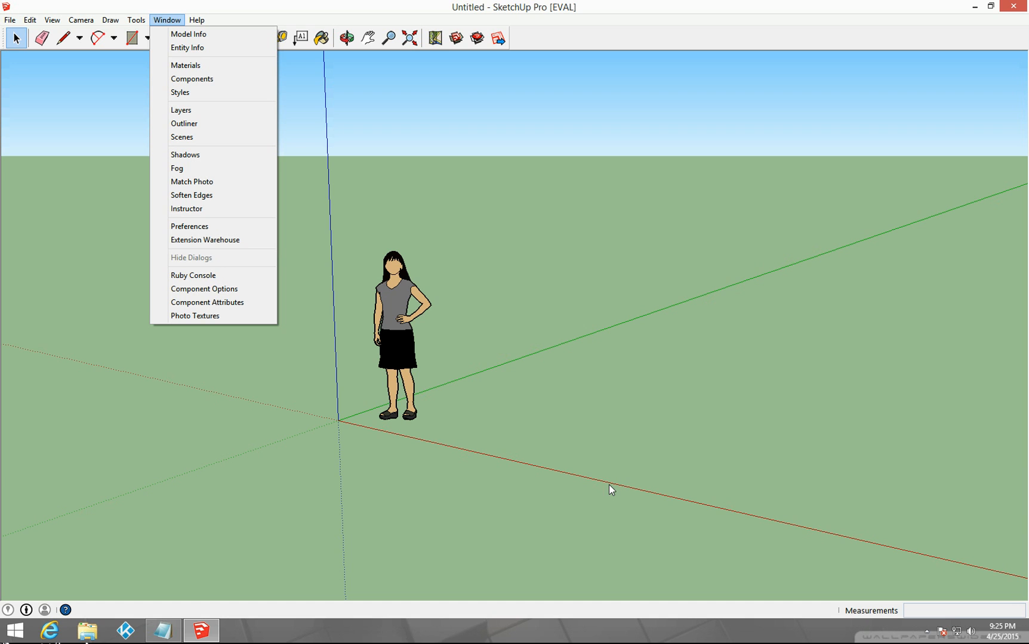
mouse_move(539, 304)
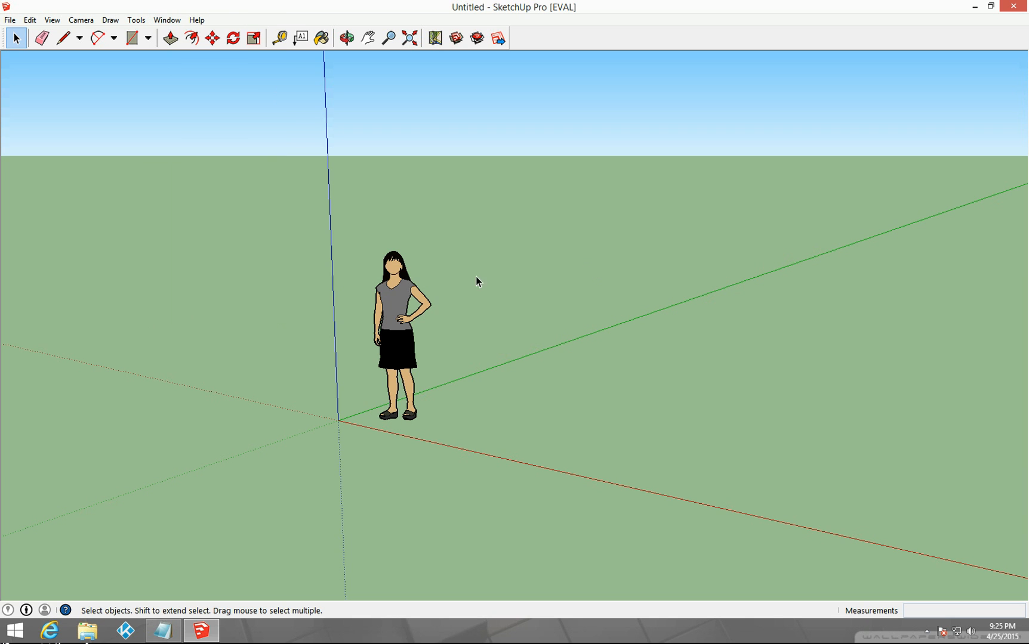
mouse_move(102, 321)
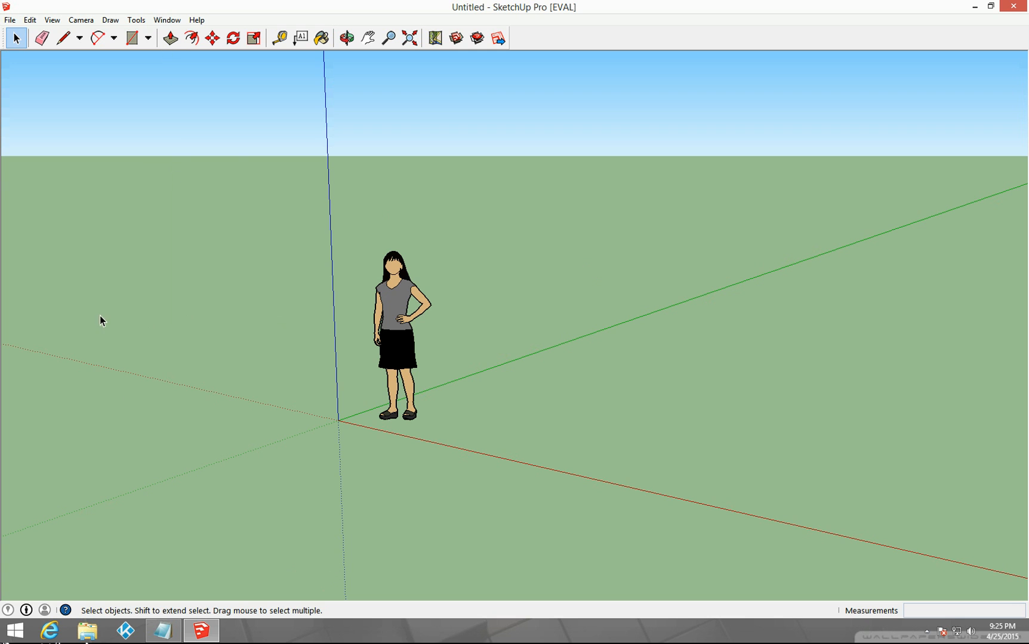
mouse_move(202, 630)
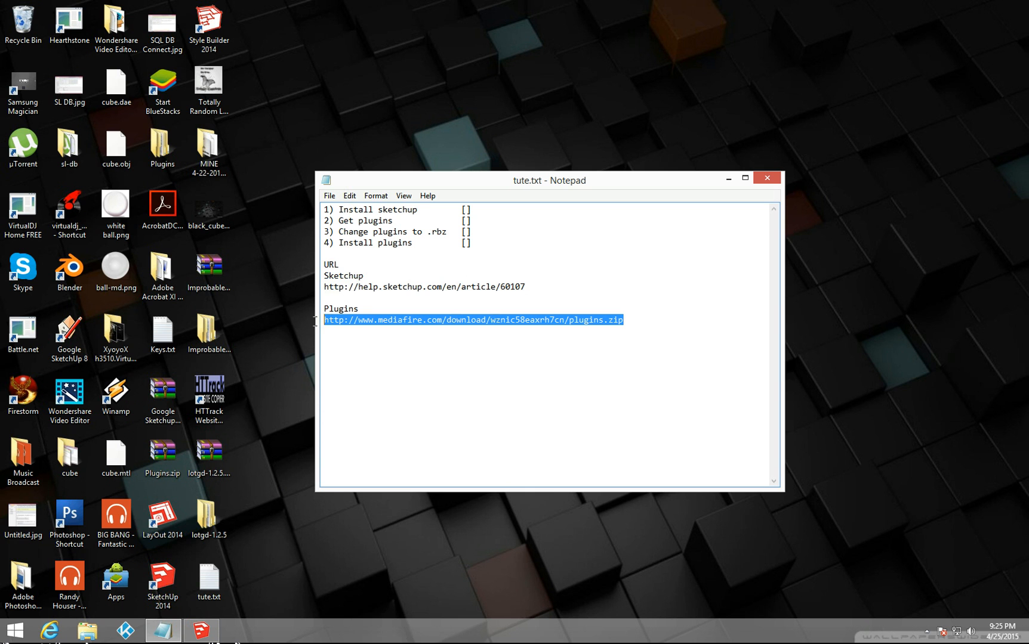
Select the mediafire.com plugins.zip URL in tute.txt for copying
right_click(473, 320)
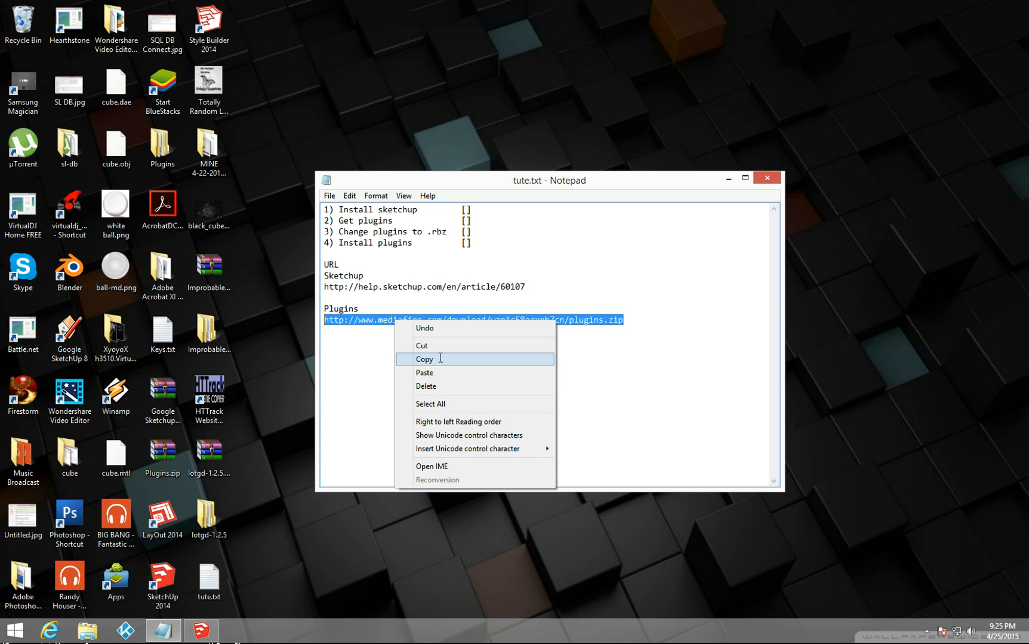
click(423, 359)
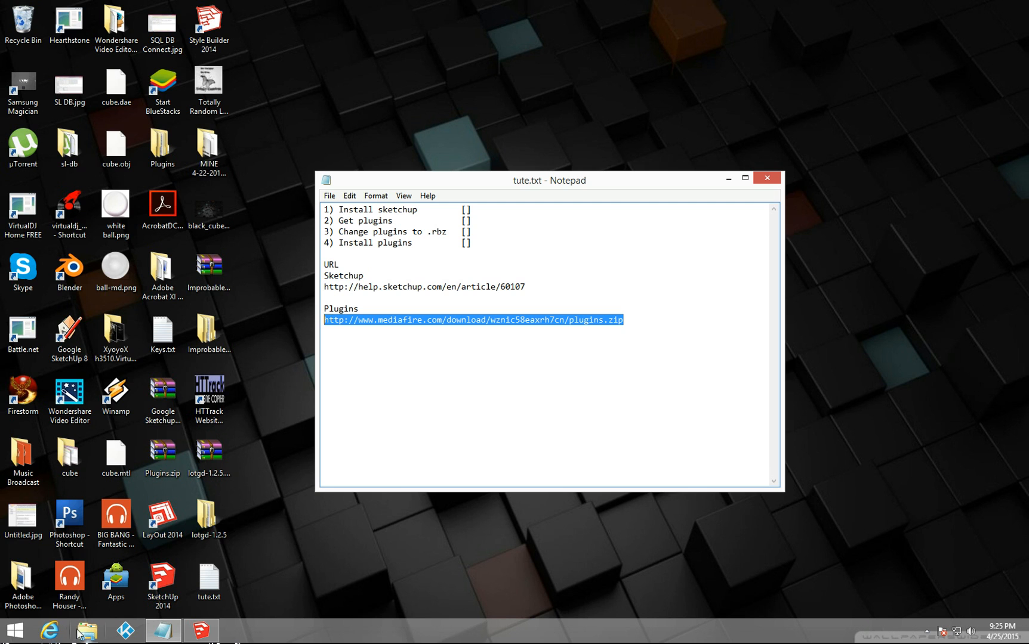
click(49, 632)
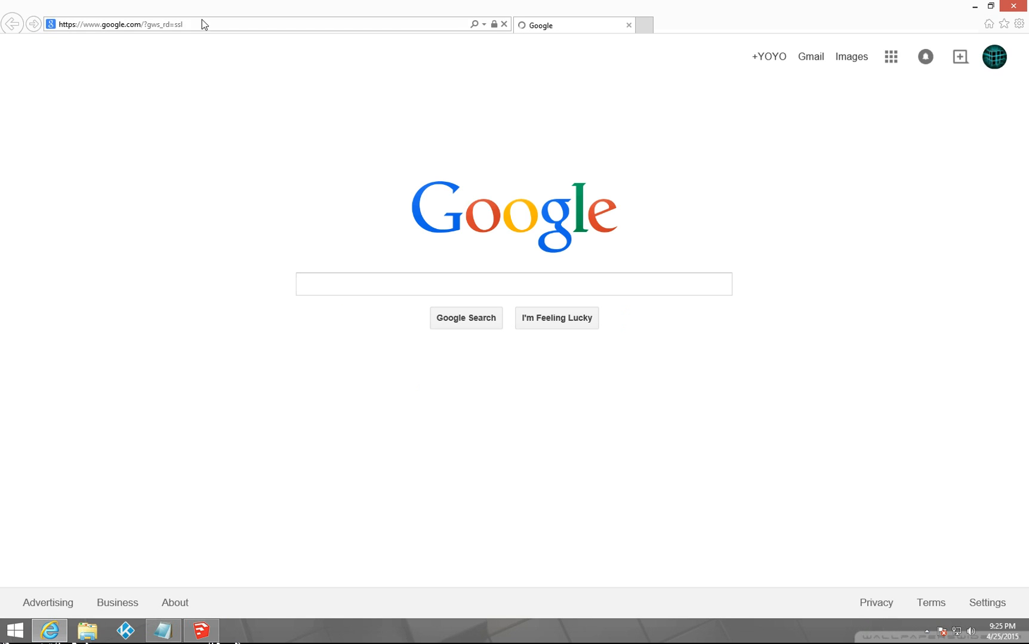
mouse_move(201, 27)
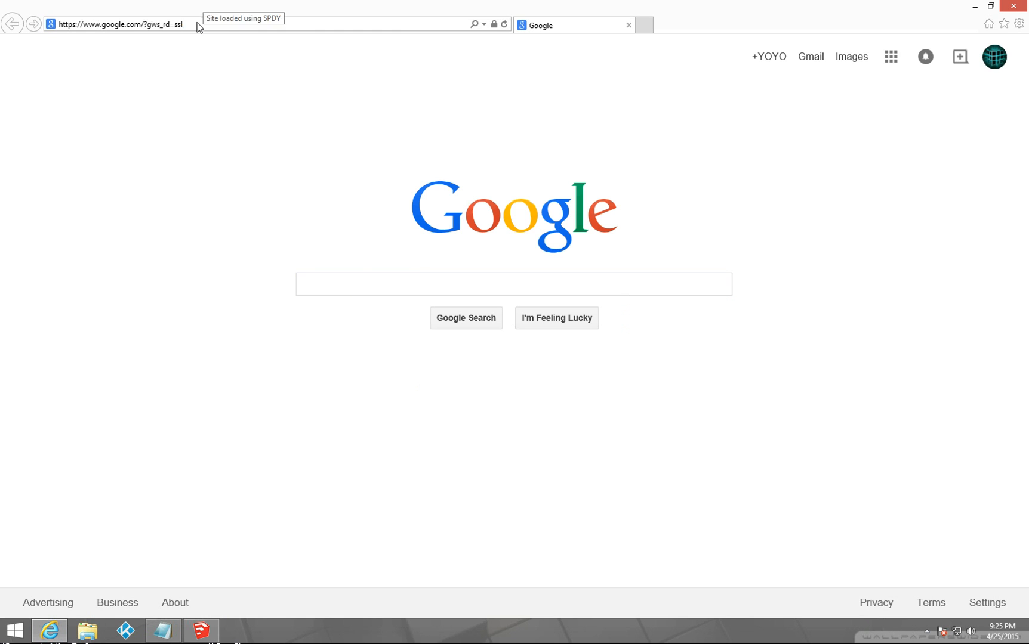
text(http://www.mediafire.com/download/wznic58eaxrh7cn/plugins.zip)
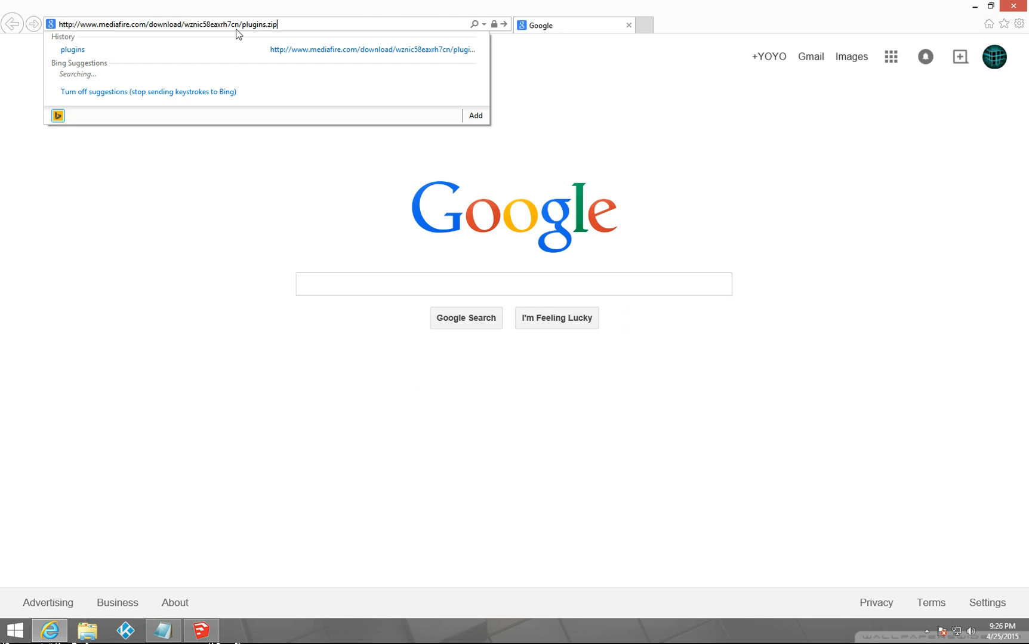
key(Return)
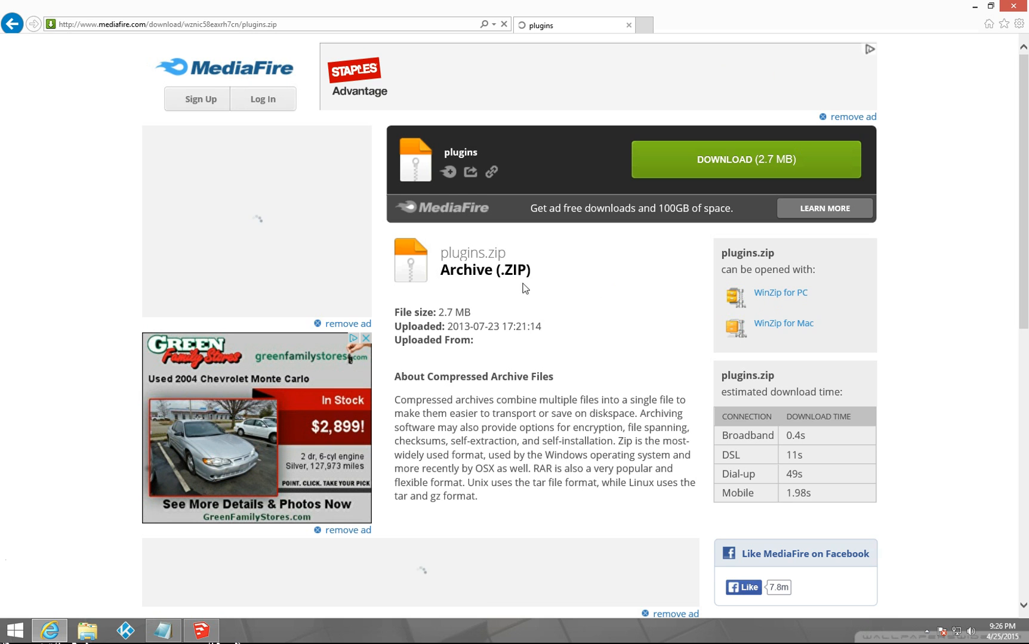
mouse_move(780, 292)
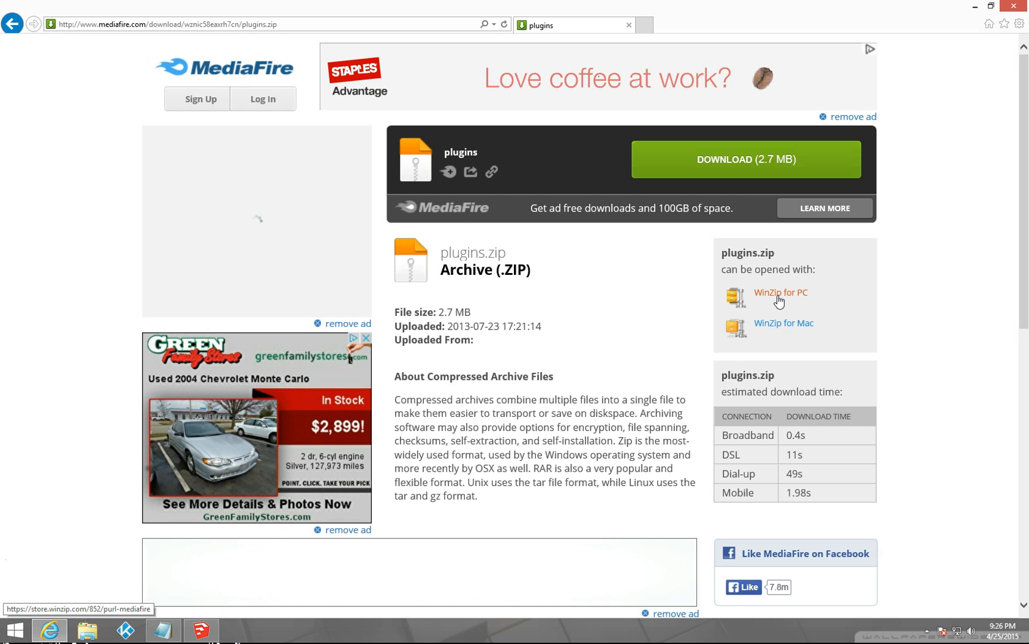
mouse_move(957, 342)
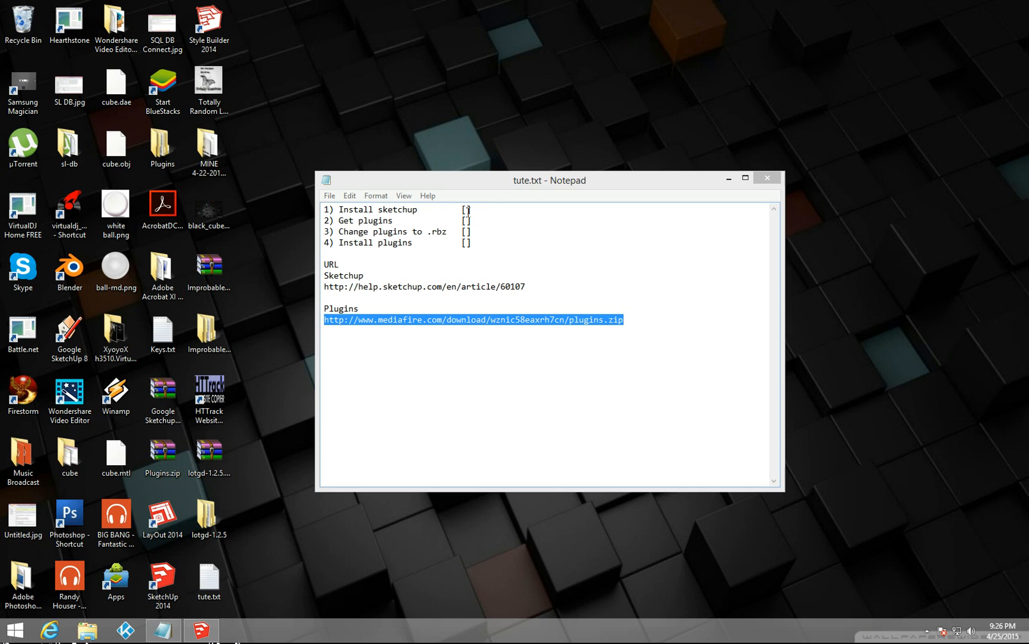
Mark 'Install sketchup' and 'Get plugins' with an x in the tute.txt checklist
text(x)
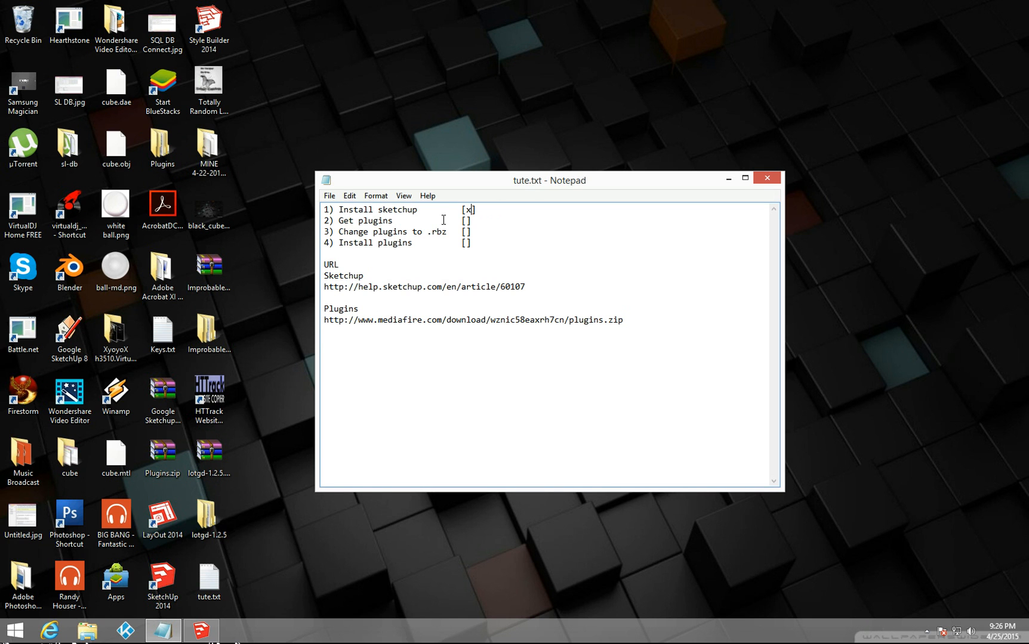
text(x)
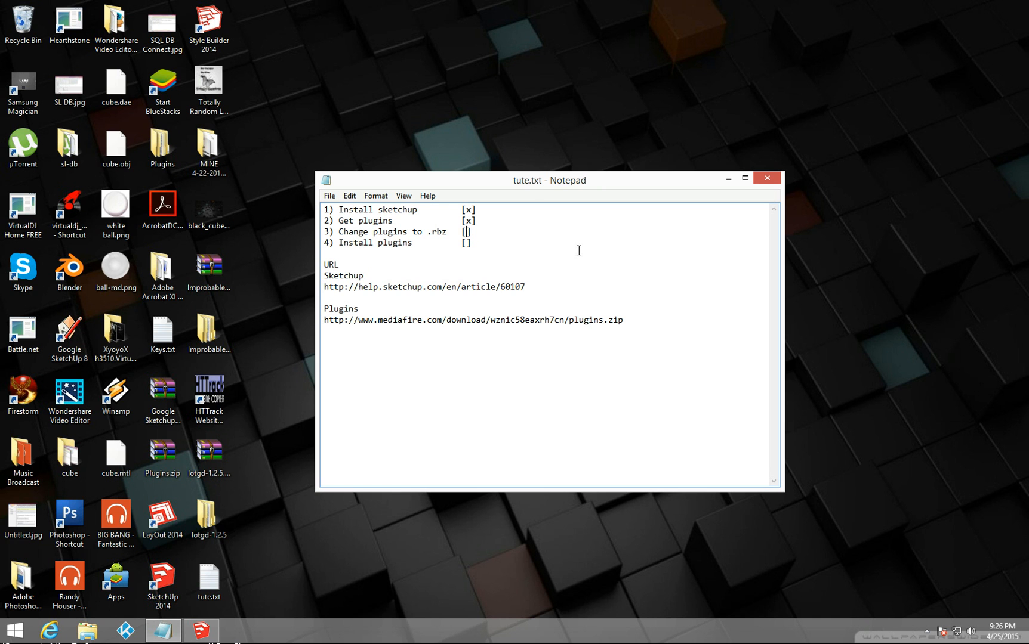
mouse_move(123, 166)
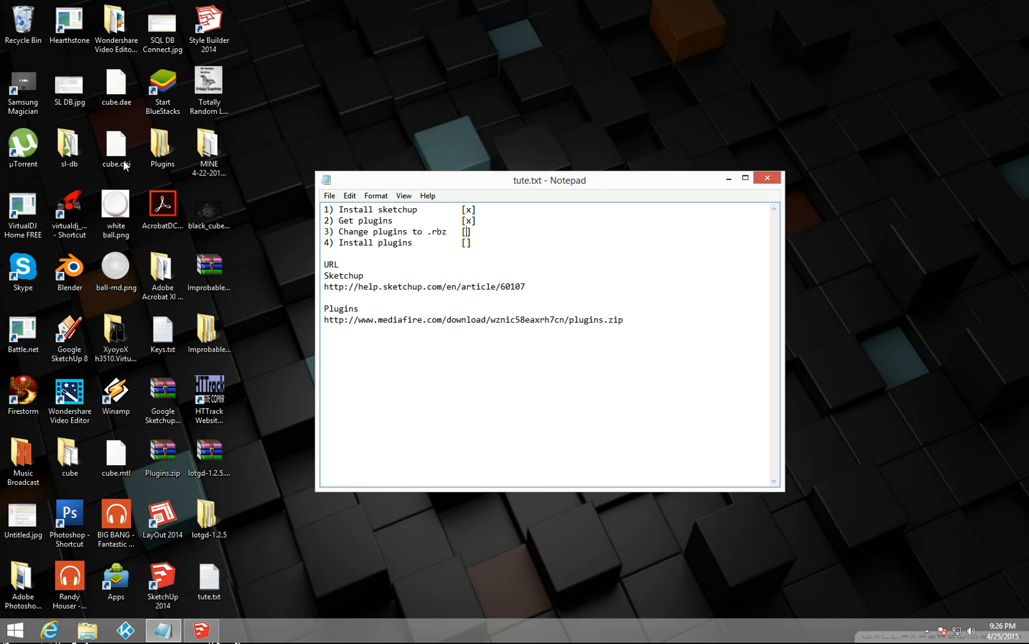
mouse_move(209, 143)
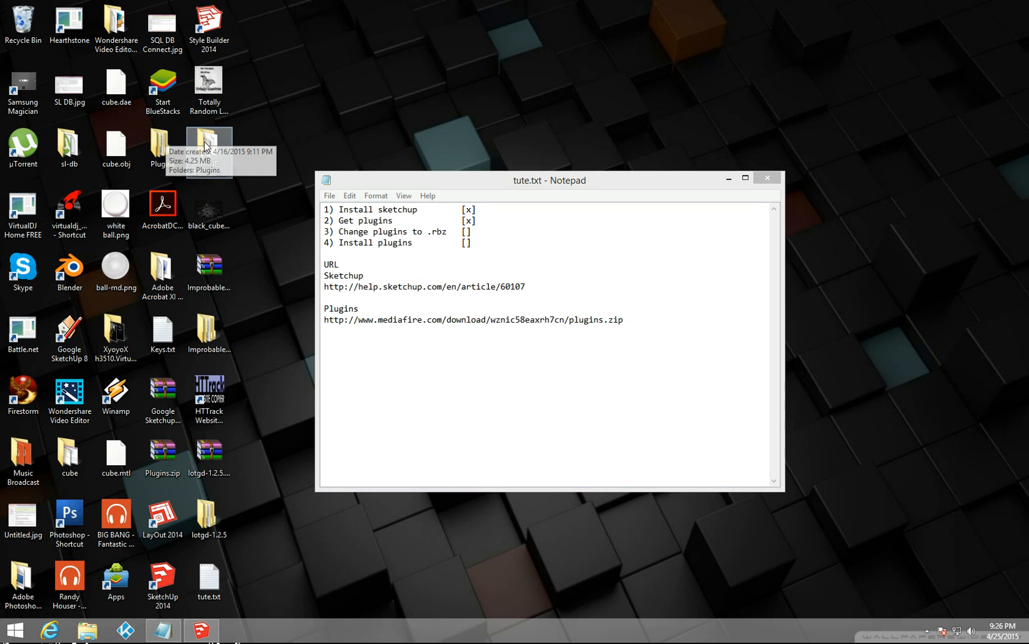
Open the desktop Plugins folder, select #WorkPlane.rb and show the View ribbon
double_click(162, 146)
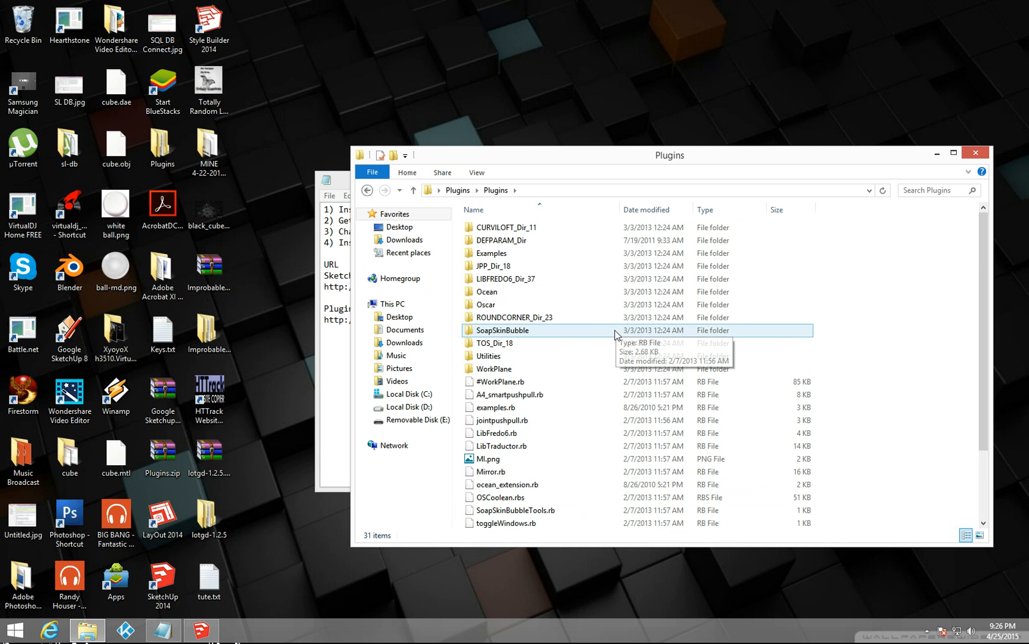
scroll(down, 3)
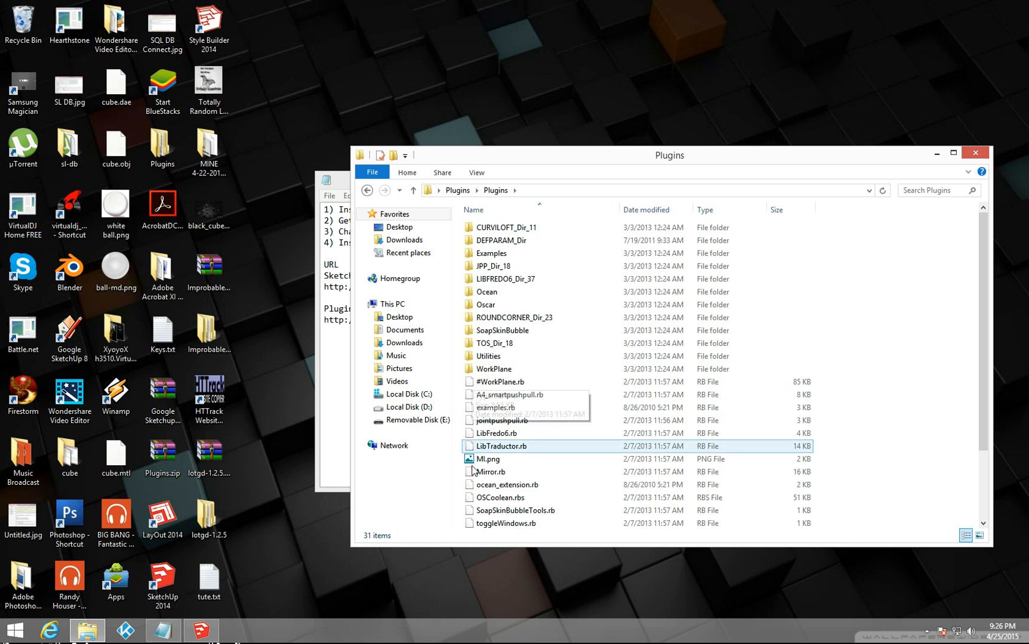
click(515, 511)
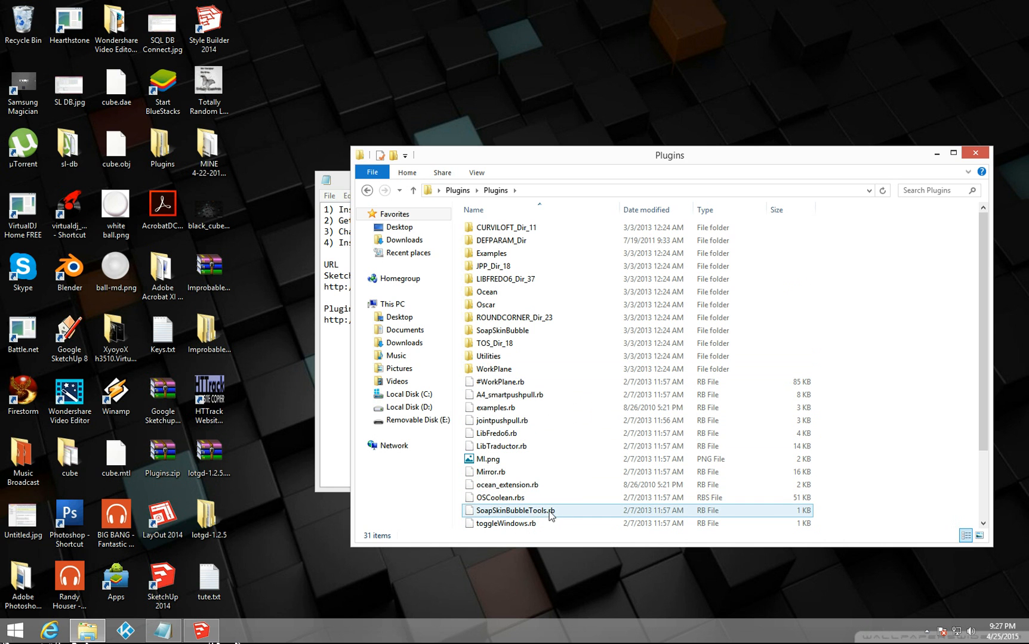
click(503, 382)
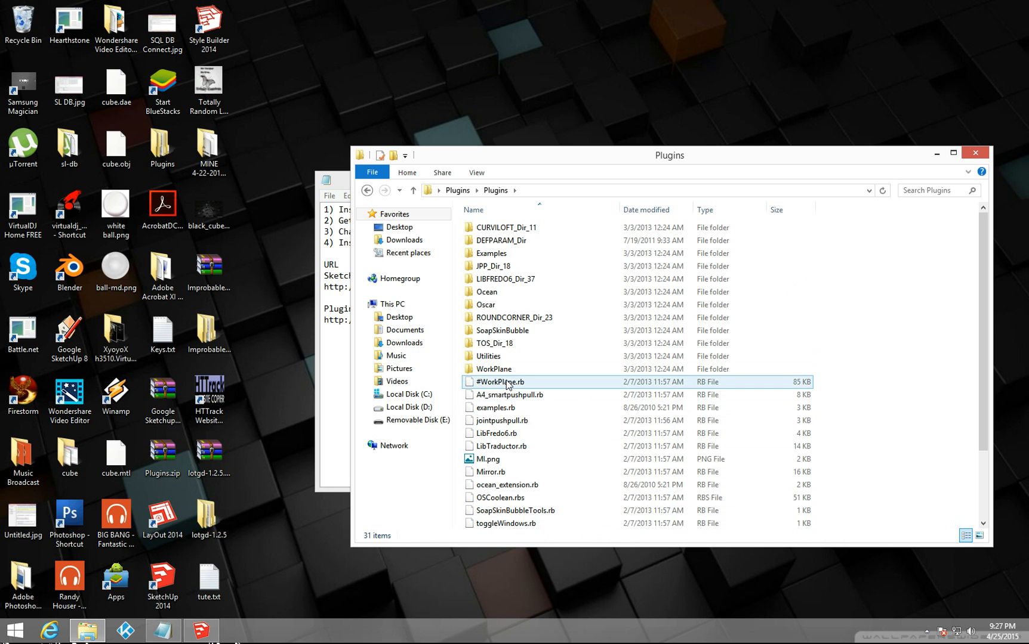
click(499, 382)
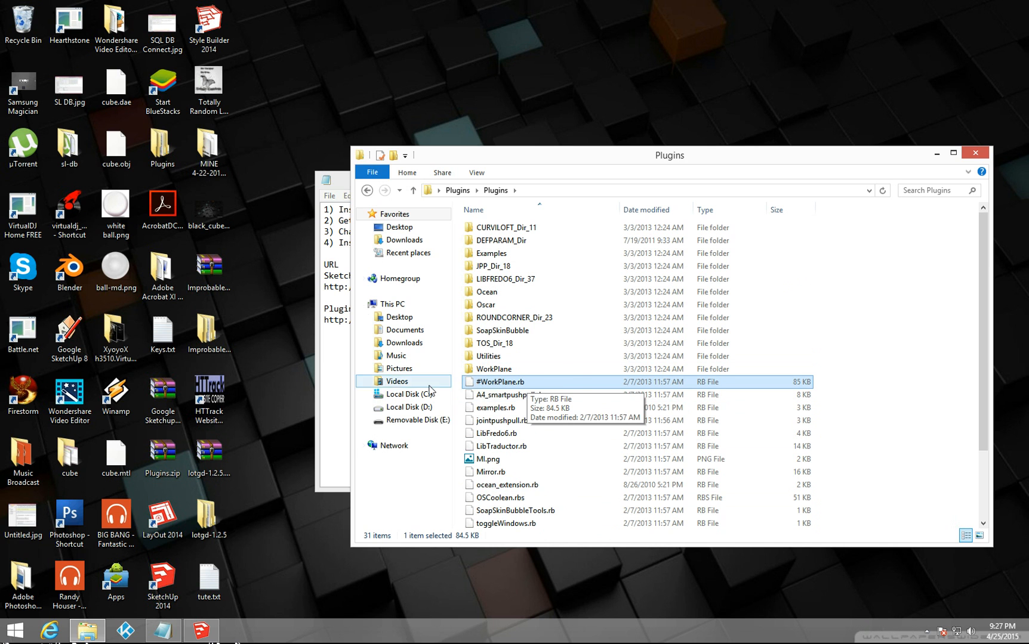
mouse_move(511, 344)
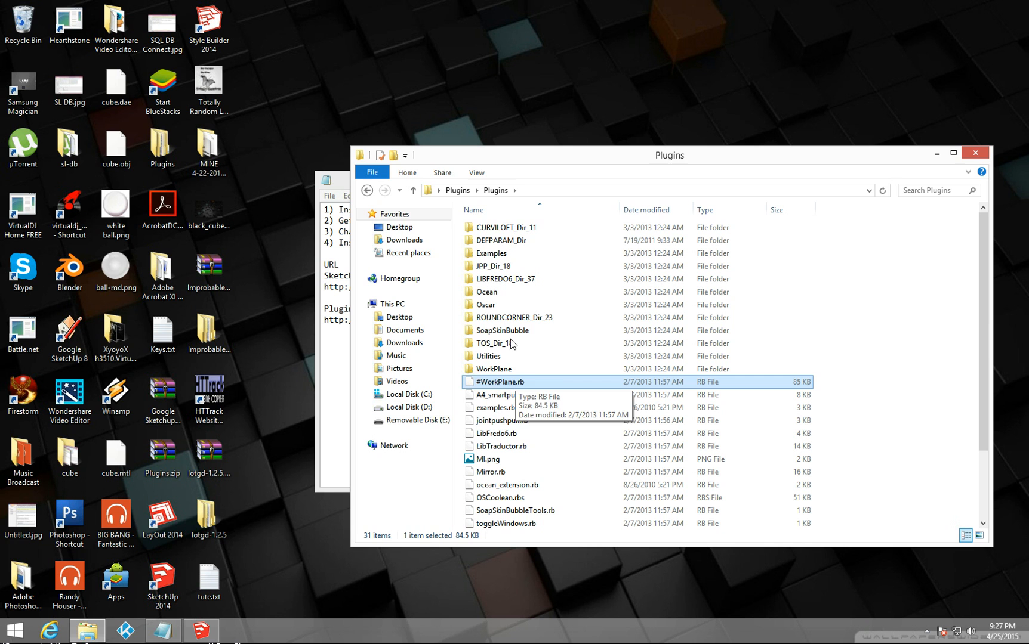
click(476, 172)
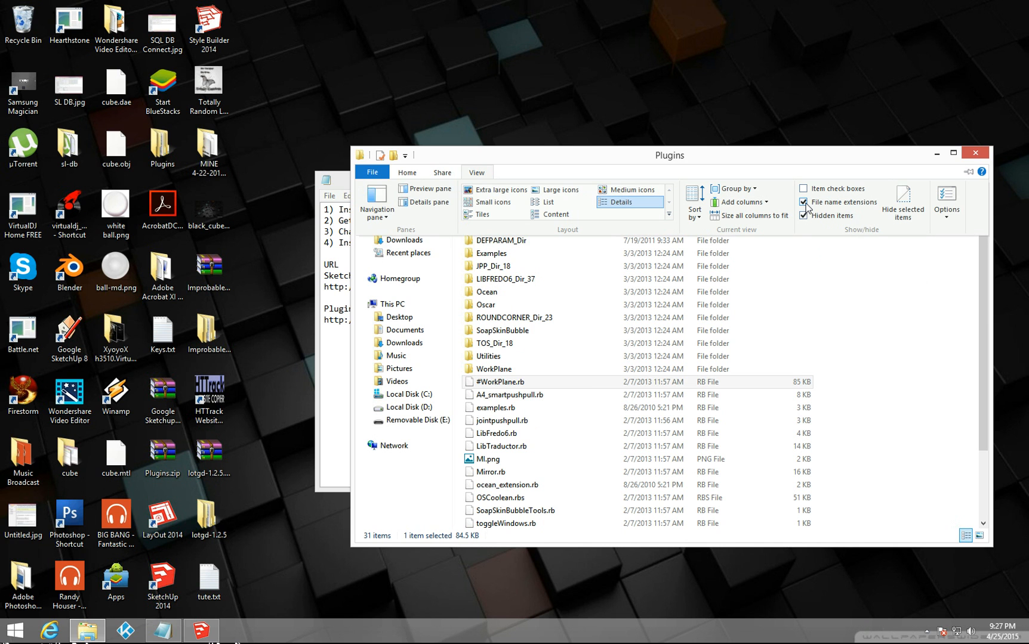
mouse_move(808, 202)
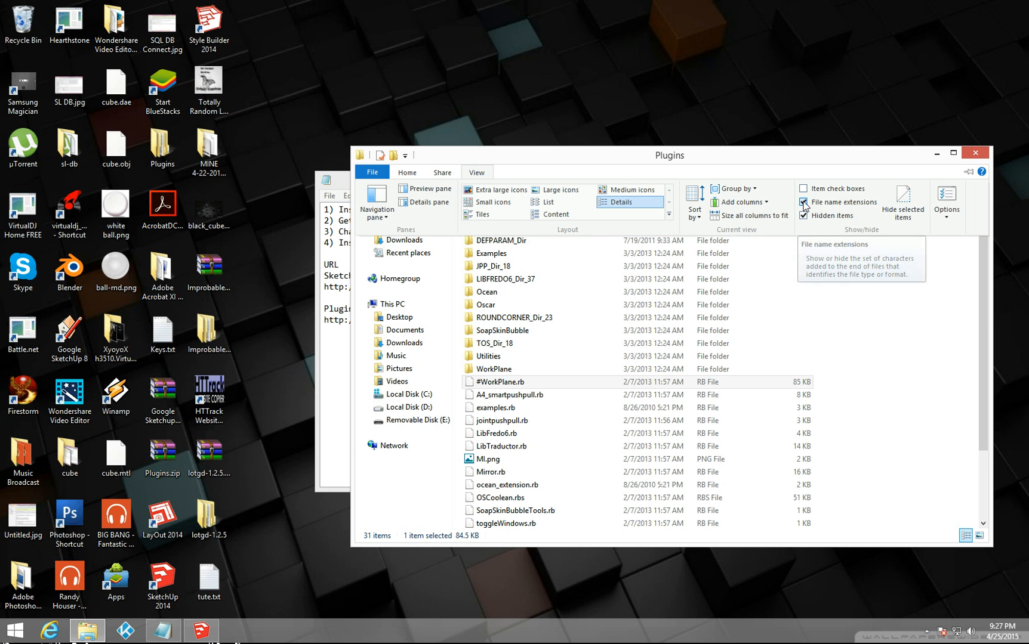
Uncheck File name extensions so files show without endings
click(803, 201)
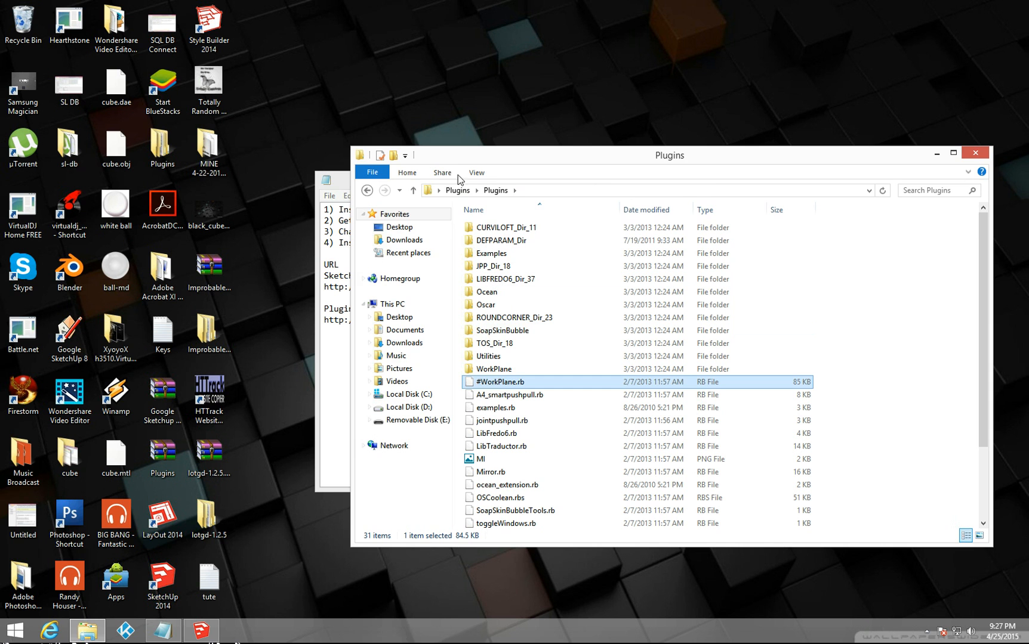
Show extensions again and select both the WorkPlane folder and #WorkPlane.rb
click(476, 172)
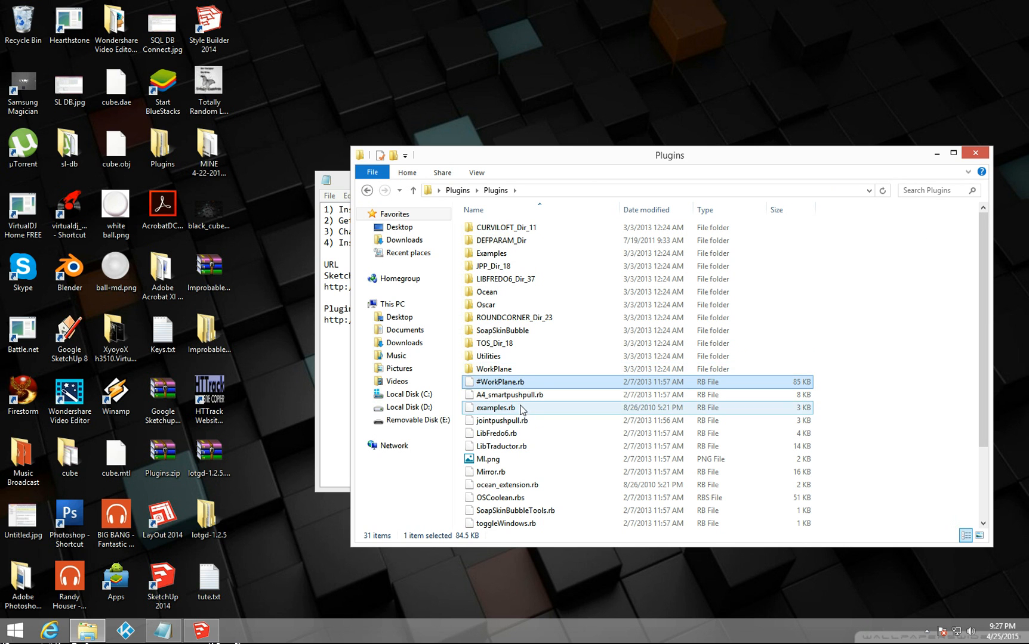
mouse_move(497, 382)
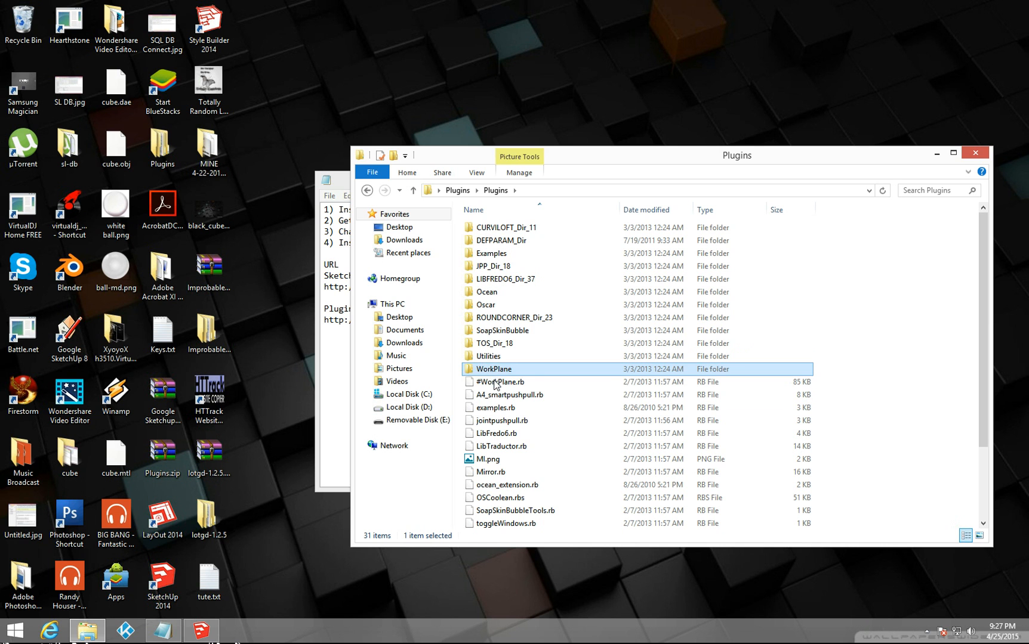
click(499, 381)
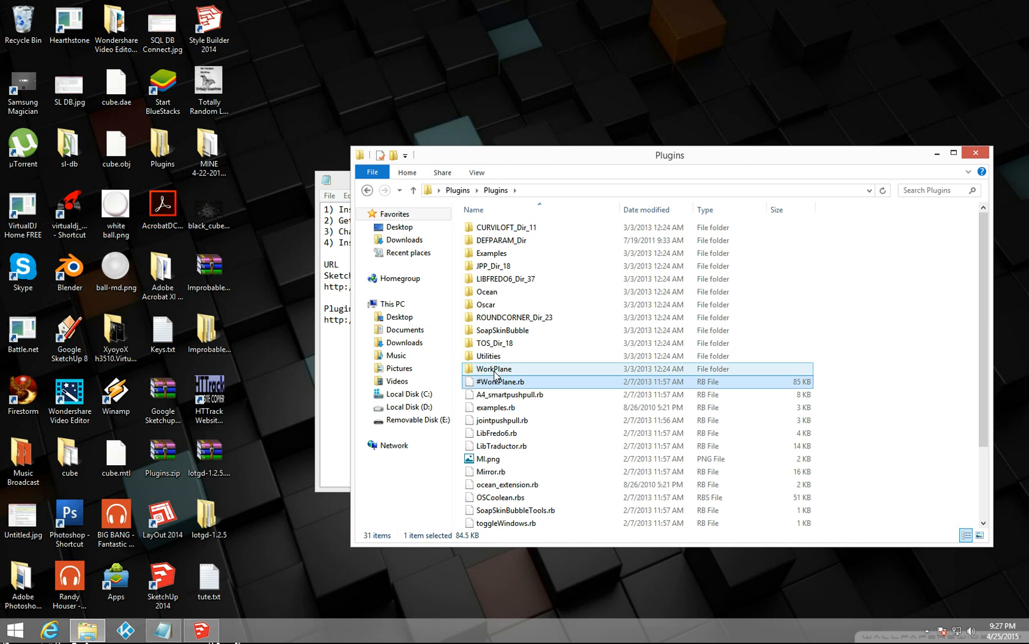
mouse_move(500, 382)
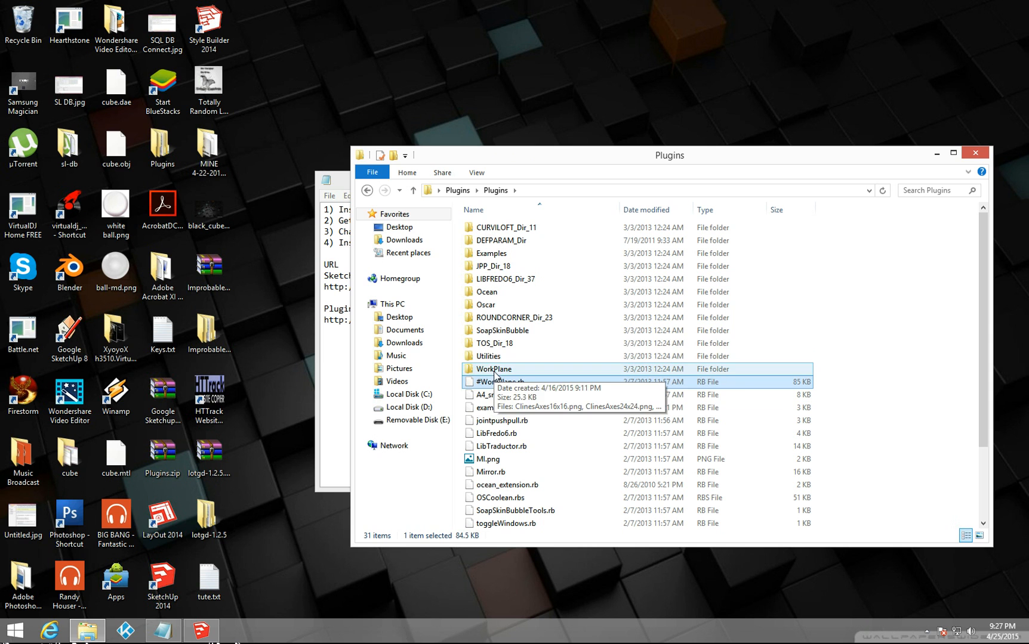
mouse_move(499, 382)
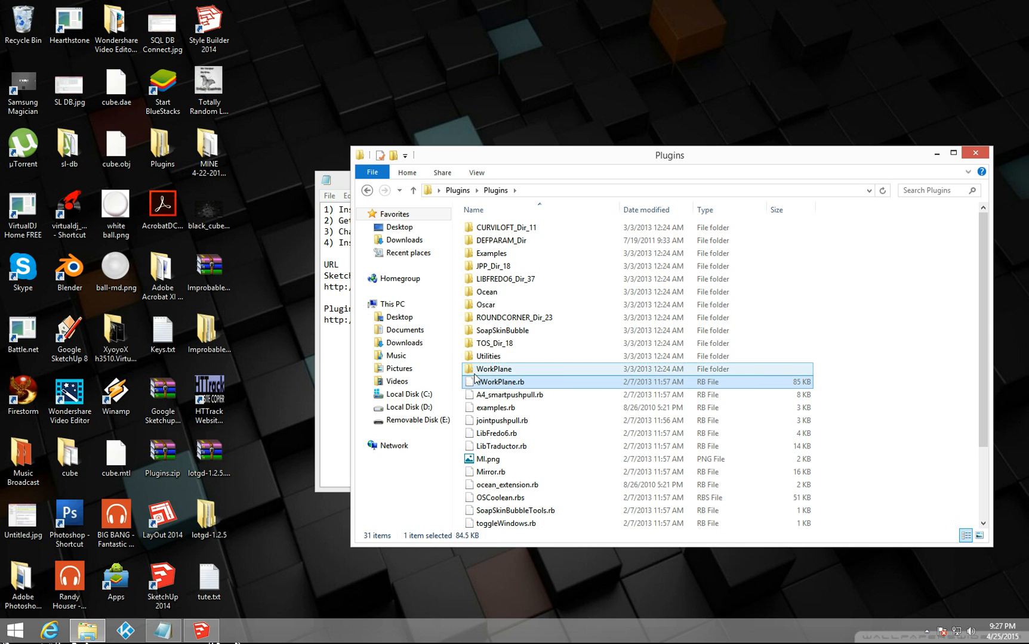
mouse_move(499, 381)
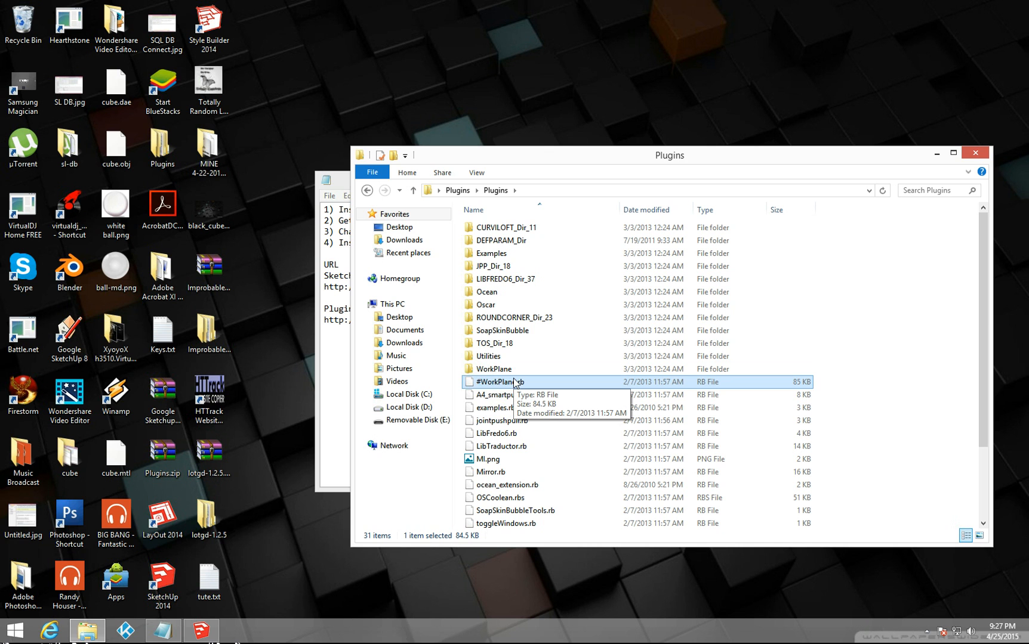
mouse_move(505, 420)
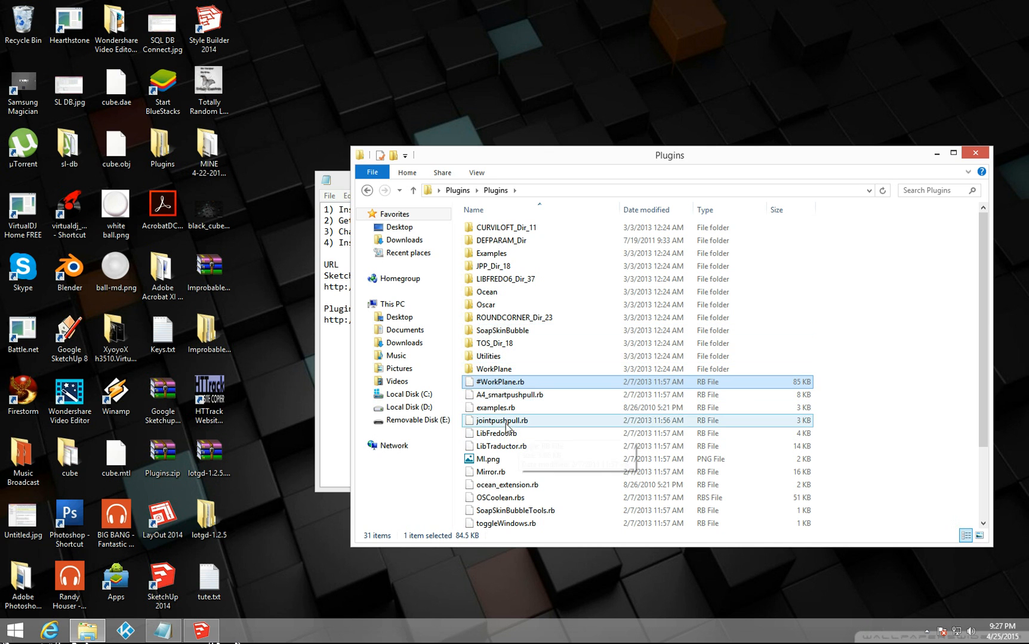
click(499, 369)
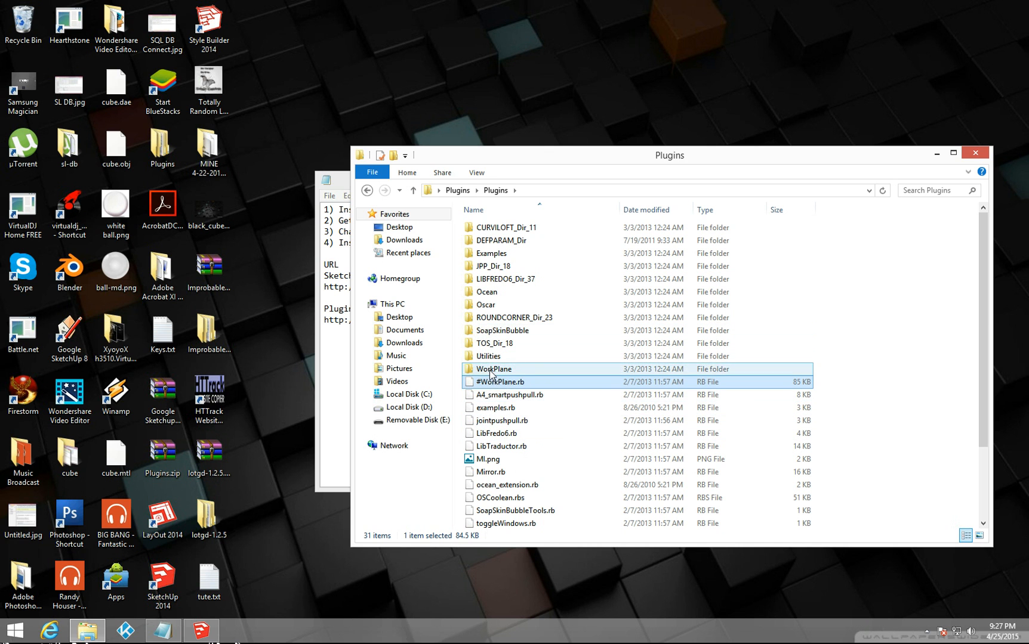
mouse_move(639, 379)
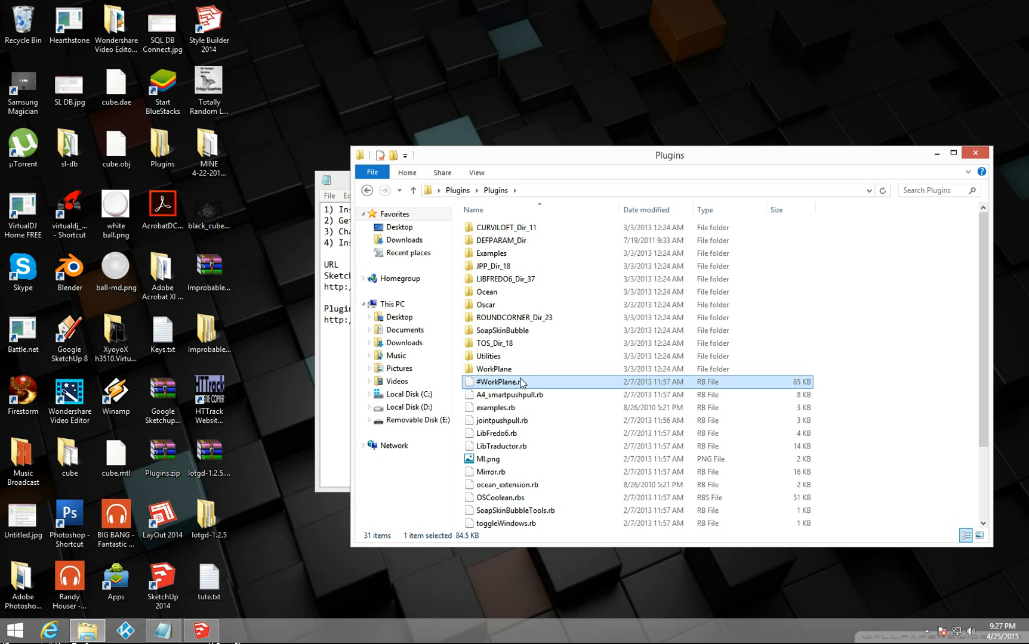
mouse_move(492, 369)
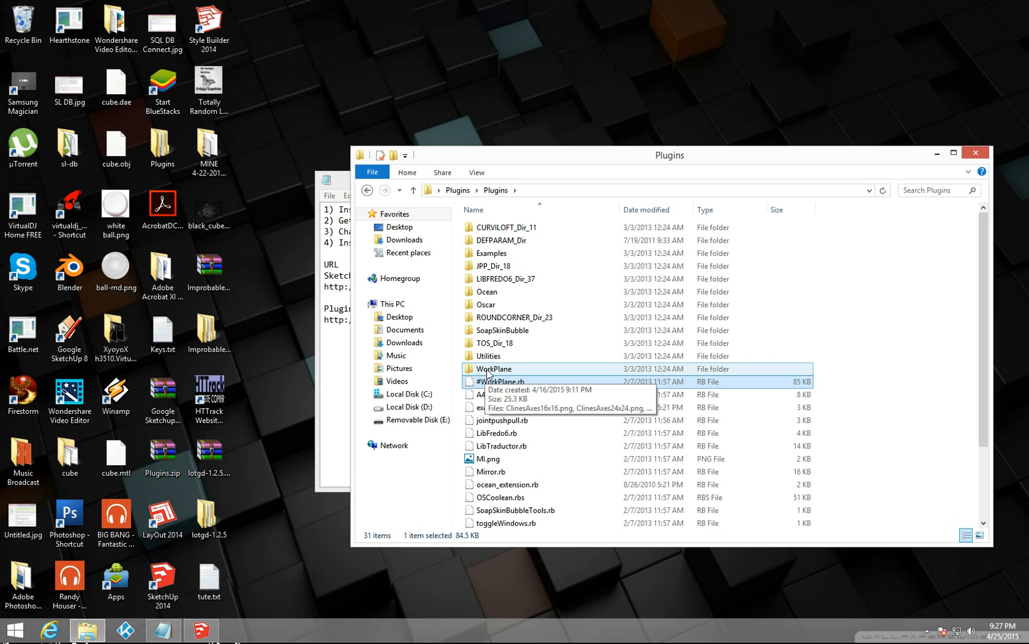
click(499, 381)
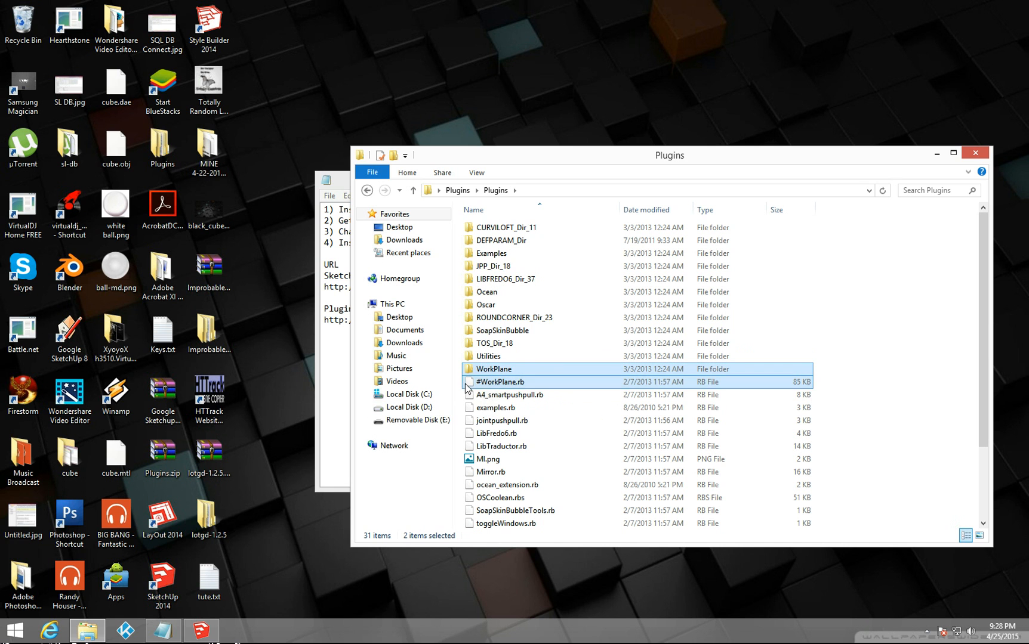
mouse_move(815, 383)
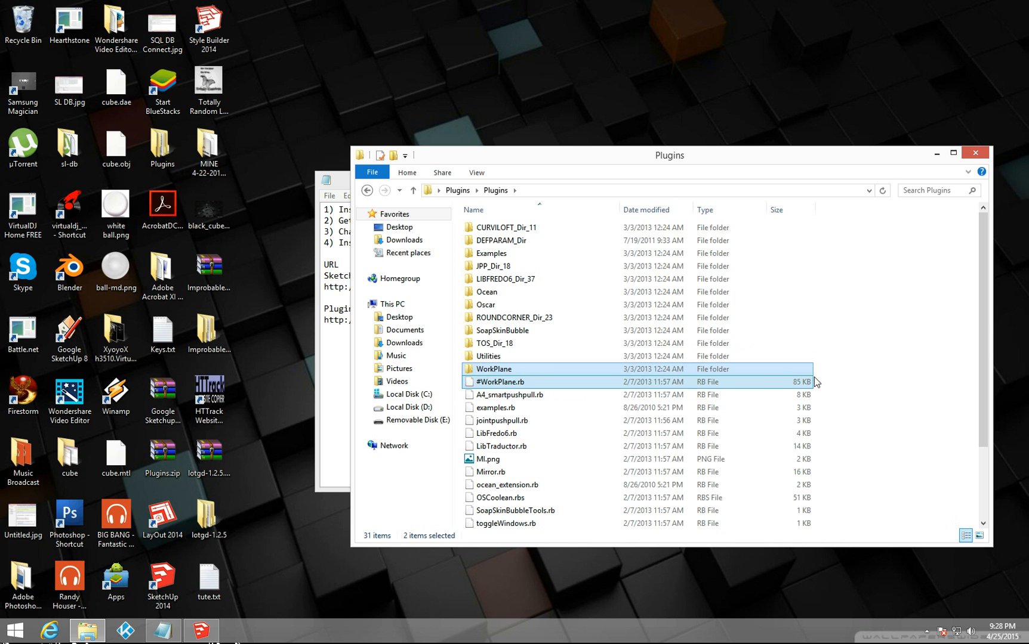
Send the selection to compressed folders twice, creating WorkPlane (2).zip and WorkPlane (3).zip
right_click(499, 381)
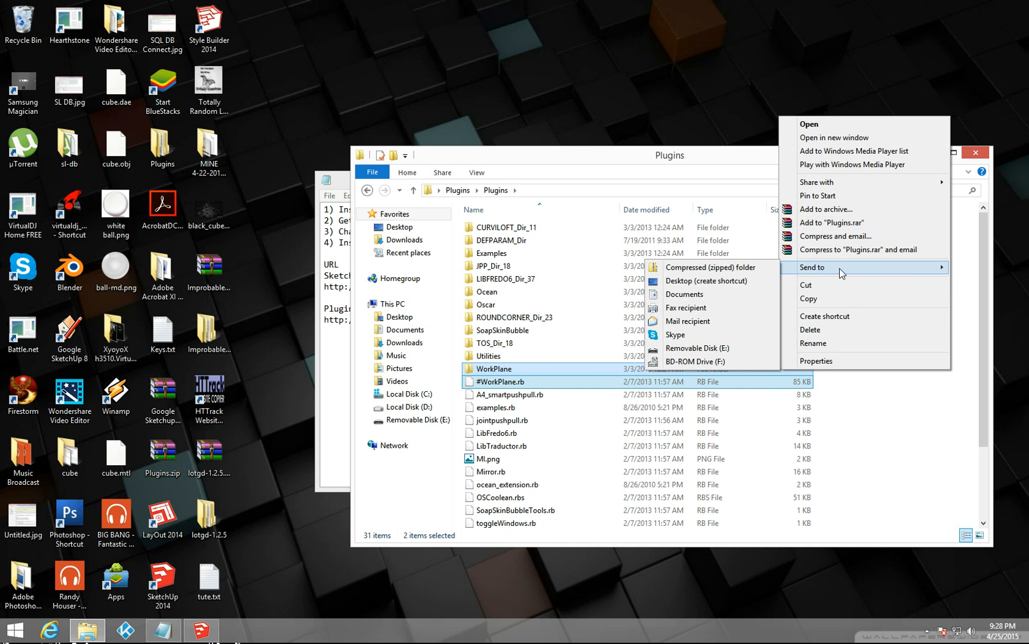
mouse_move(710, 268)
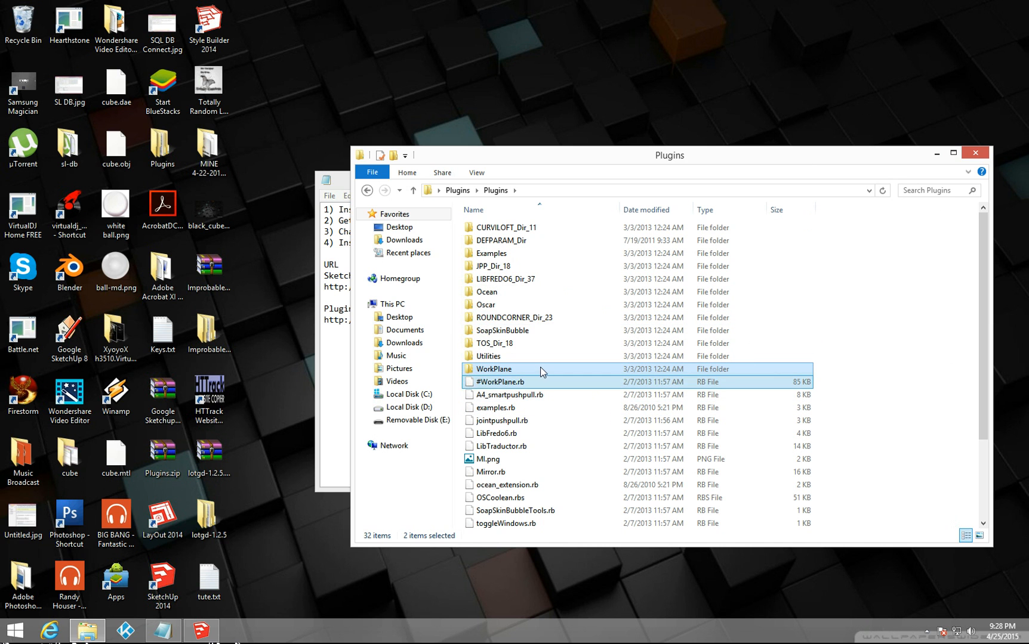
mouse_move(540, 381)
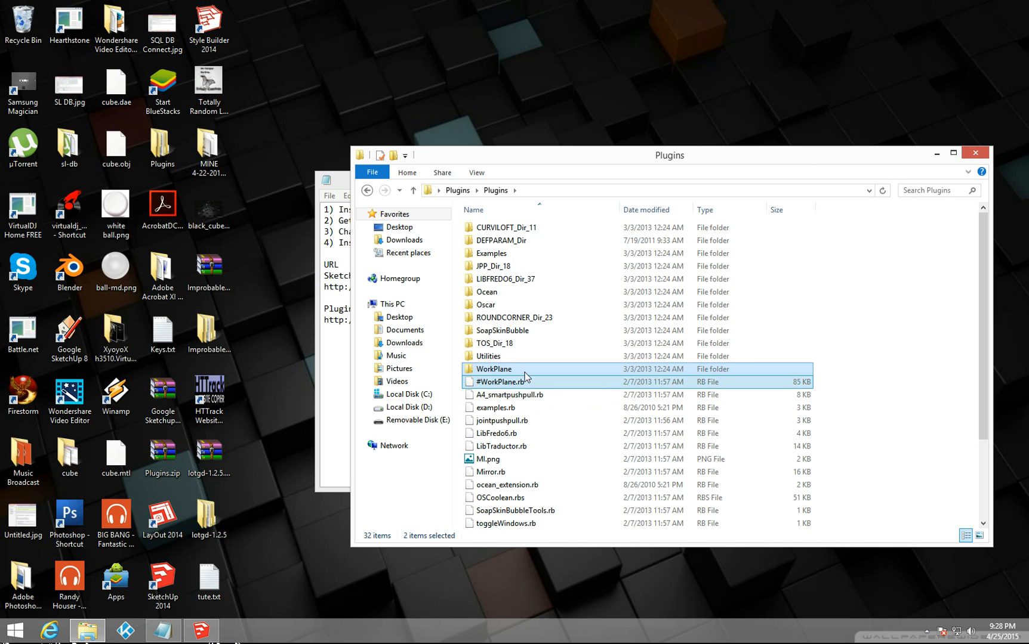
right_click(518, 377)
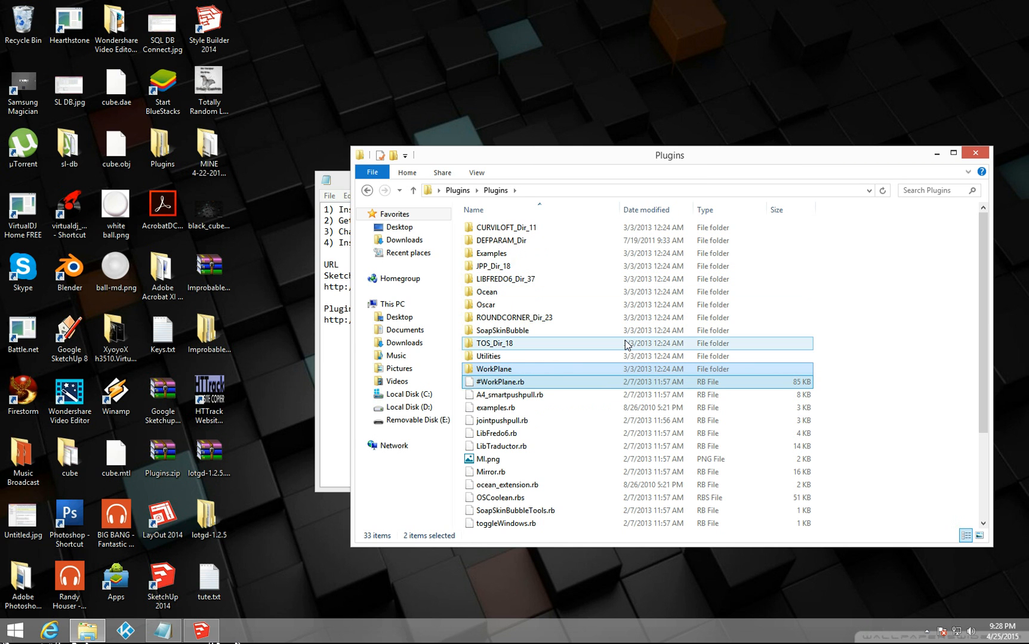
scroll(down, 3)
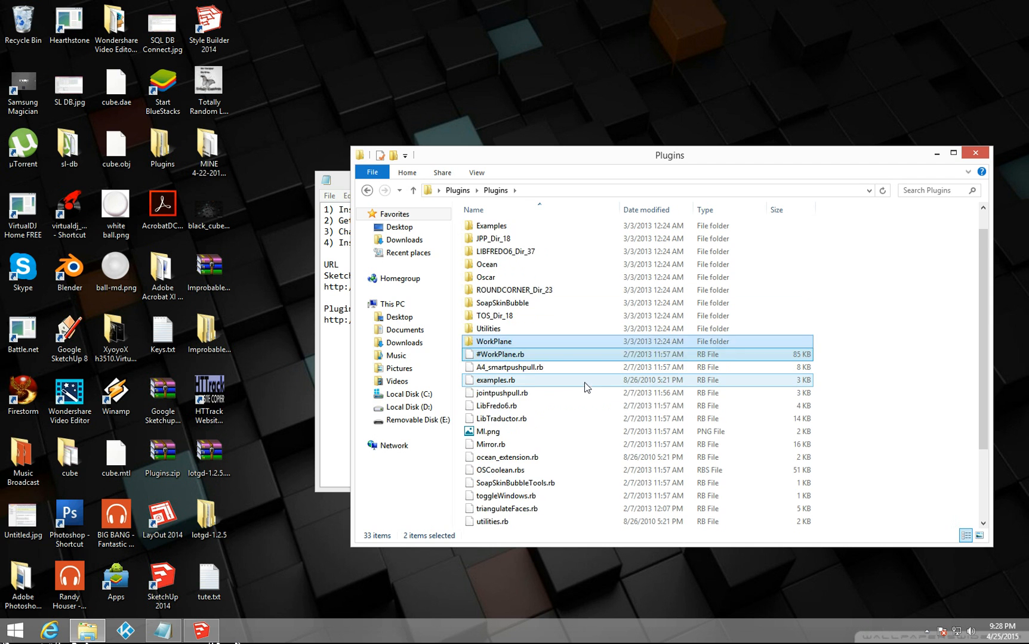
scroll(down, 3)
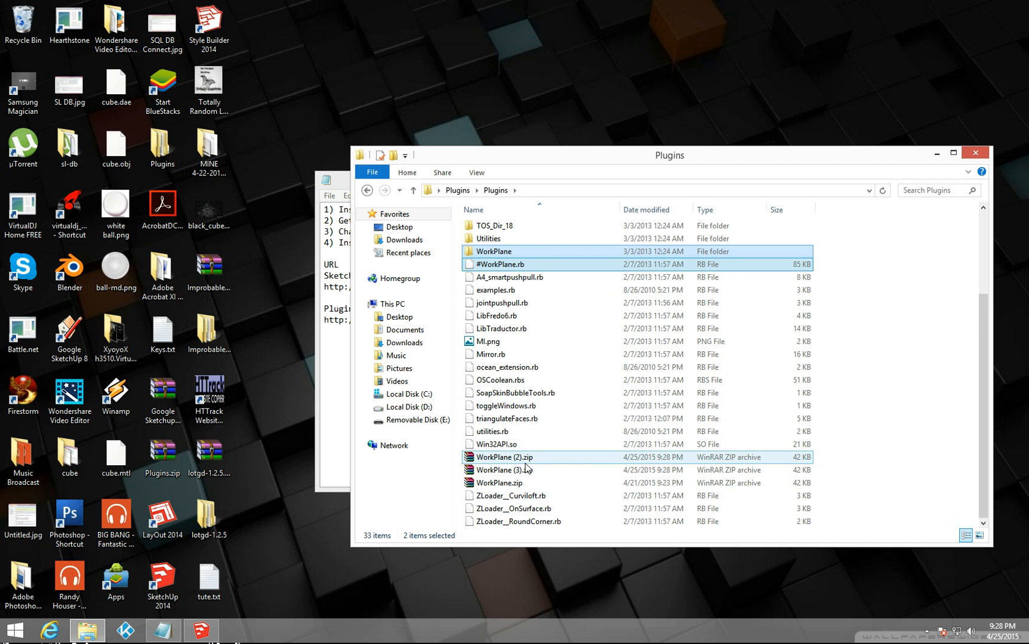
click(512, 495)
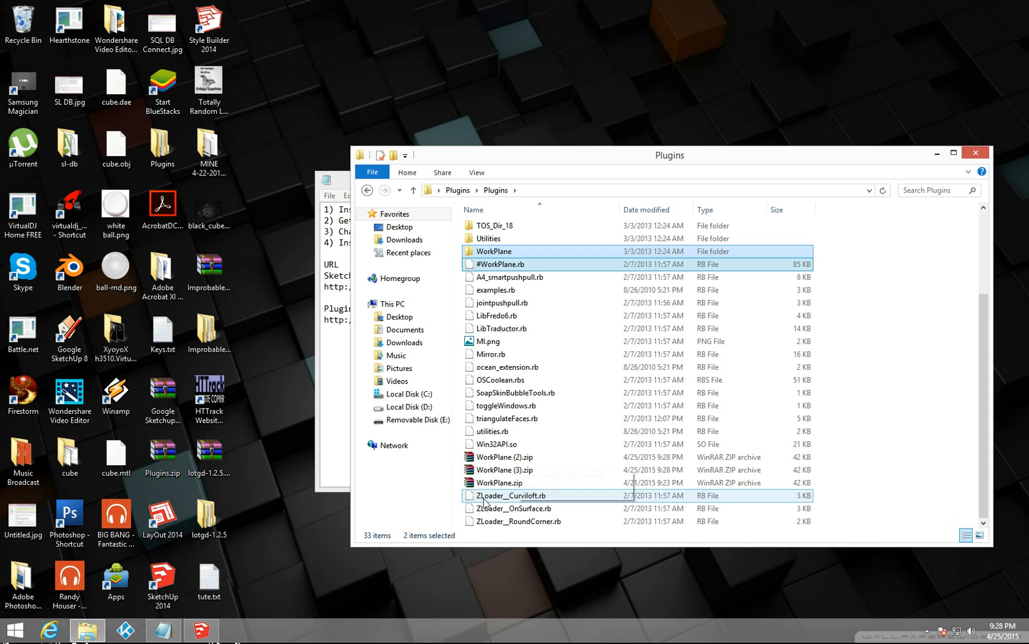
Bring tute.txt forward and select 'rbz' in checklist step 3 about renaming plugins
click(503, 457)
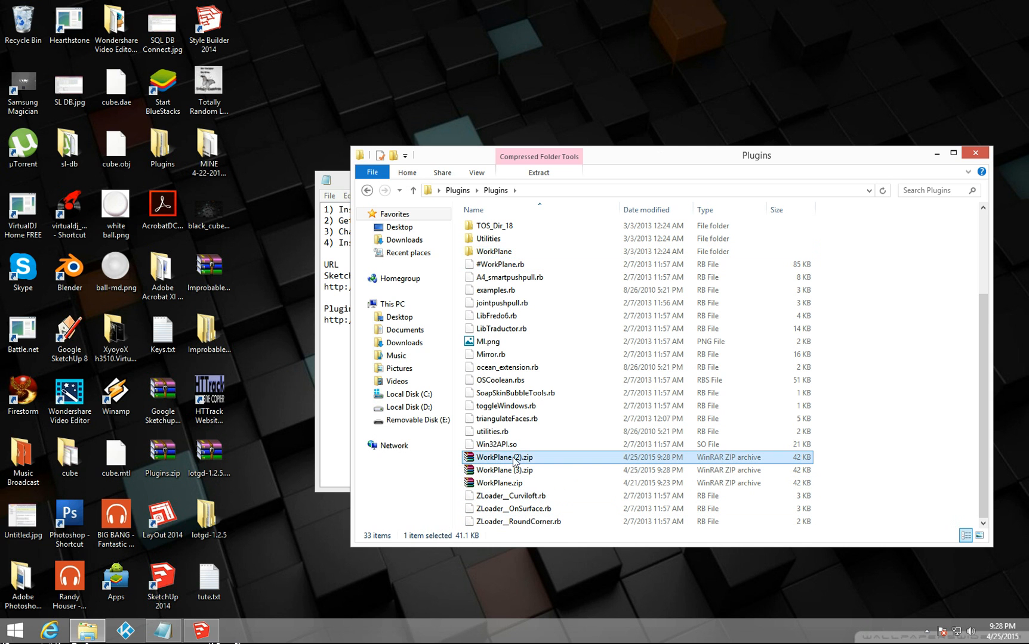
right_click(509, 457)
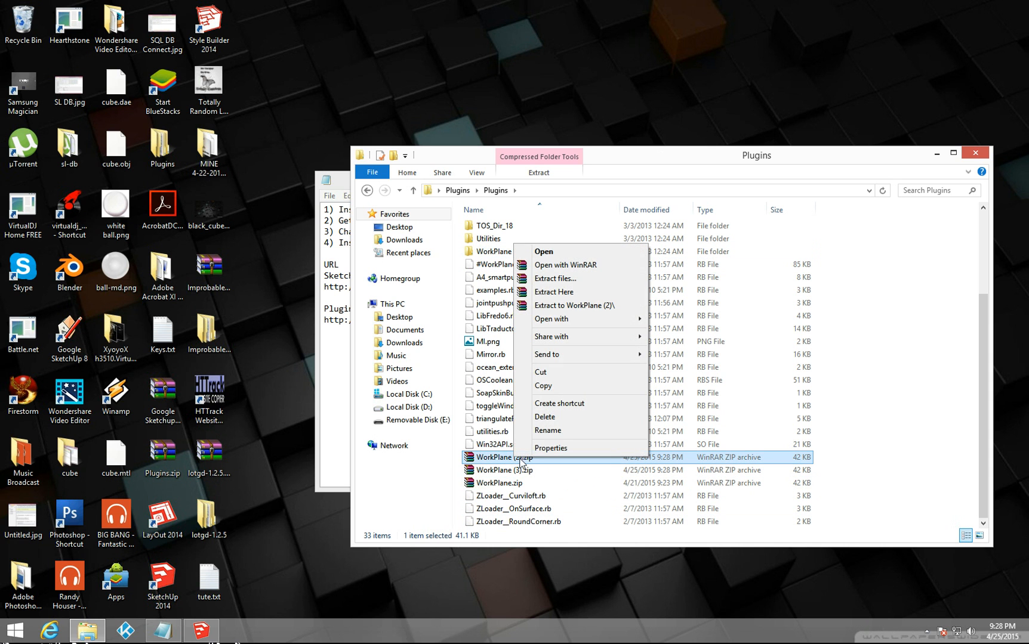
mouse_move(568, 431)
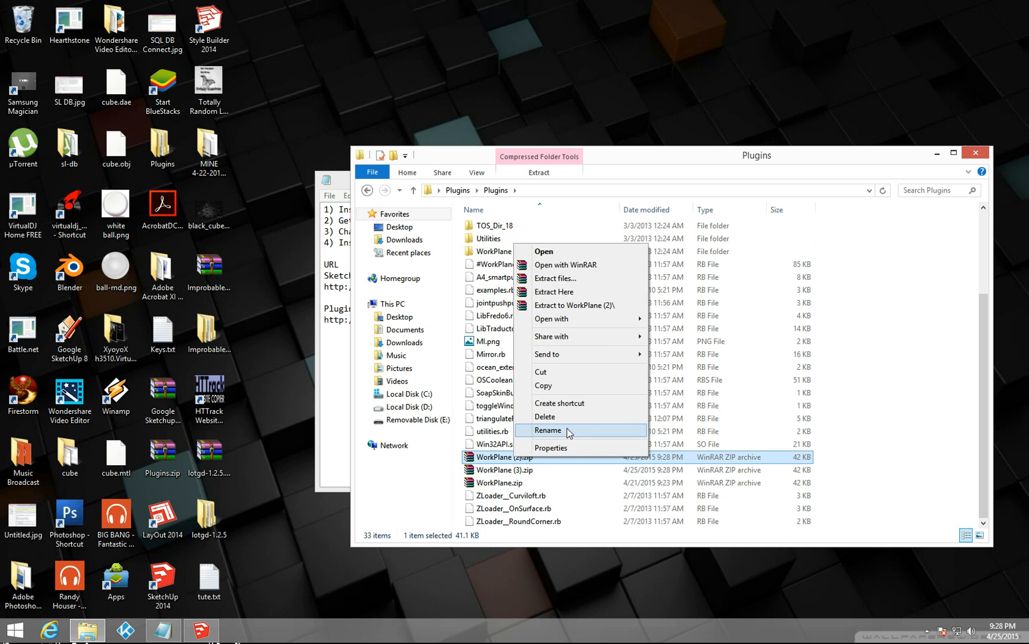
click(548, 431)
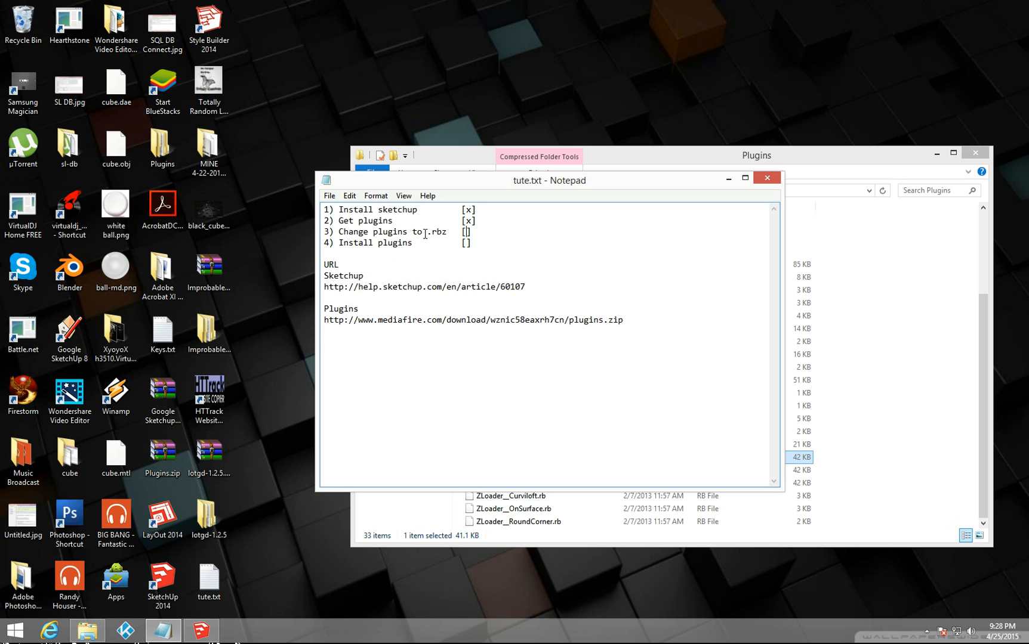
double_click(438, 231)
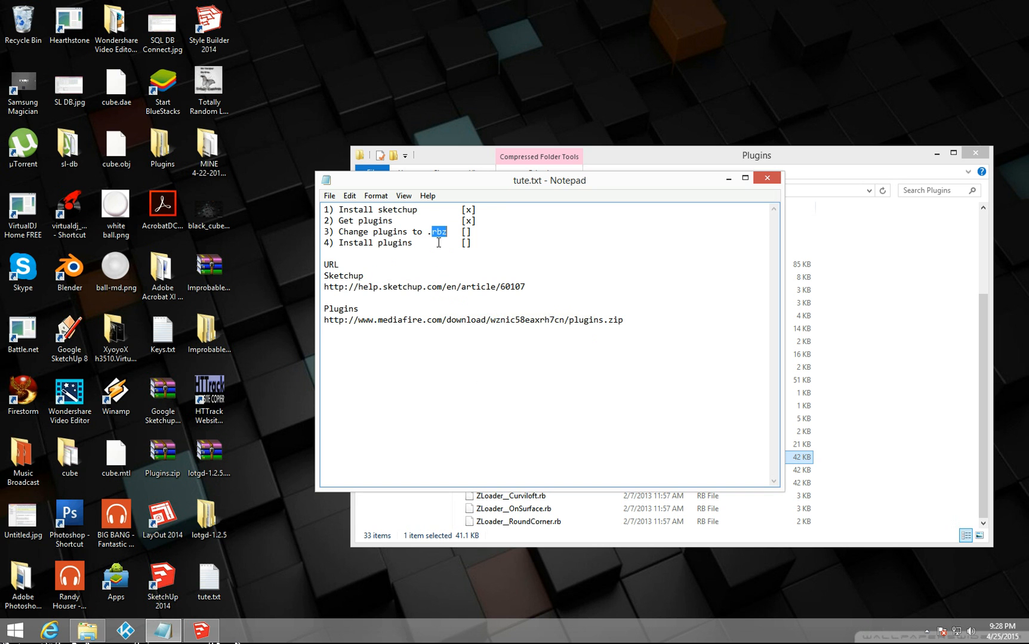
mouse_move(829, 465)
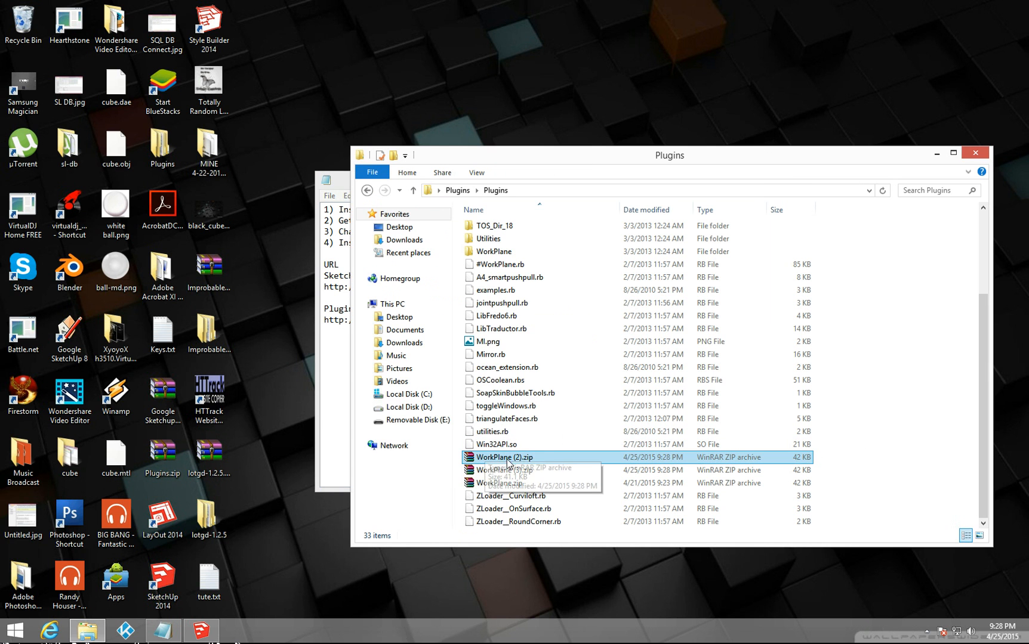
mouse_move(522, 457)
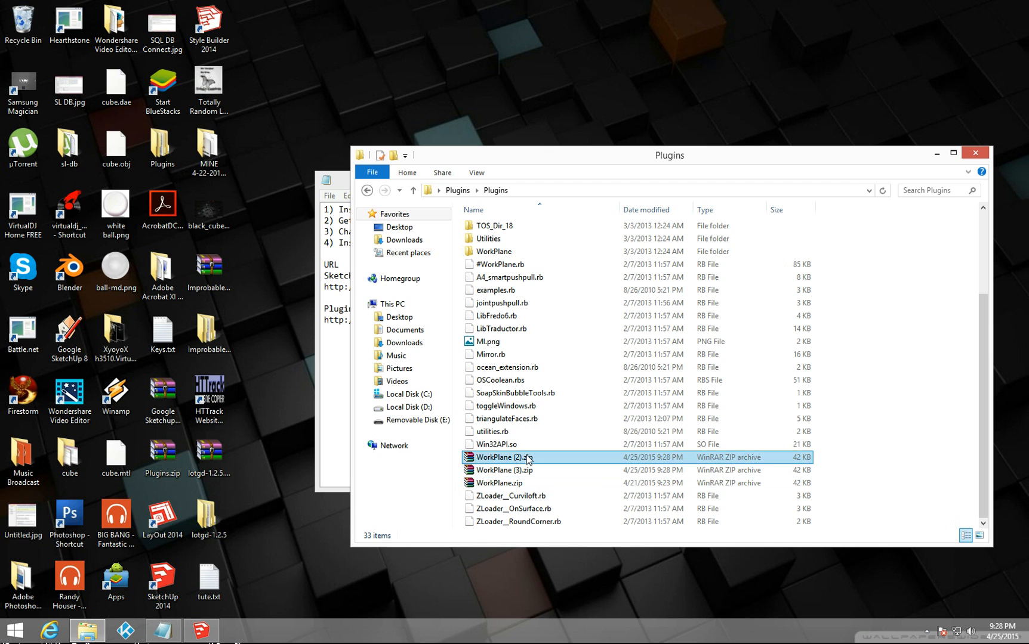
Rename WorkPlane (2).zip to WorkPlane (2).rbz and confirm the extension-change warning
right_click(503, 457)
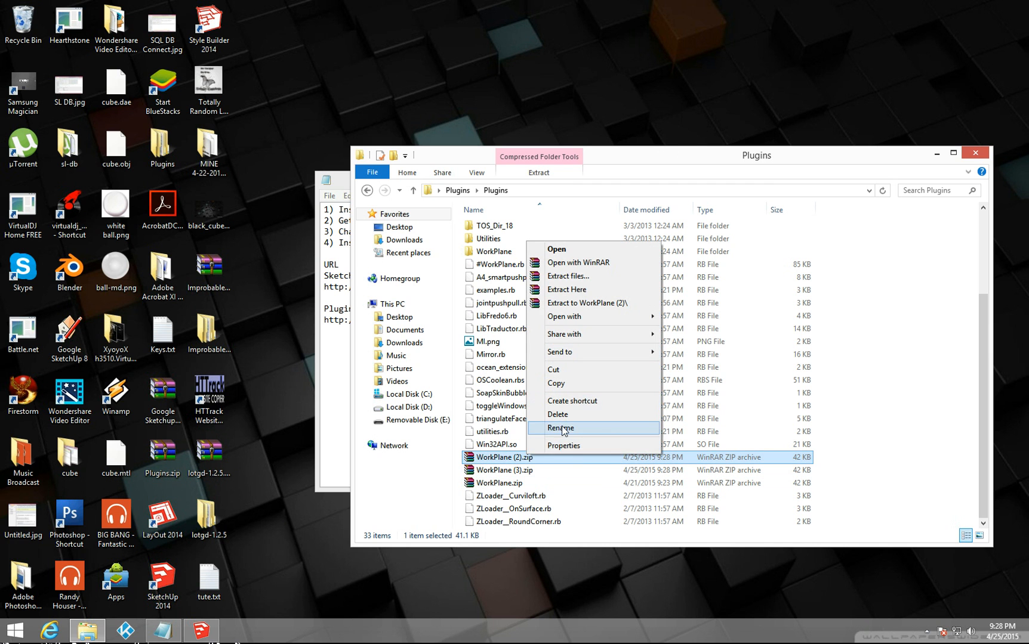
click(559, 428)
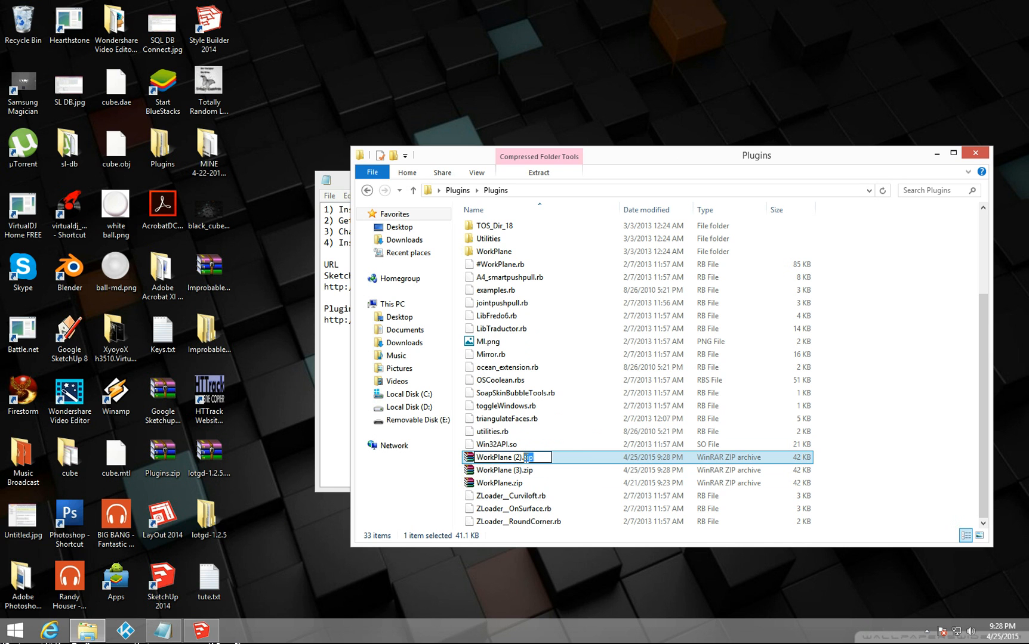
right_click(518, 457)
text(rb)
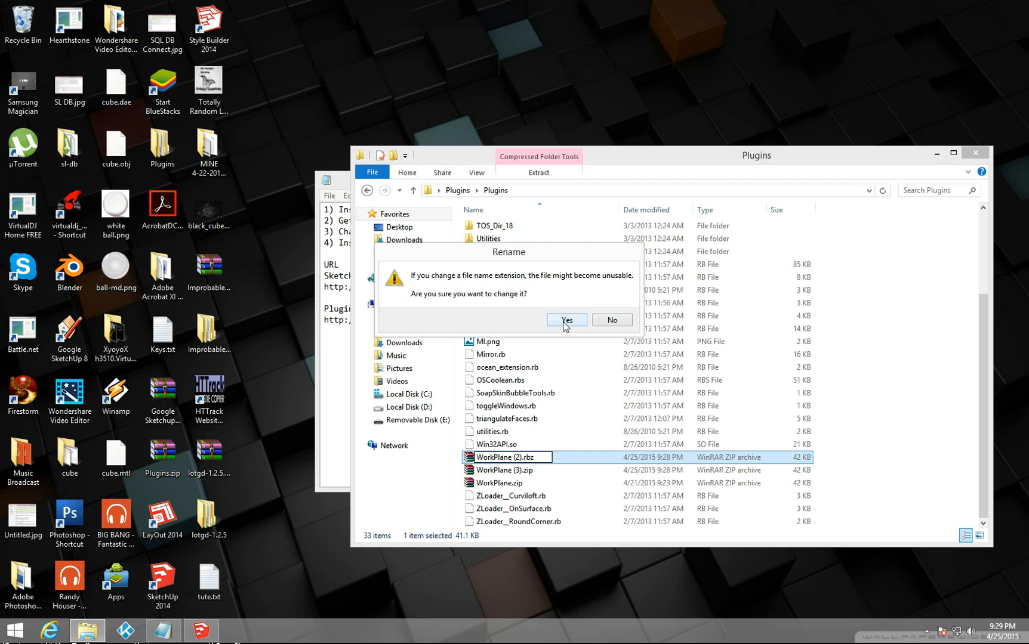
click(565, 320)
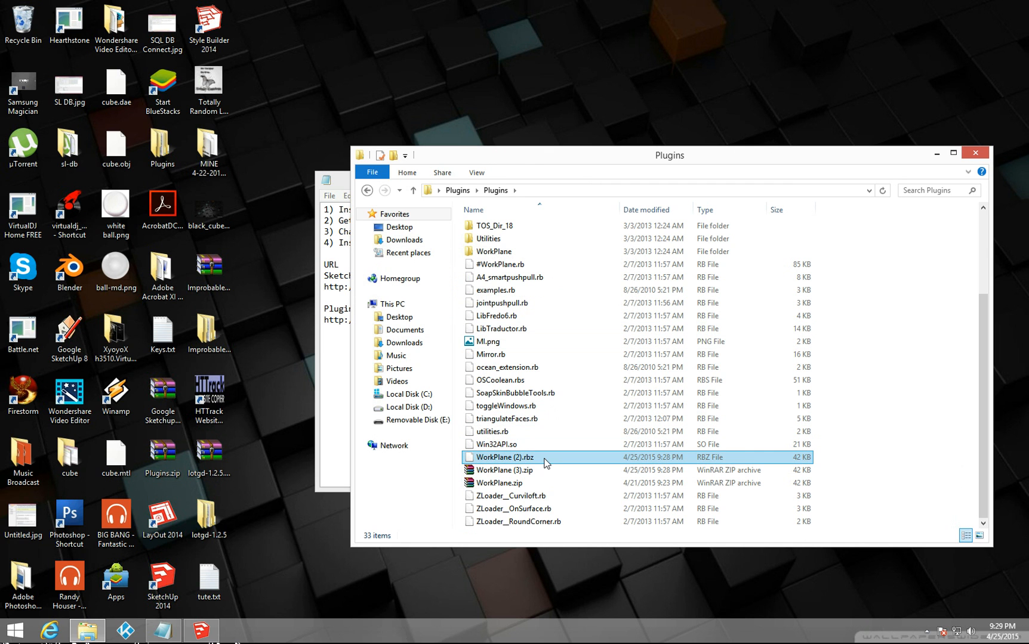
mouse_move(528, 468)
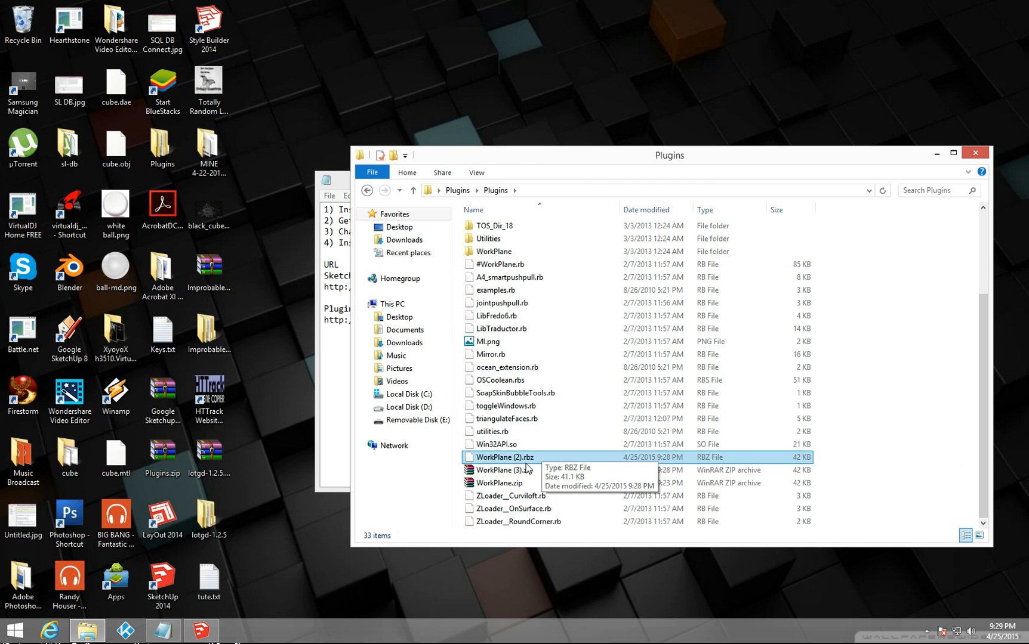
mouse_move(535, 462)
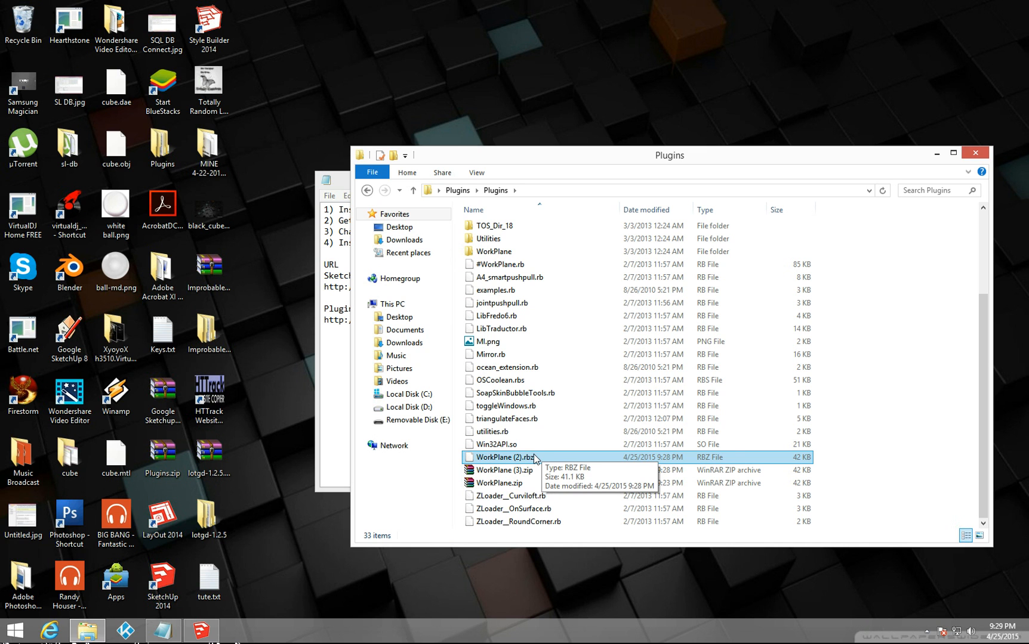
mouse_move(516, 462)
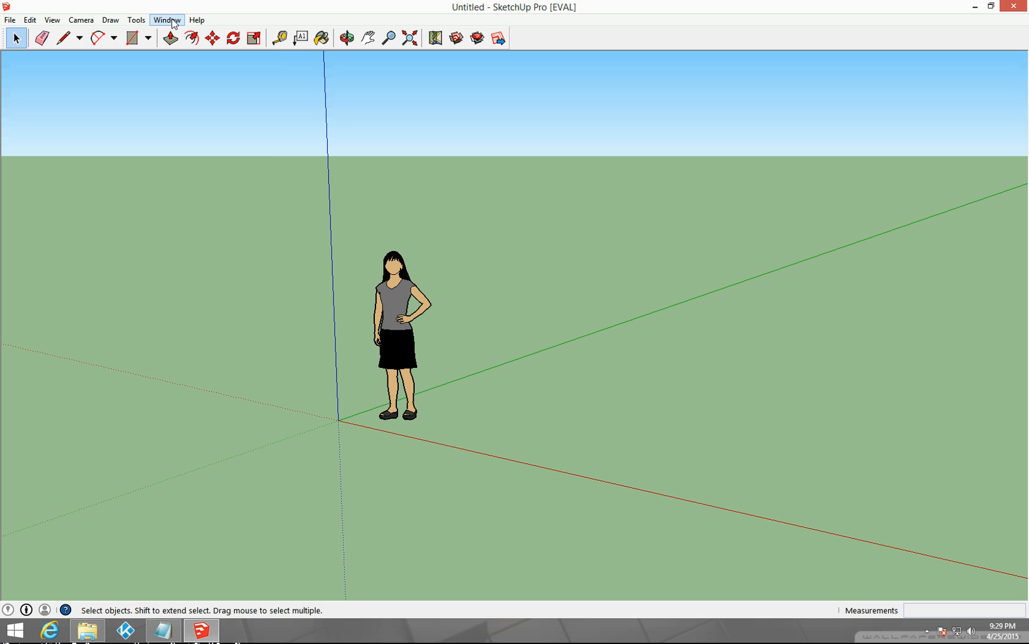
Reach System Preferences > Extensions from the Window menu and start Install Extension
click(166, 19)
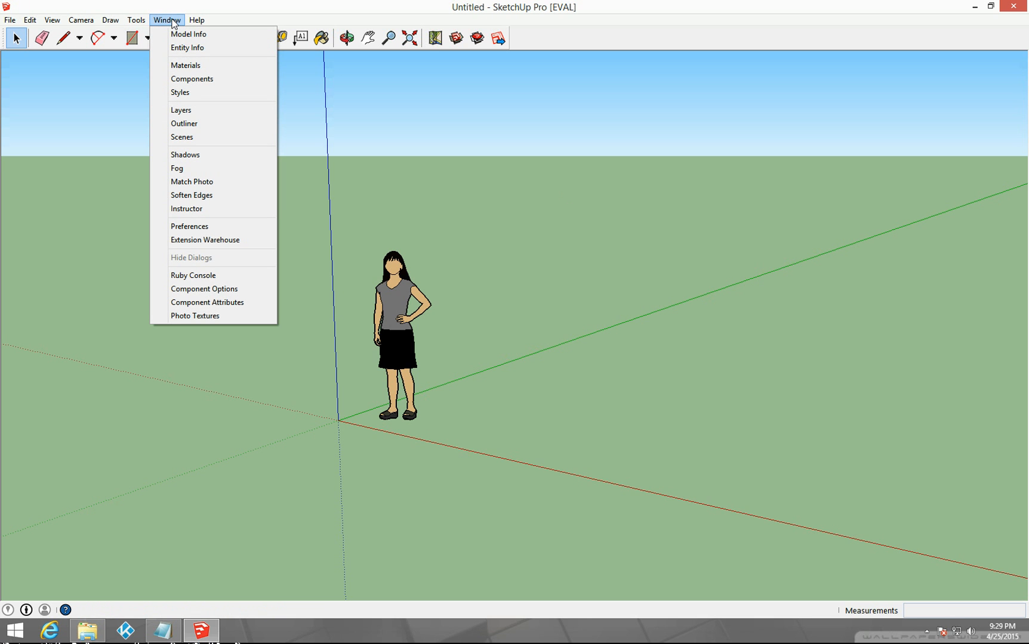
mouse_move(190, 65)
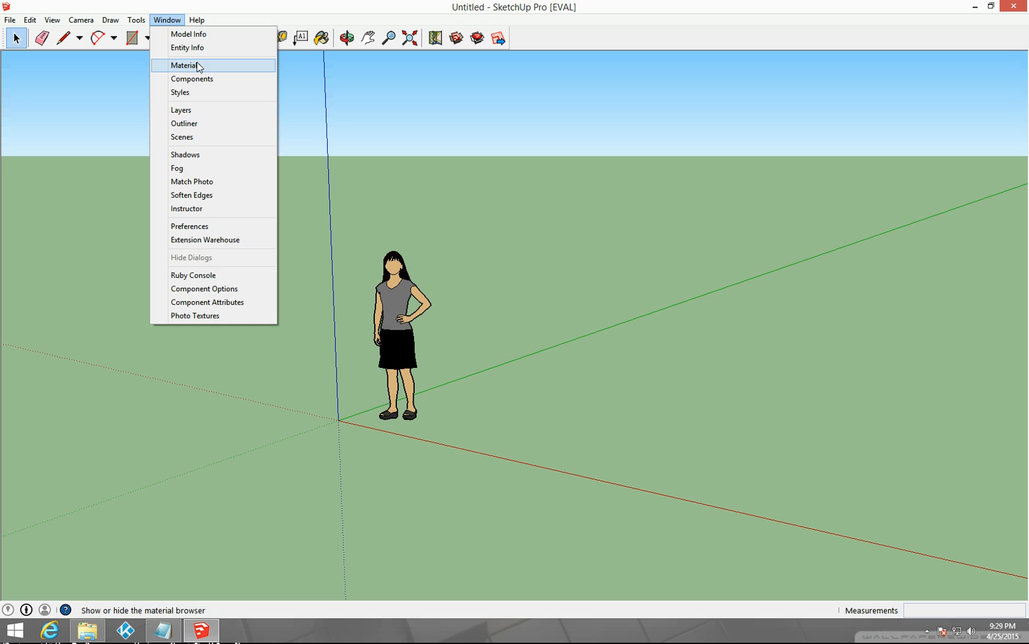
mouse_move(205, 194)
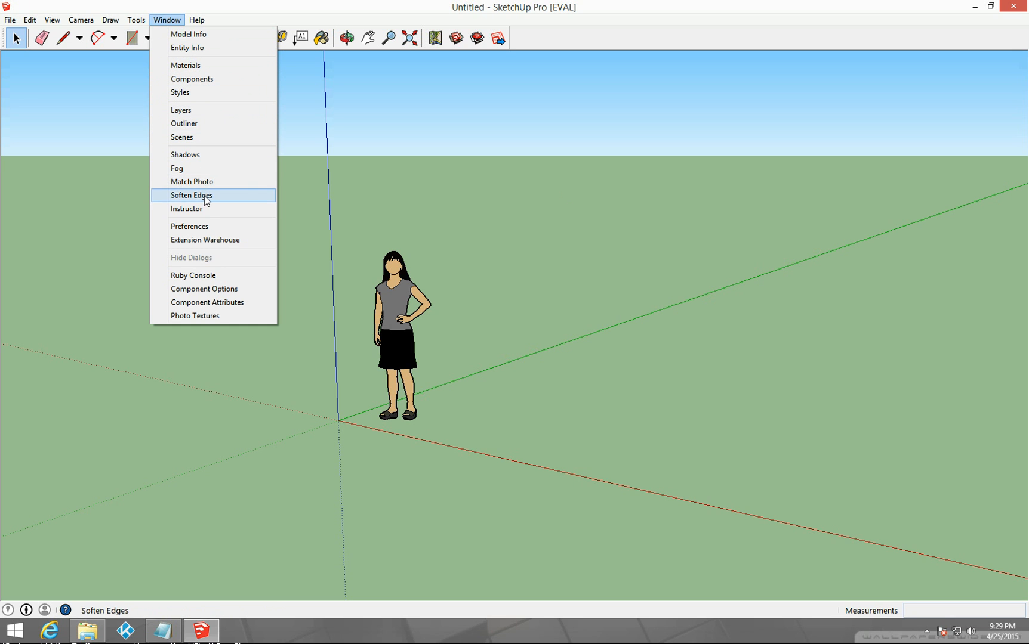
mouse_move(214, 274)
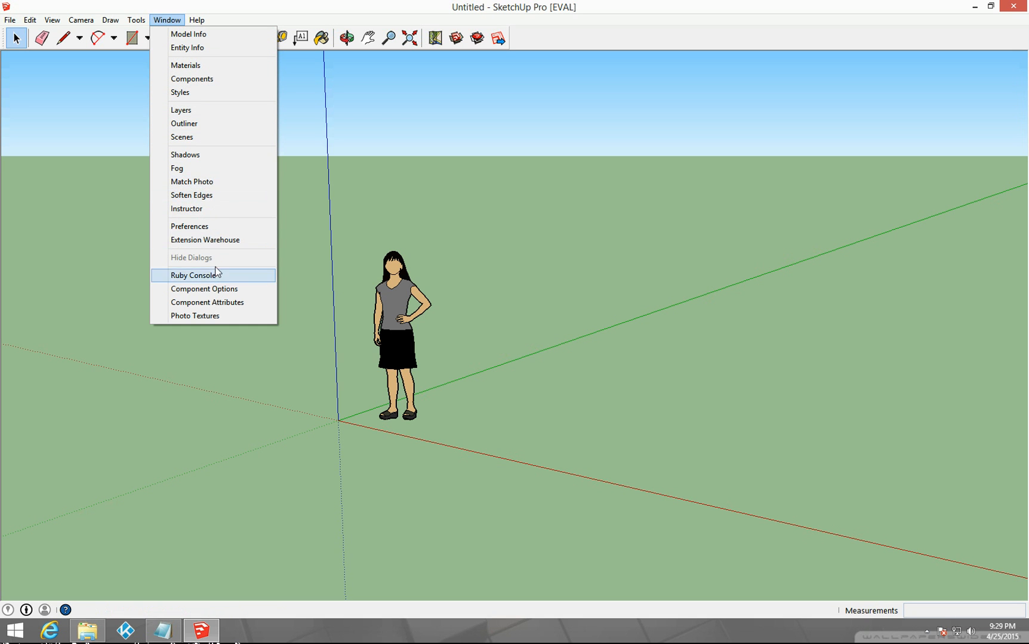
mouse_move(187, 155)
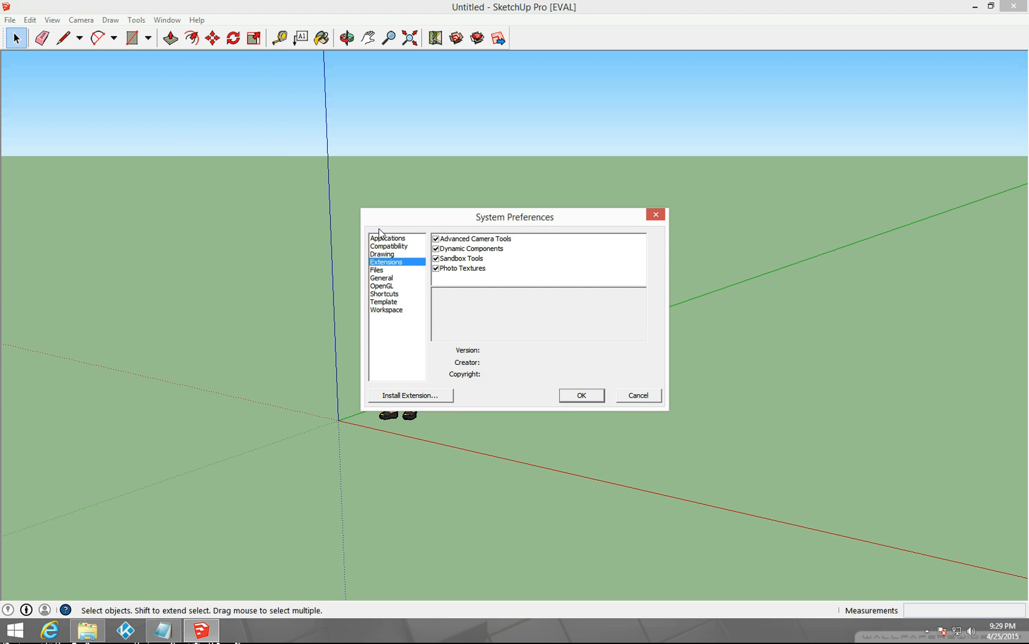
click(387, 237)
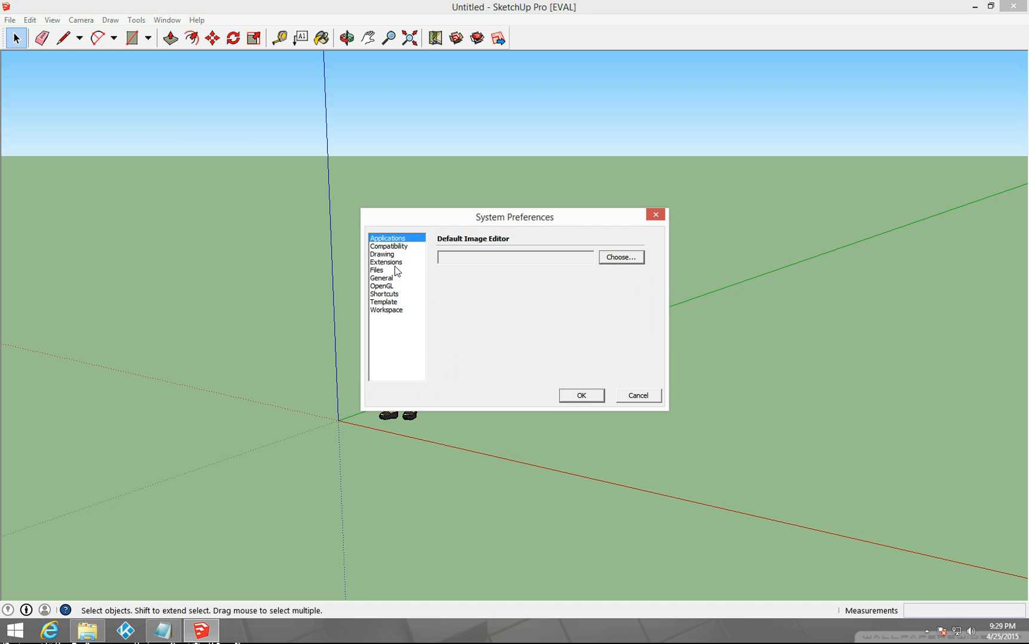
click(385, 262)
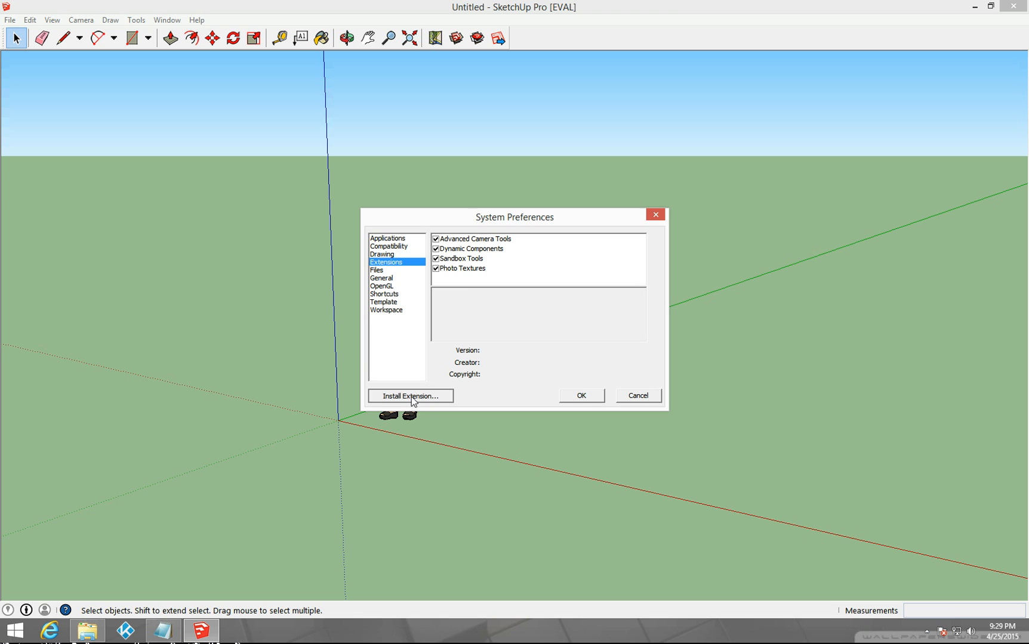
click(409, 396)
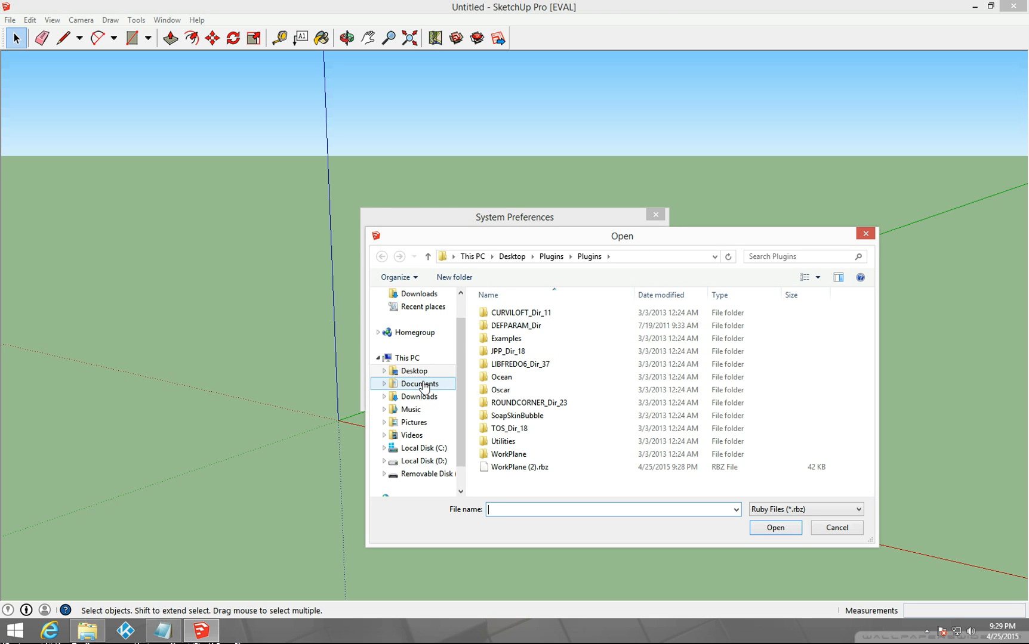
Choose WorkPlane (2).rbz in the Plugins folder and load it for installation
click(412, 371)
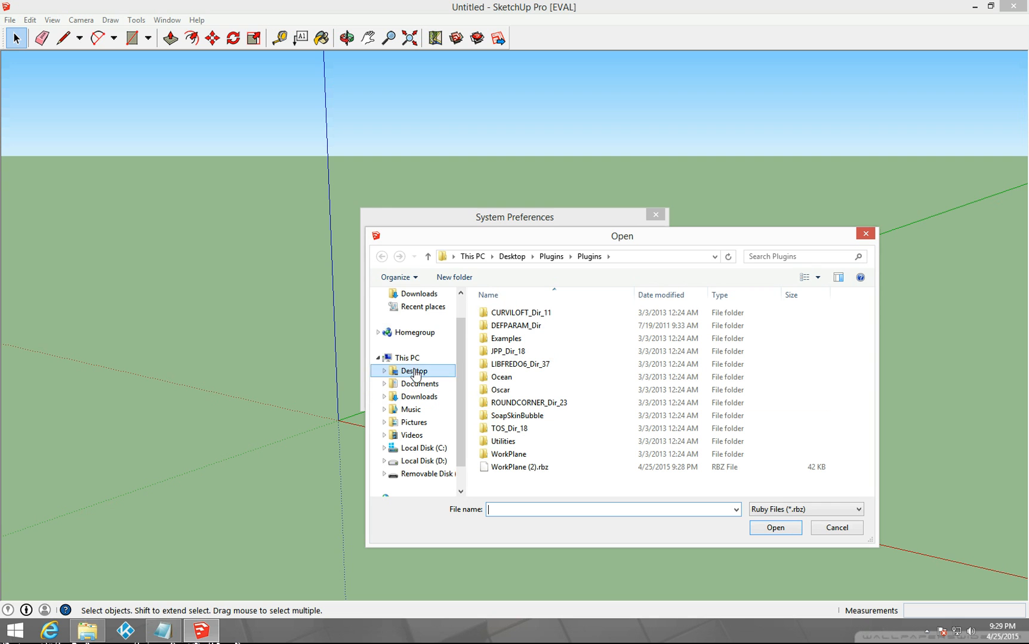
click(407, 358)
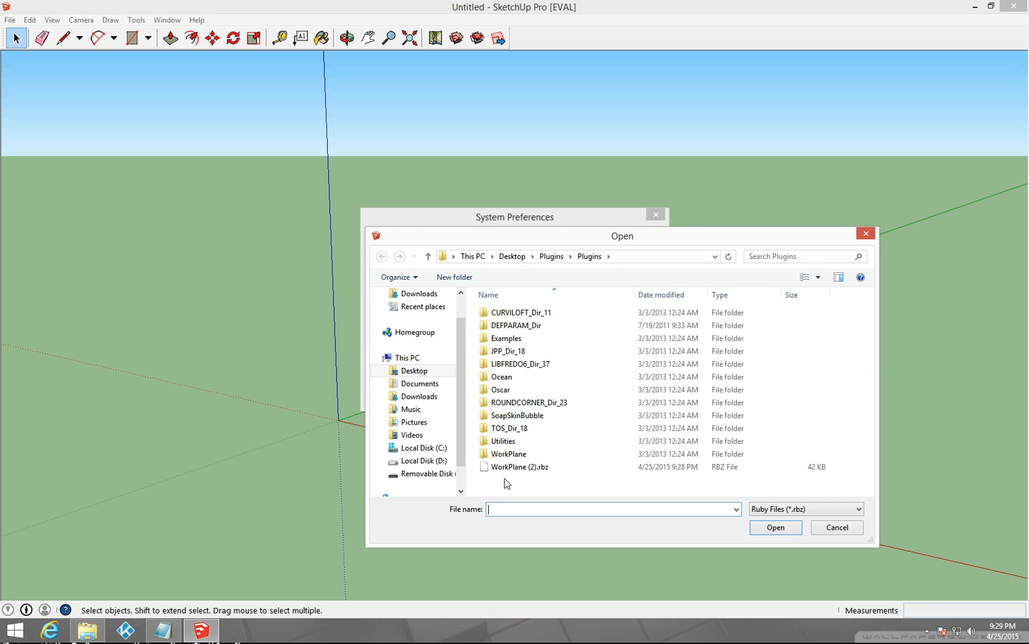
click(520, 467)
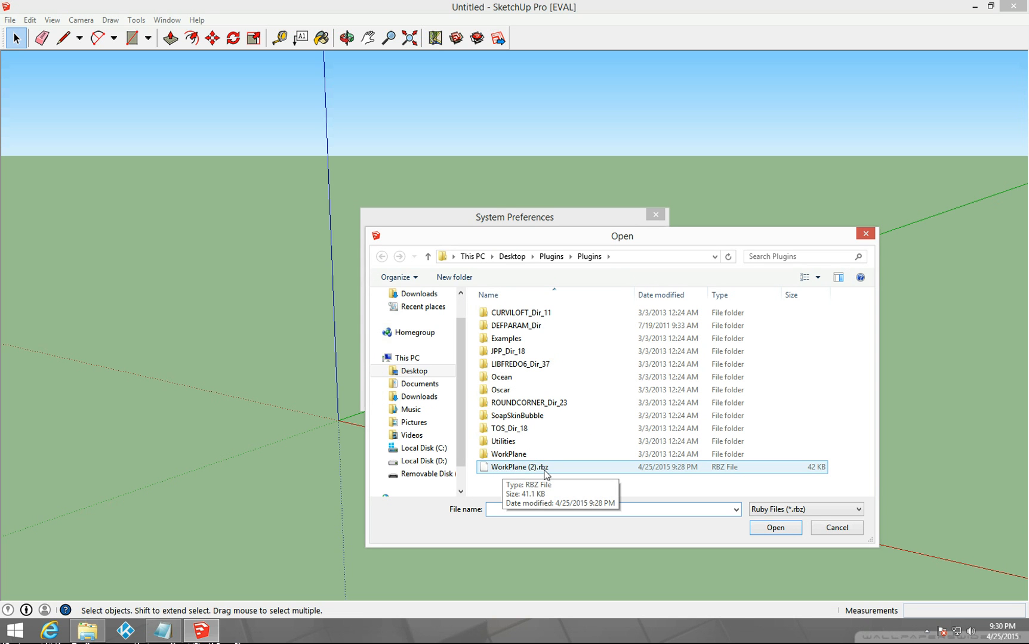
click(518, 467)
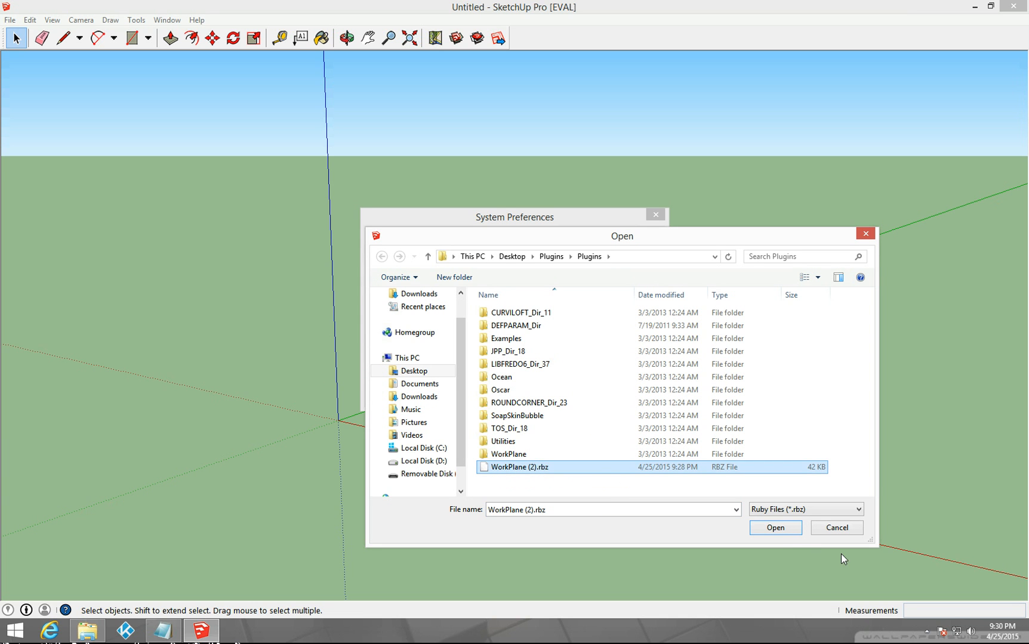
click(773, 528)
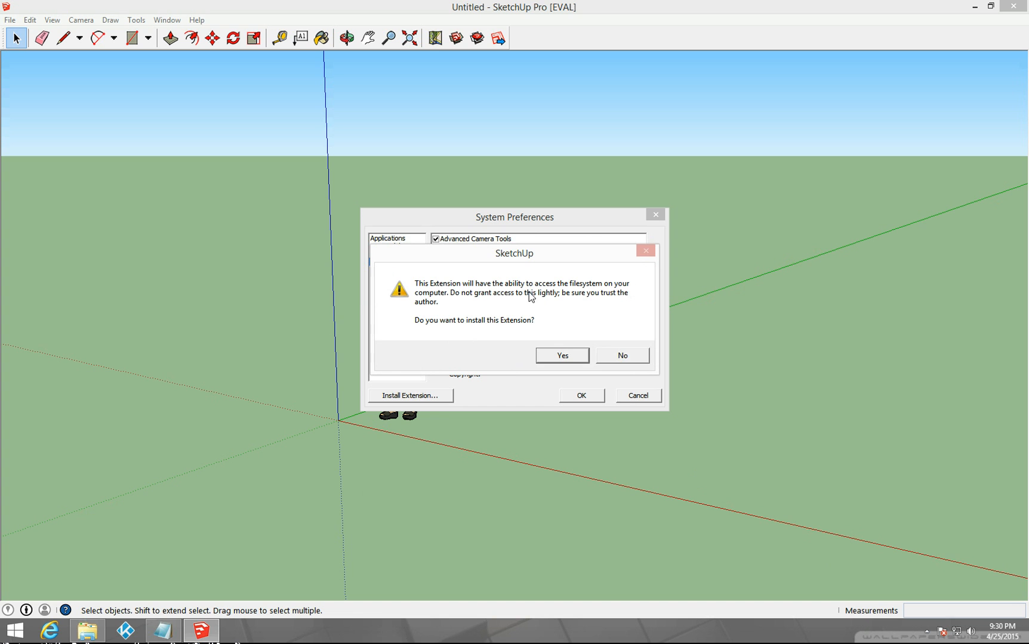
mouse_move(315, 335)
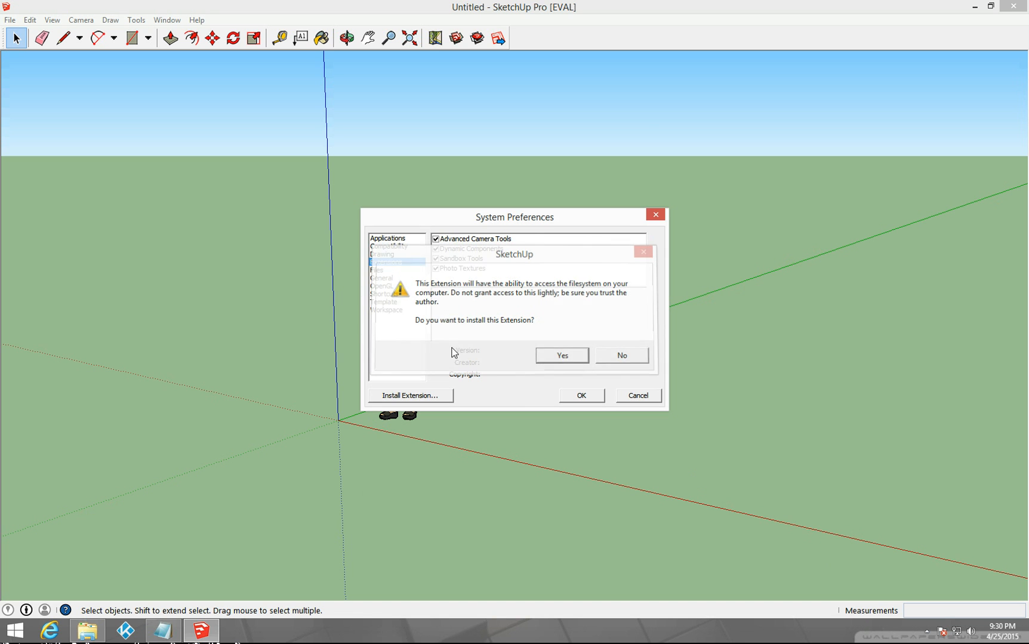
Approve the install, dismiss the success message and close System Preferences
click(561, 354)
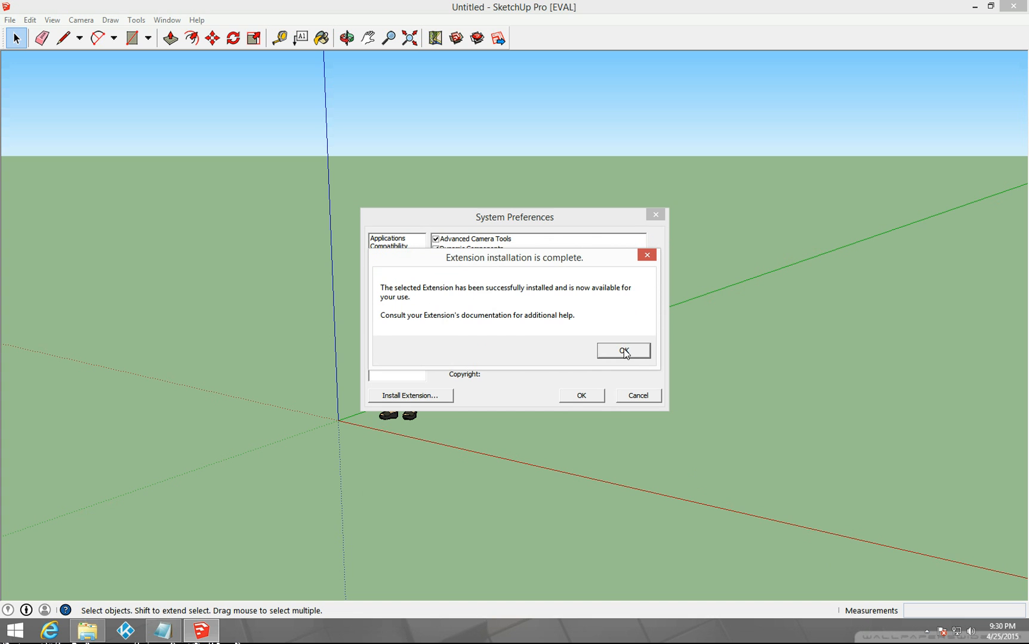
click(622, 350)
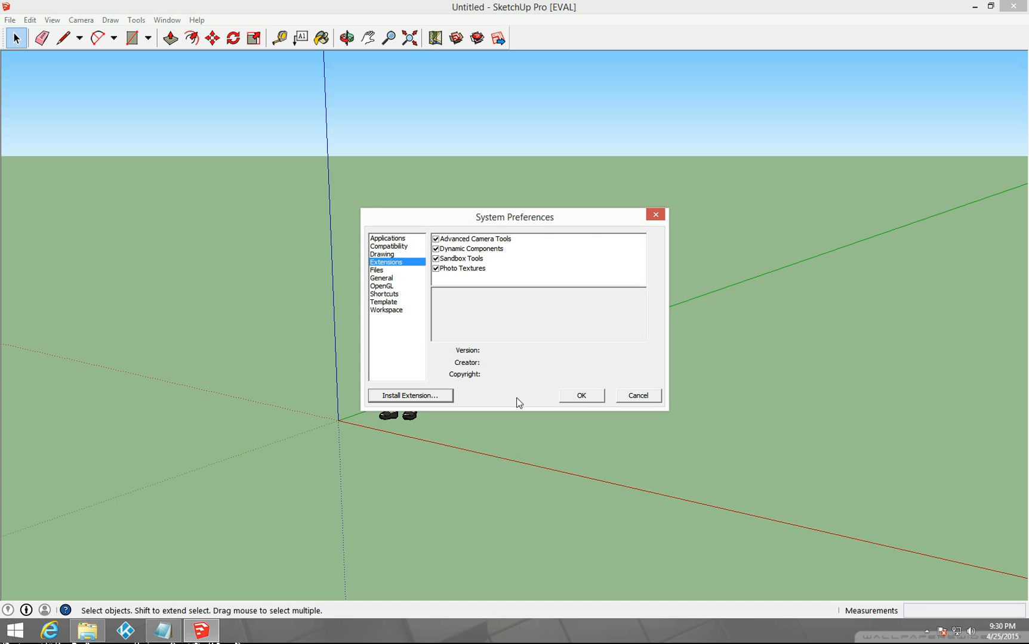
click(580, 396)
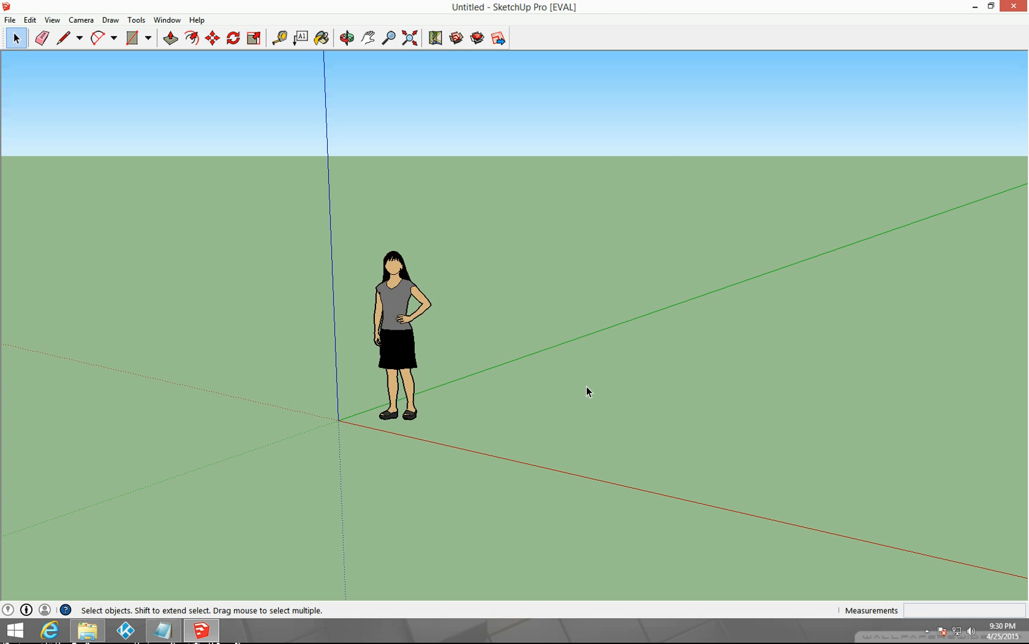
mouse_move(124, 15)
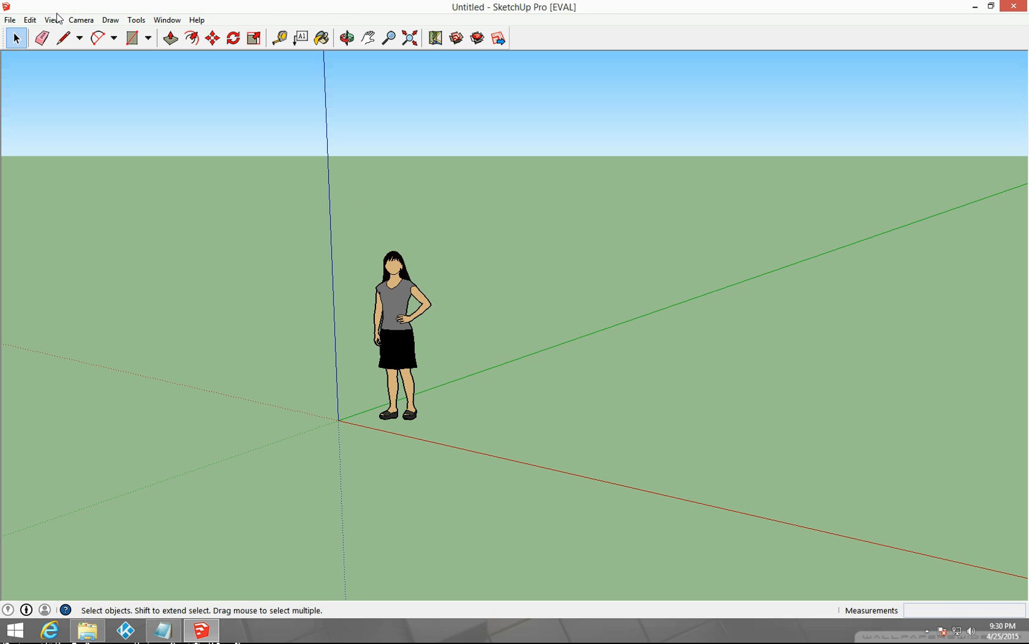
Turn on the WorkPlane Tools toolbar in View > Toolbars and close the list
click(52, 19)
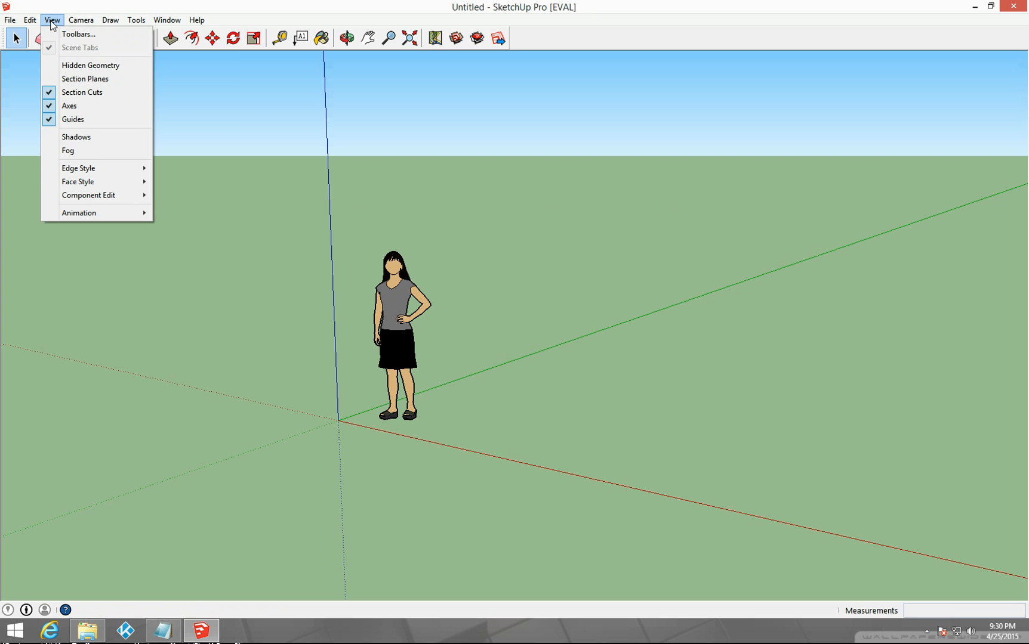
mouse_move(78, 35)
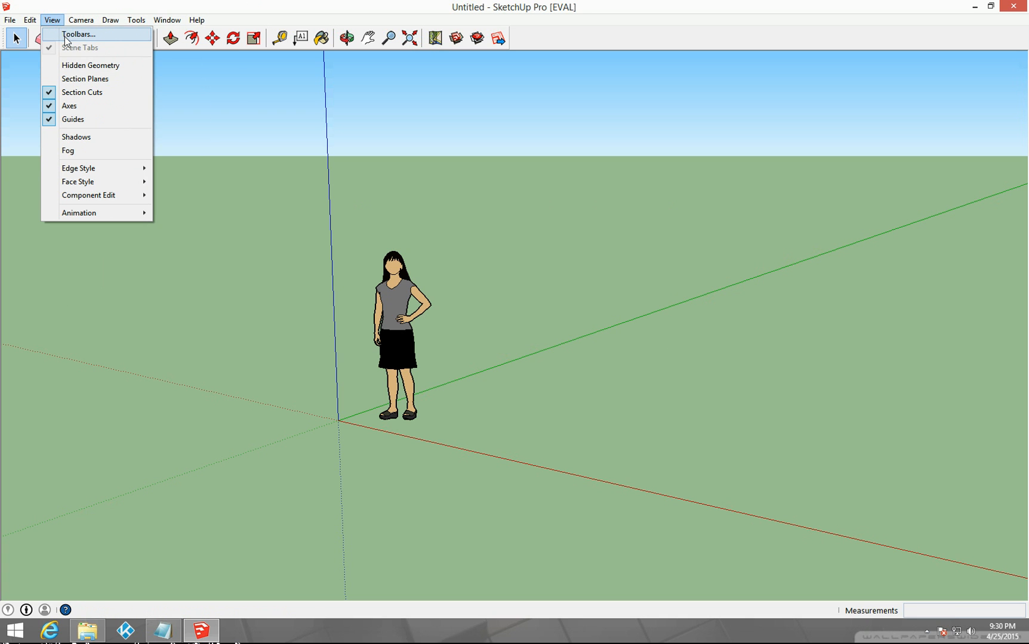
click(78, 35)
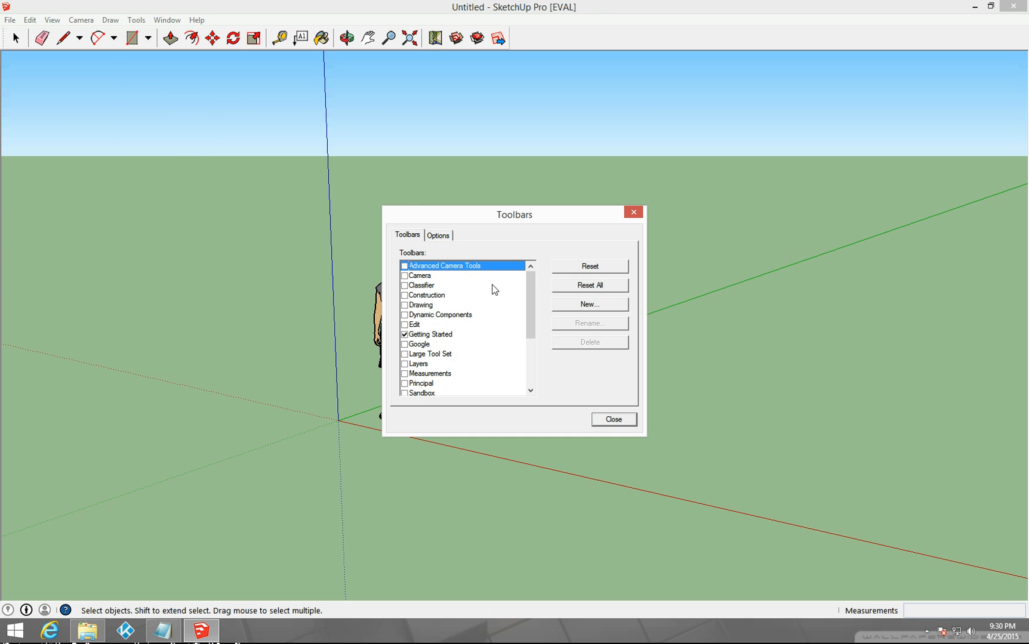
scroll(down, 3)
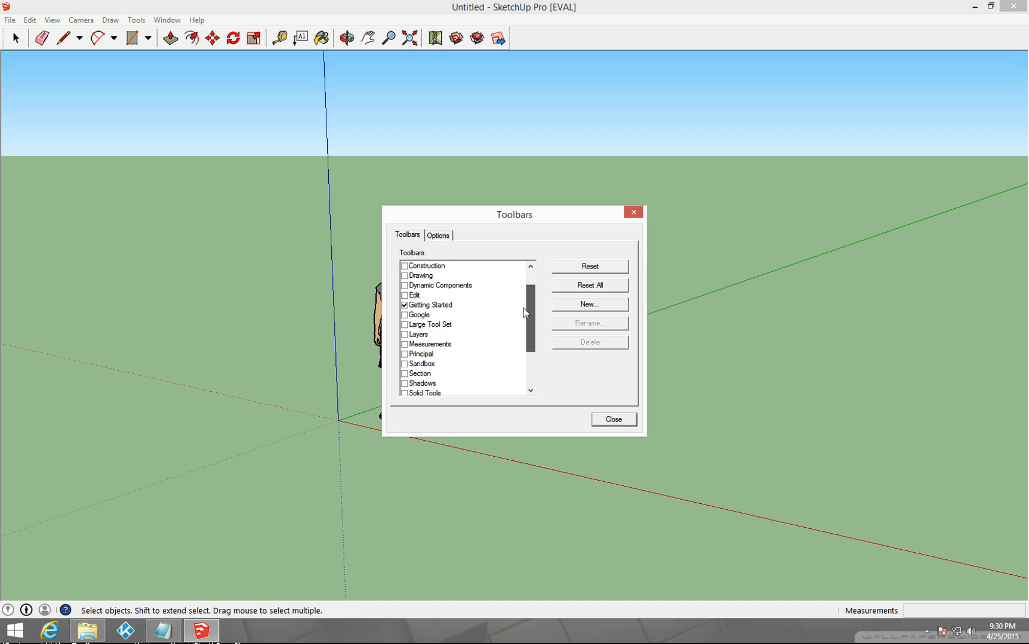
scroll(down, 3)
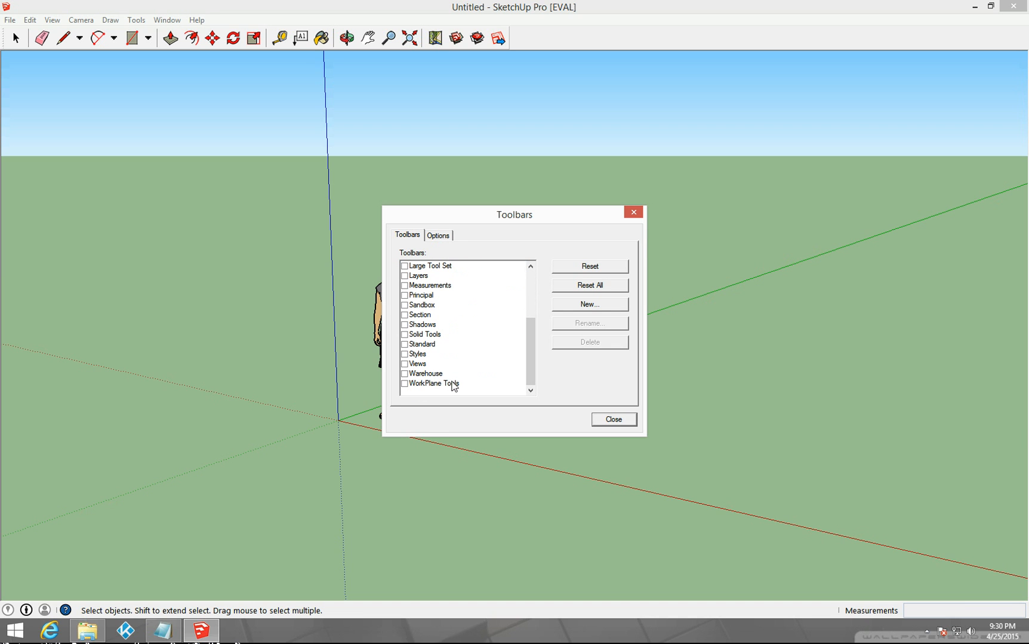
click(404, 383)
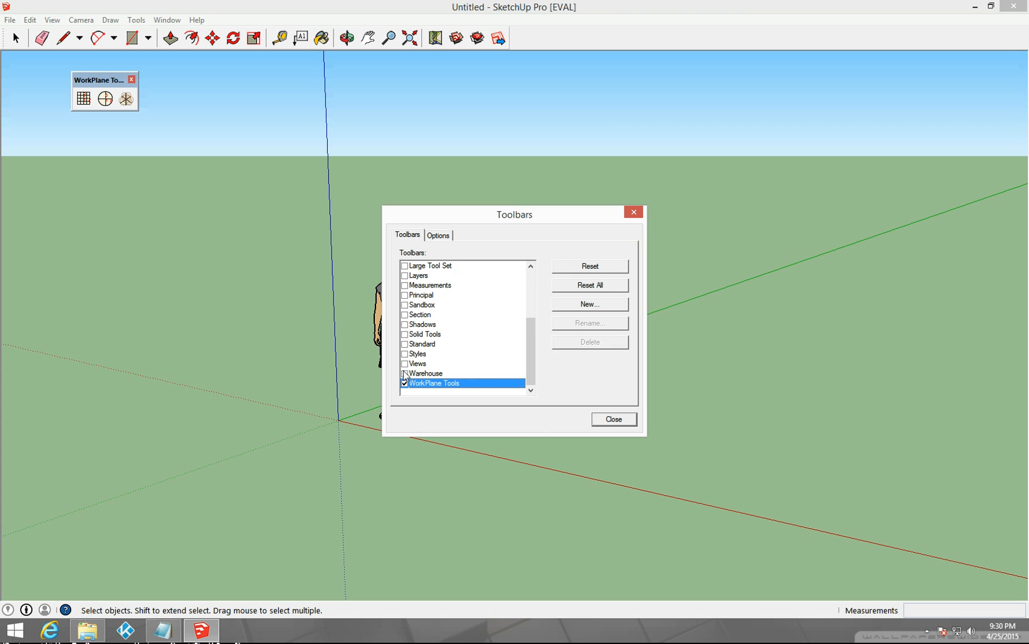
click(612, 419)
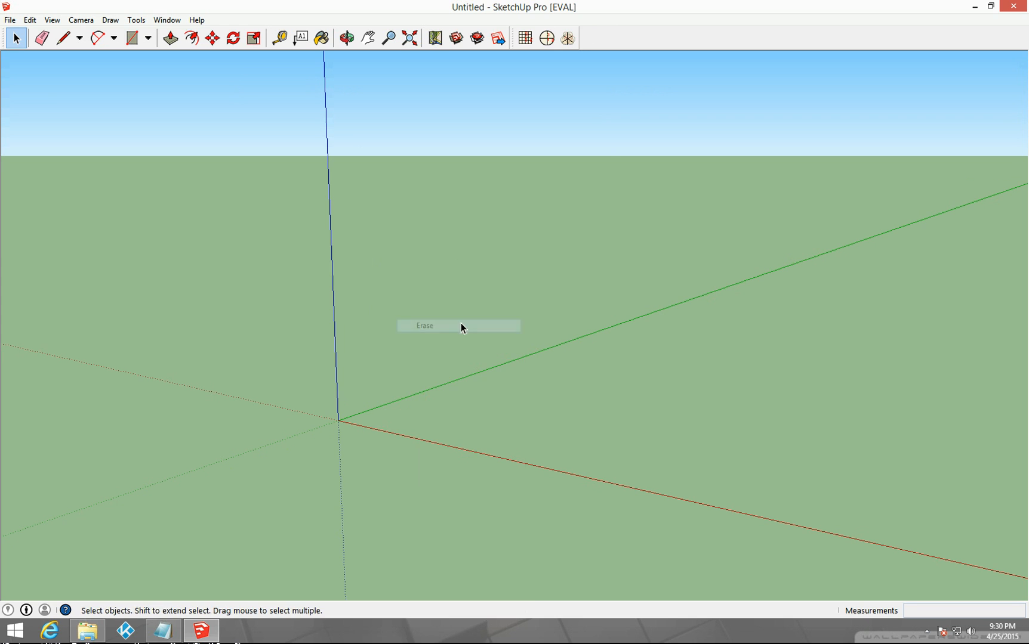
mouse_move(525, 37)
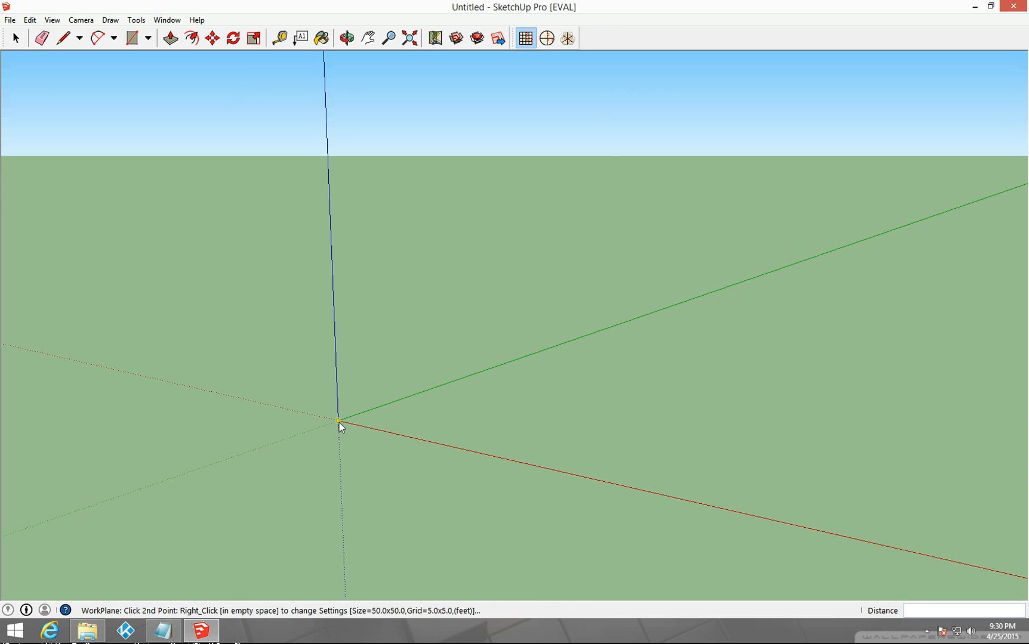
Place the grid work plane at the model origin, then return to File Explorer
click(340, 421)
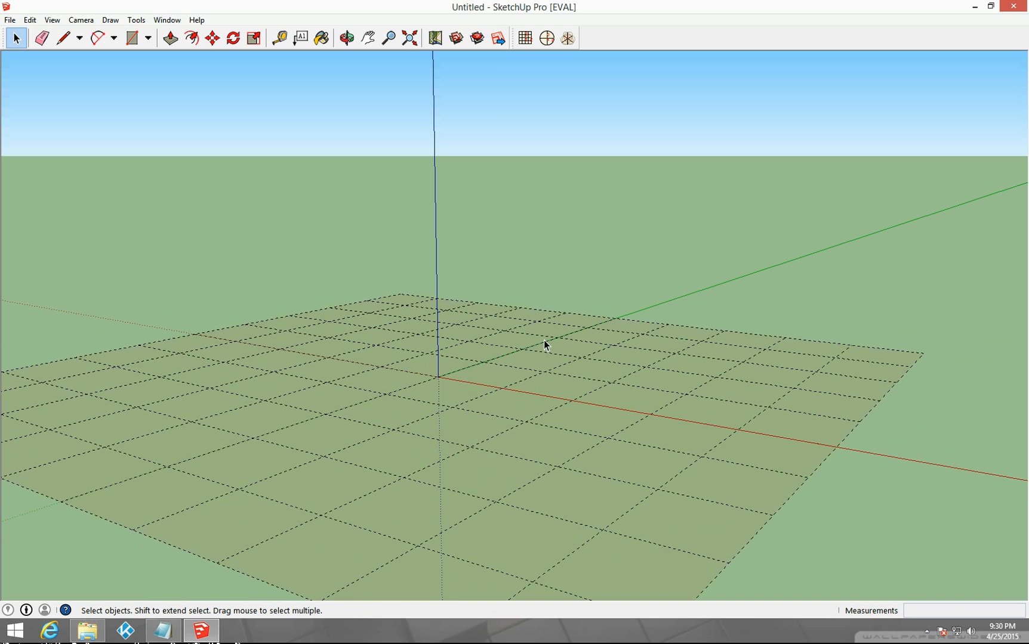
mouse_move(493, 346)
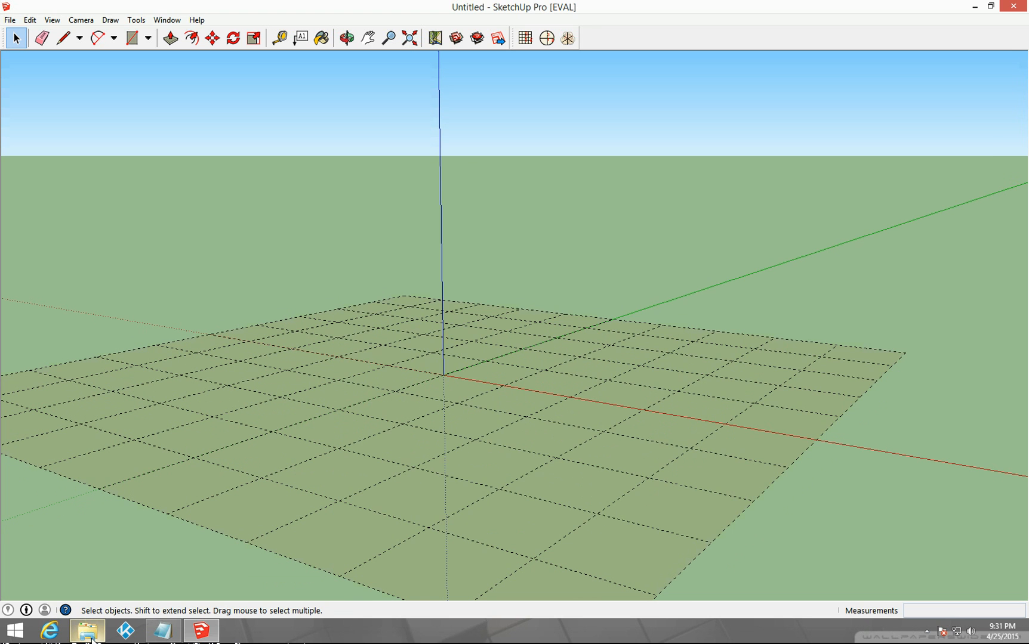
click(87, 630)
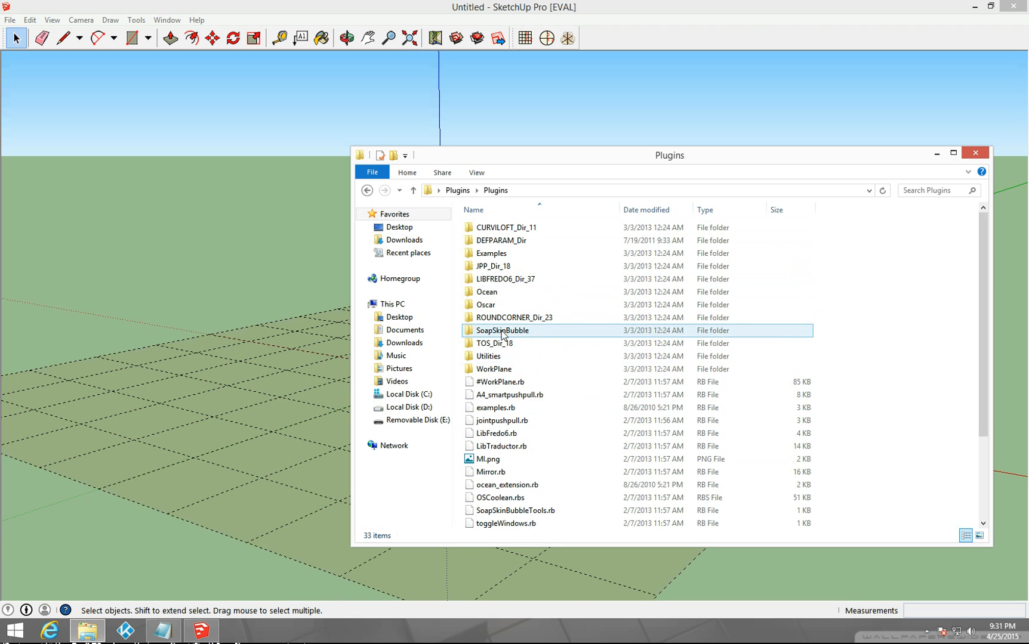
Browse the Plugins folder list, selecting the SoapSkinBubble folder among the WorkPlane files
click(502, 420)
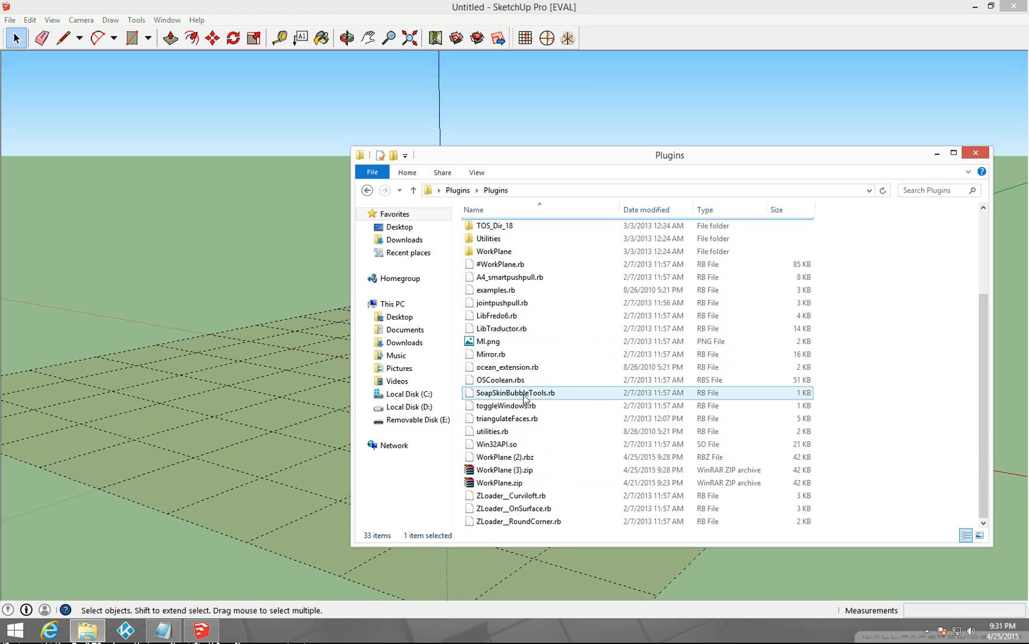
scroll(up, 3)
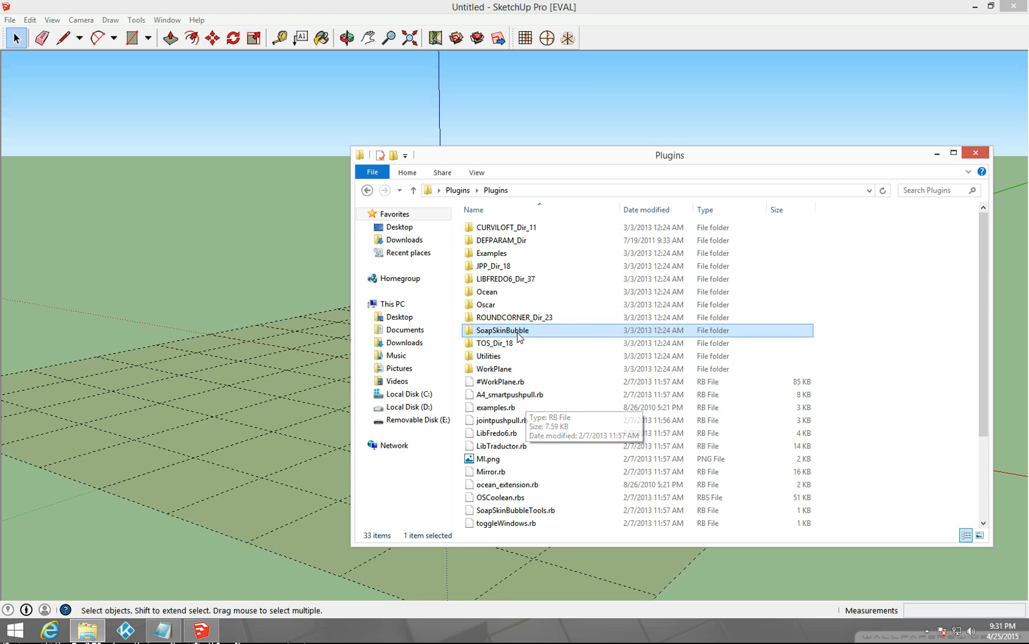
mouse_move(477, 334)
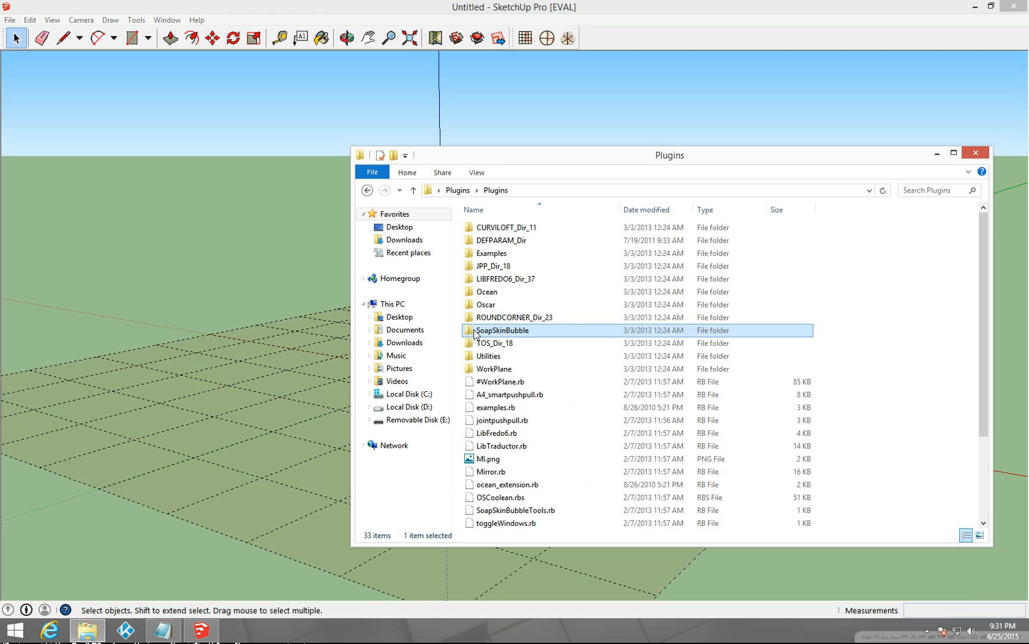
mouse_move(627, 333)
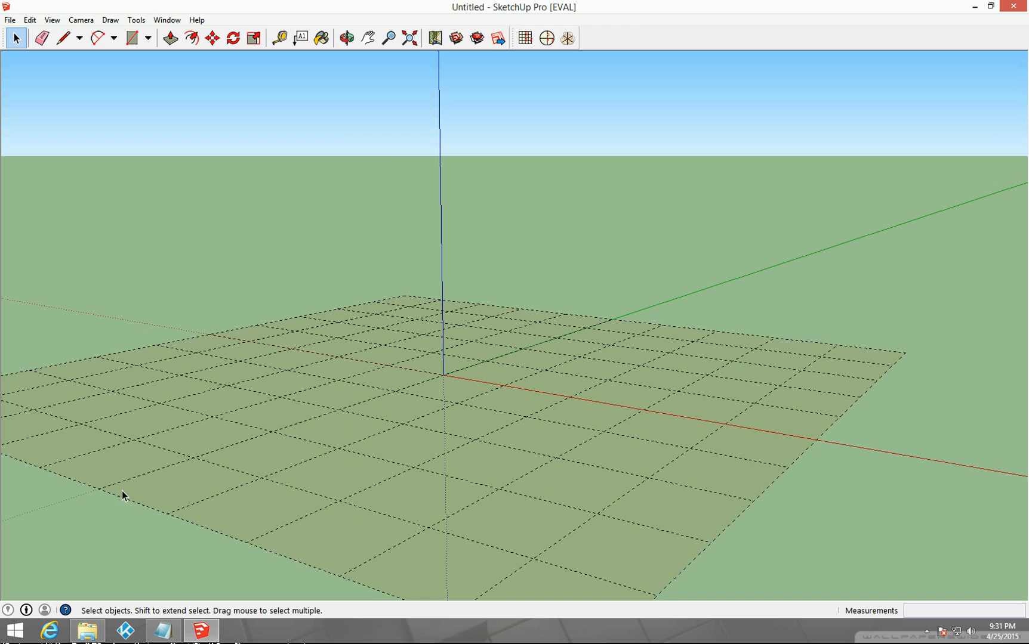
mouse_move(451, 420)
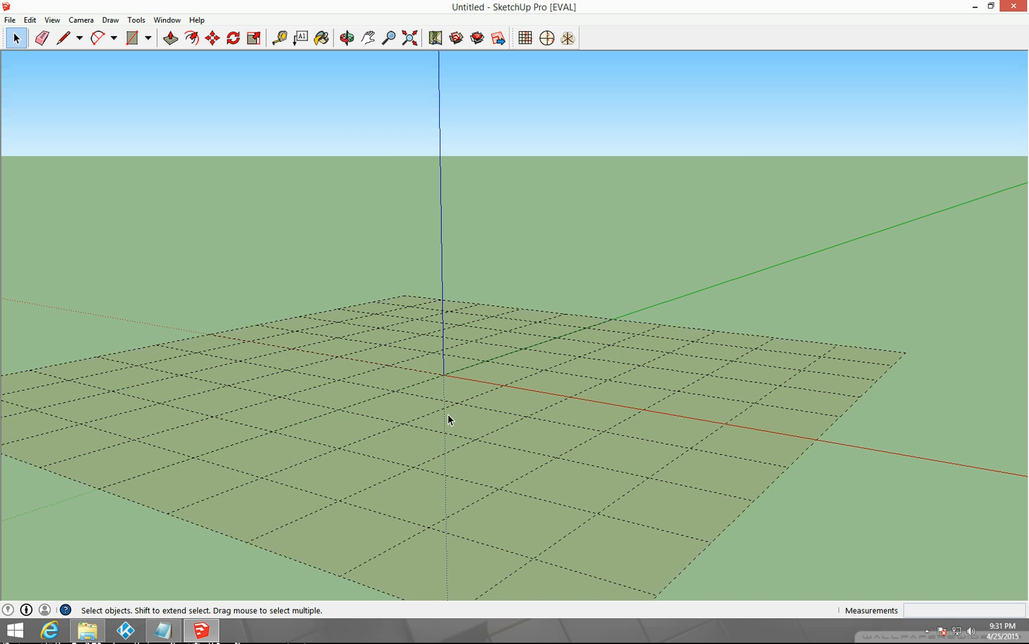
mouse_move(617, 366)
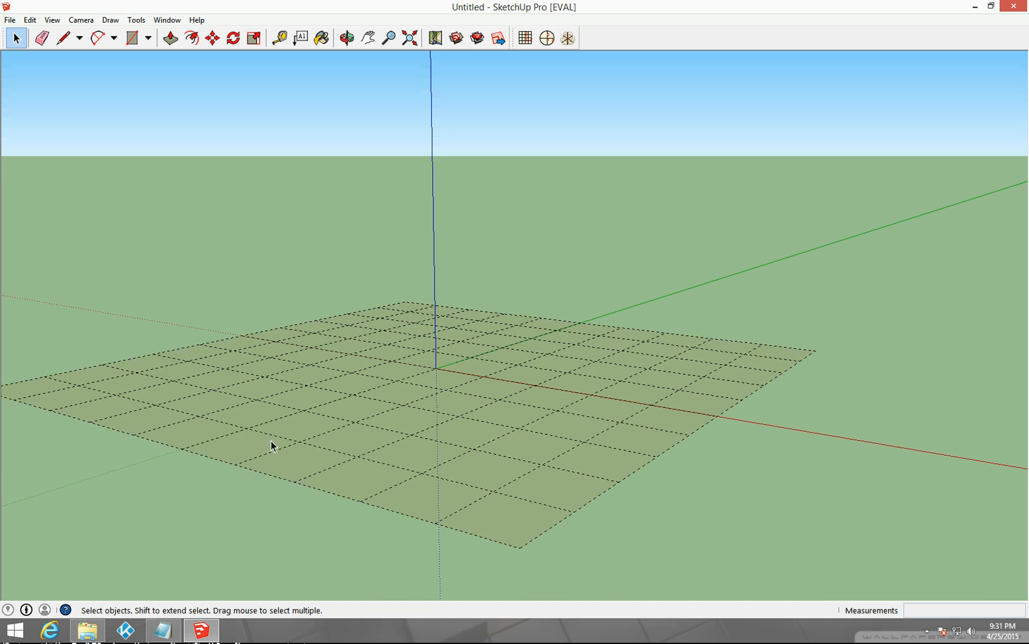
mouse_move(202, 631)
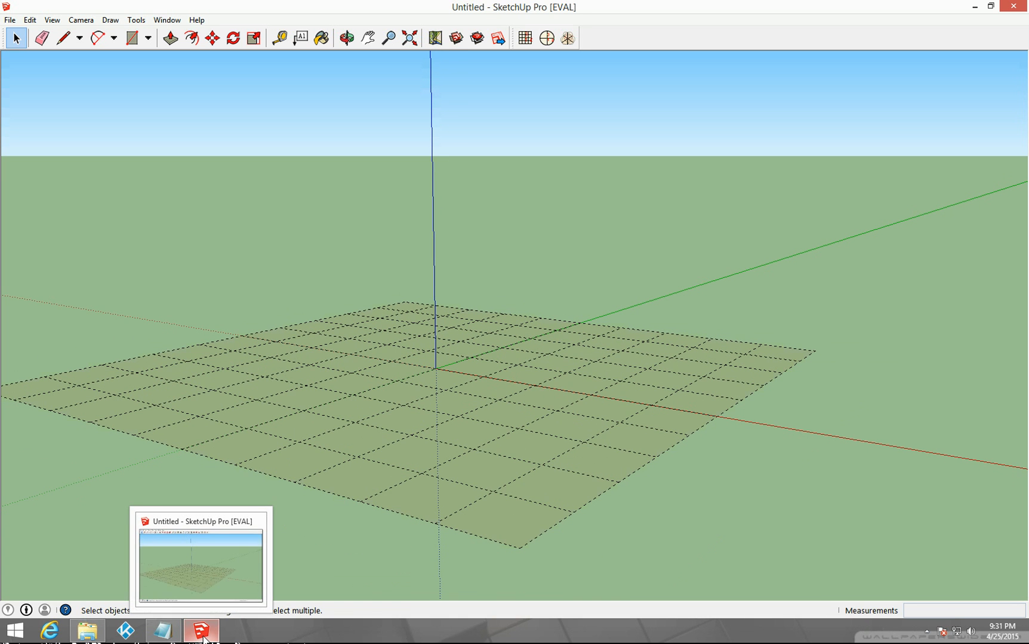
click(928, 632)
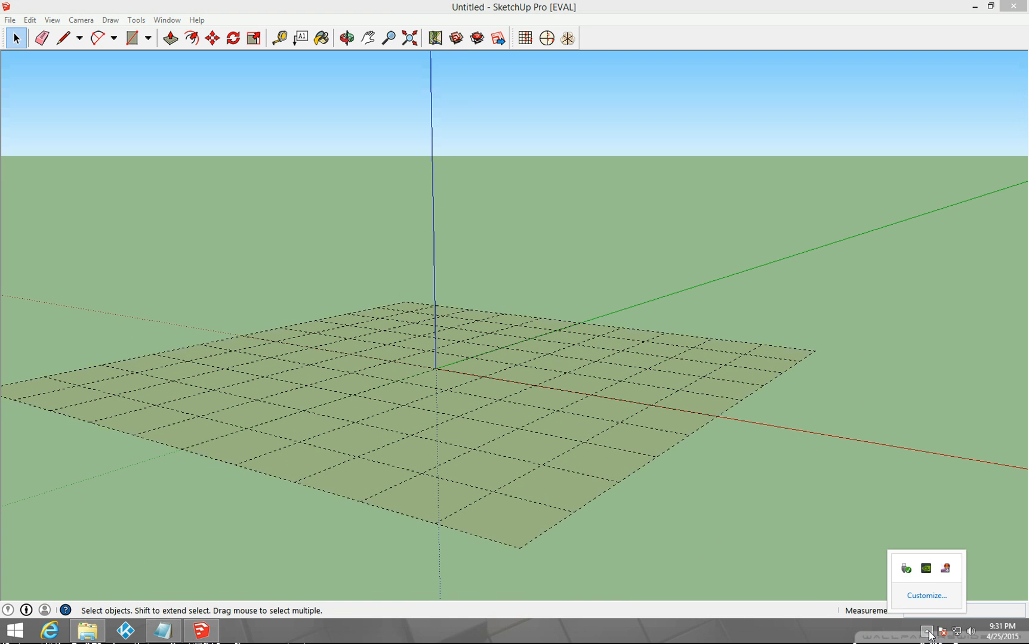